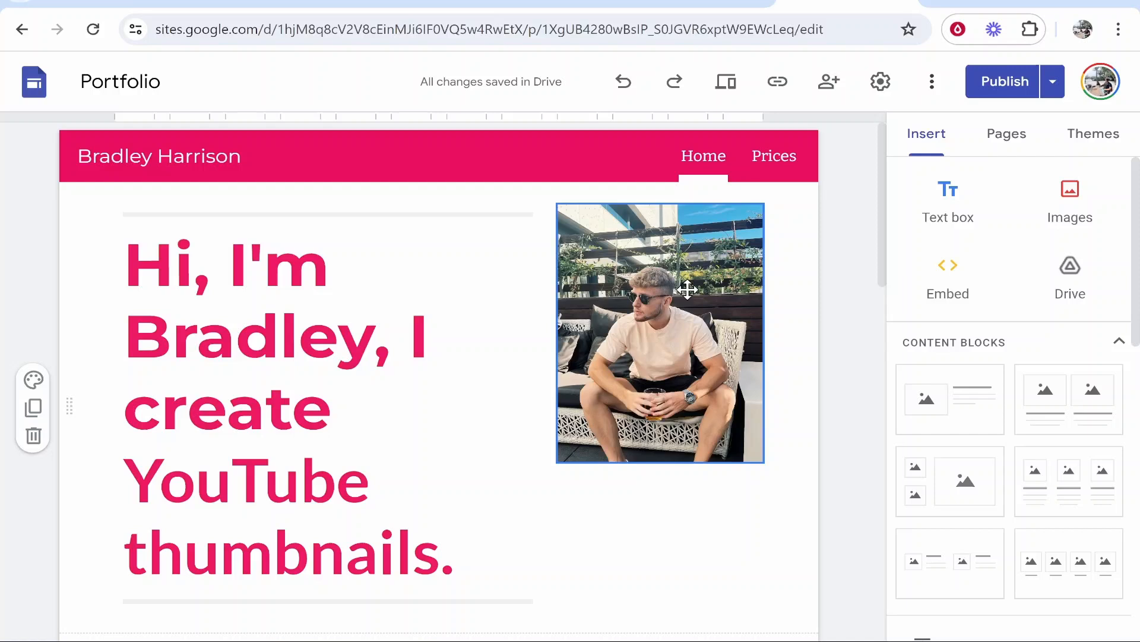
# Step: Deselect the portfolio photo and begin custom domain setup under Settings > Custom domains
pyautogui.click(864, 292)
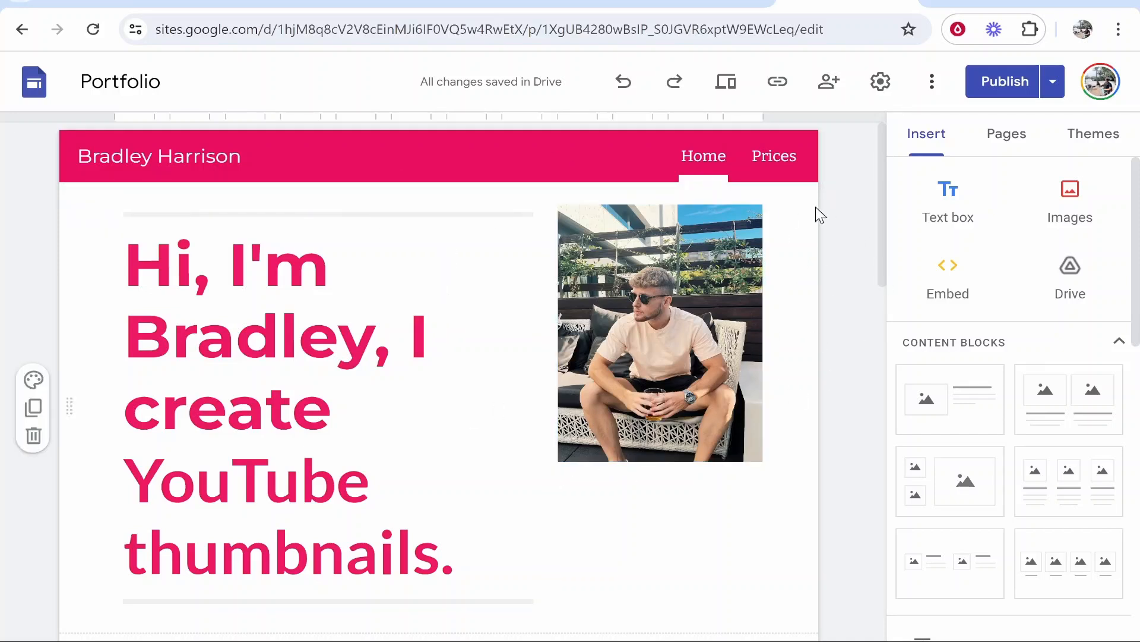
pyautogui.moveTo(881, 81)
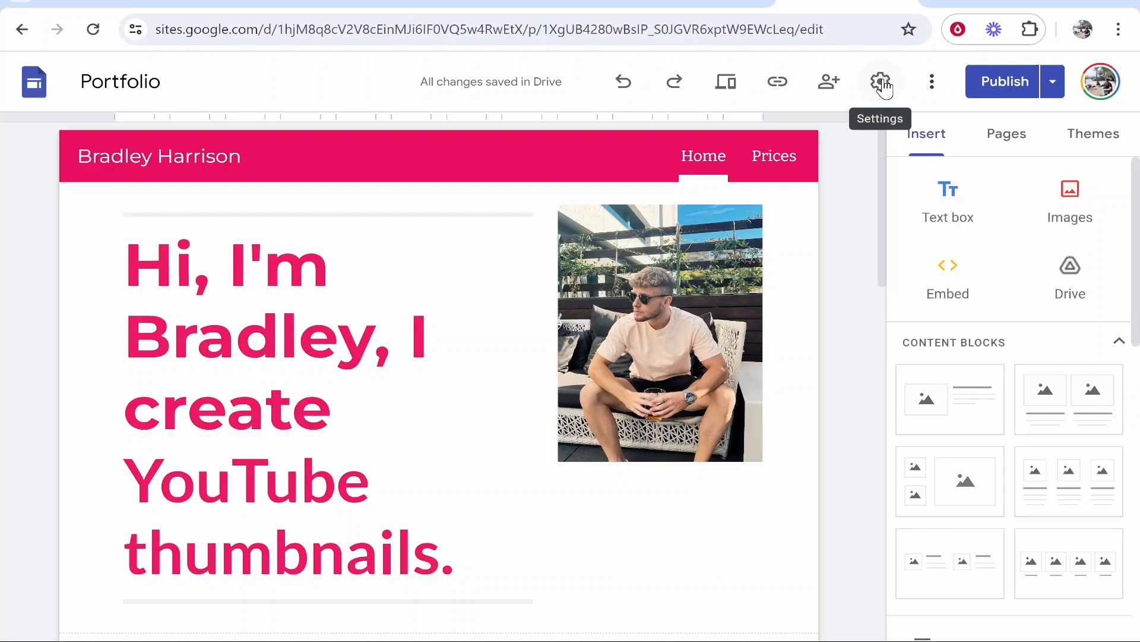
pyautogui.click(879, 81)
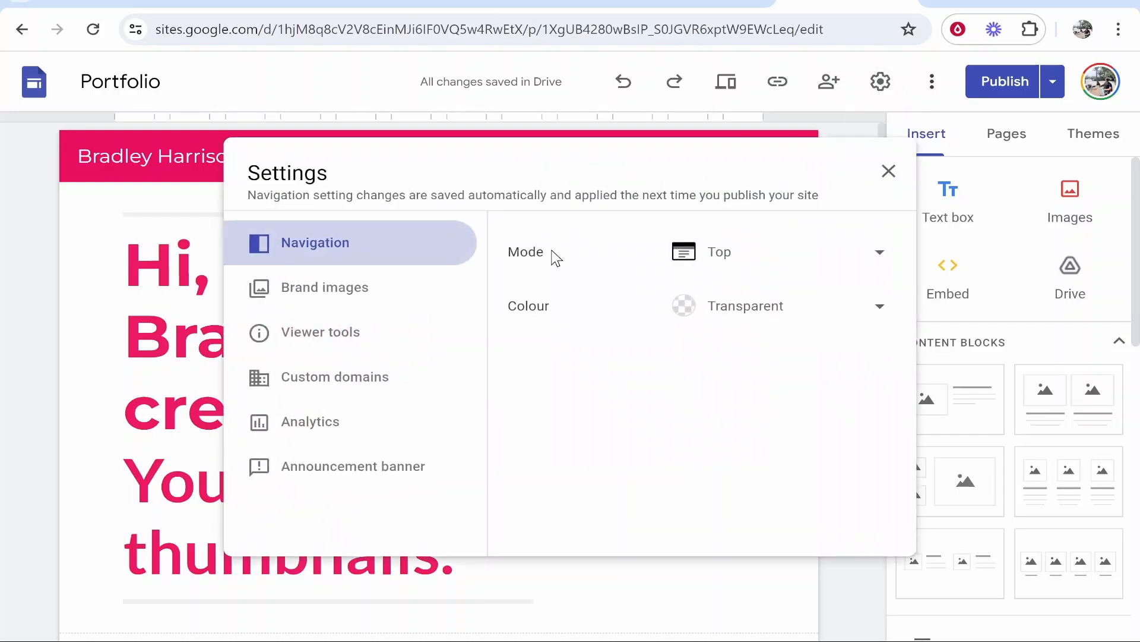
pyautogui.click(335, 376)
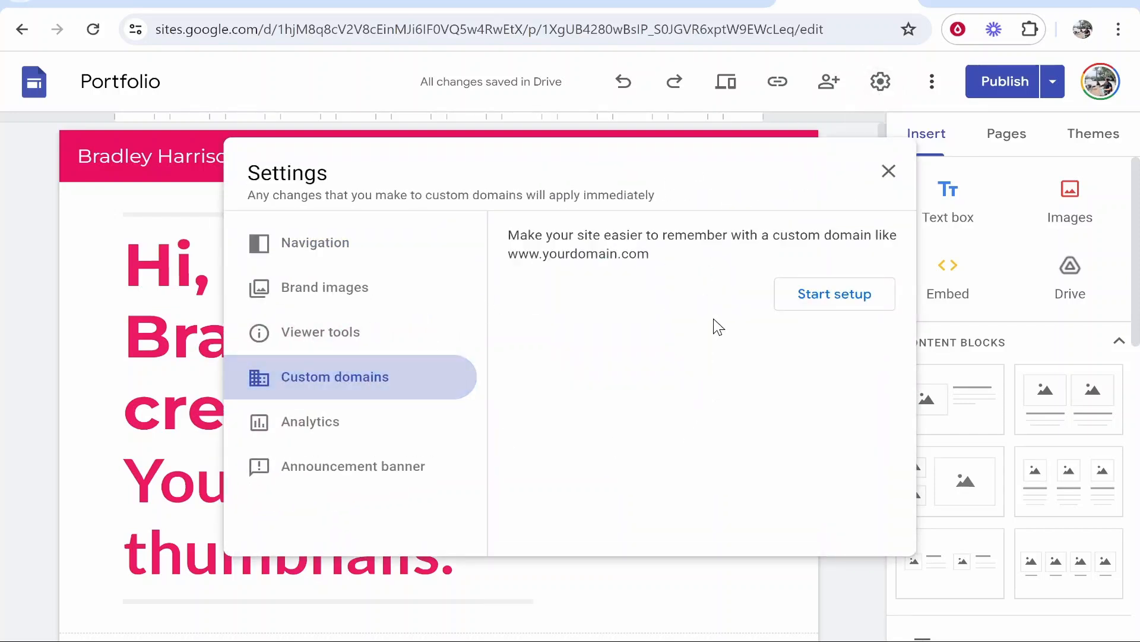
pyautogui.click(834, 294)
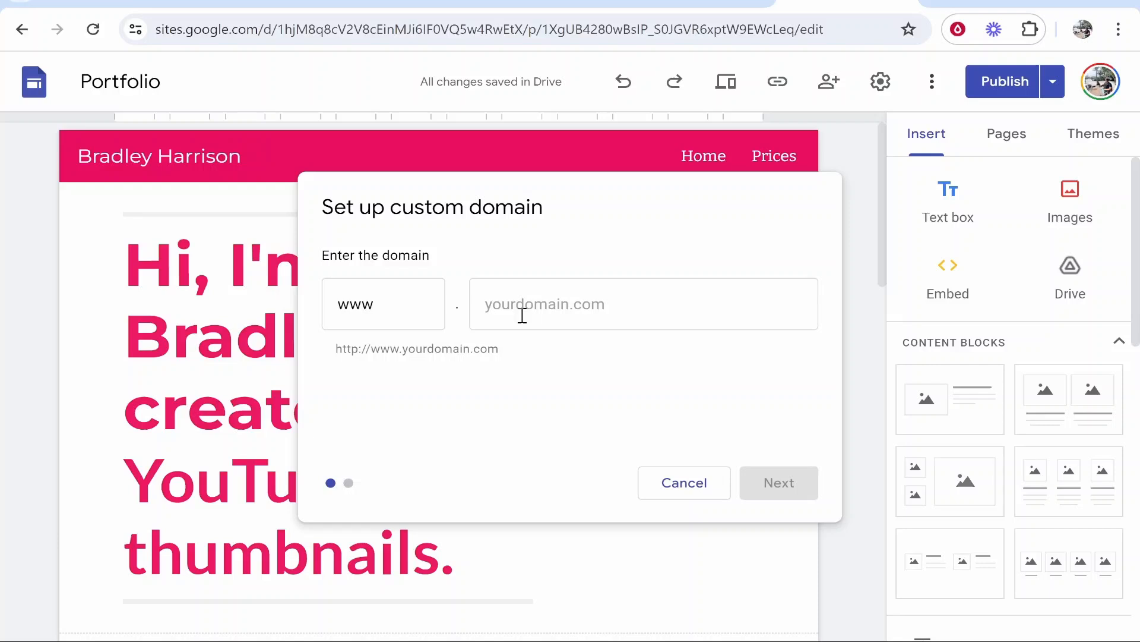
pyautogui.moveTo(585, 284)
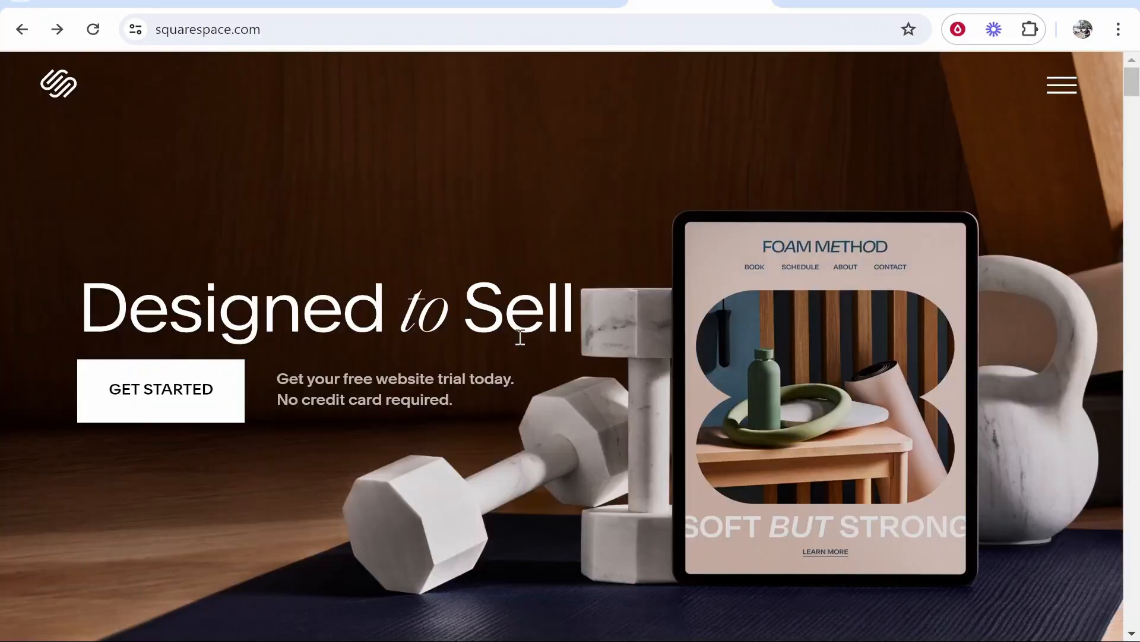
# Step: Log in to Squarespace, open the knowledgebasevideo.com domain and select its name
pyautogui.click(1061, 85)
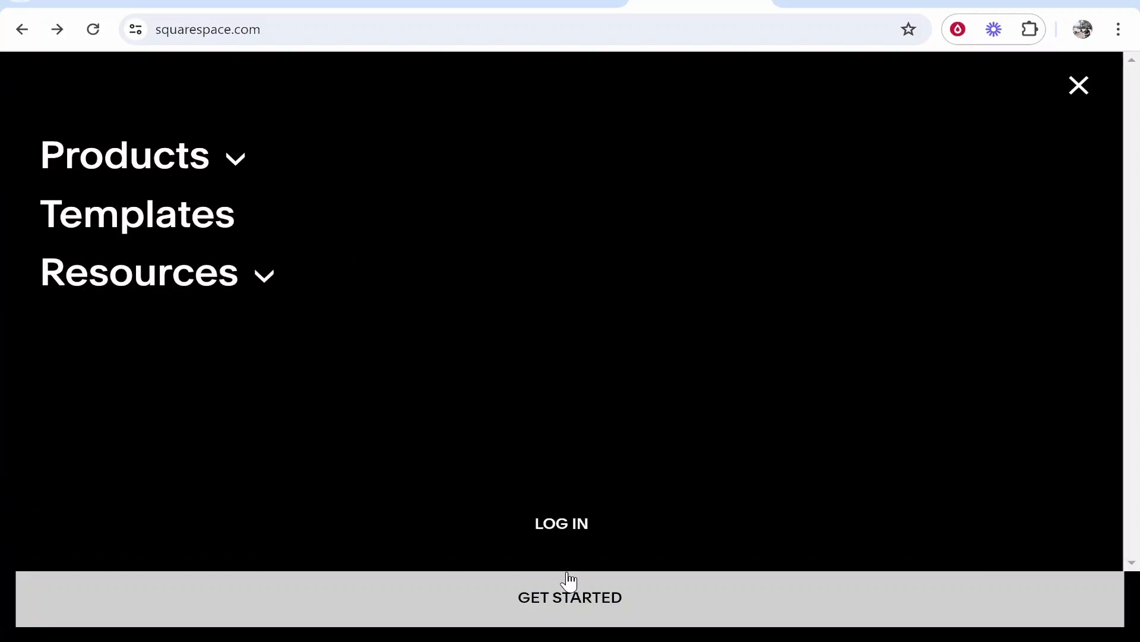
pyautogui.click(562, 523)
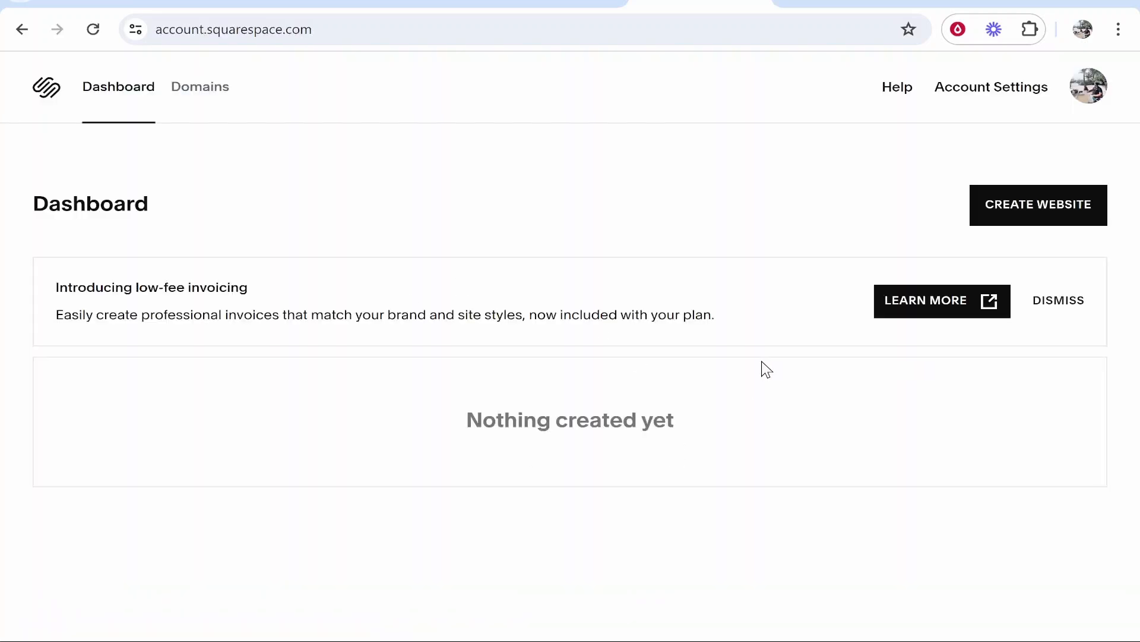
pyautogui.moveTo(244, 136)
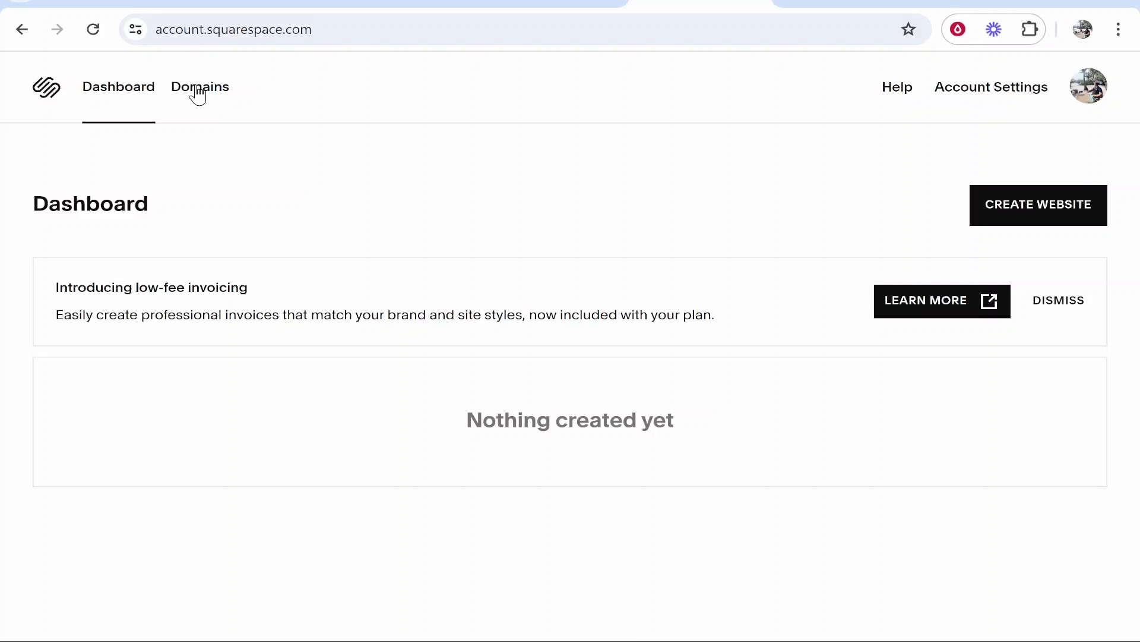
pyautogui.click(199, 87)
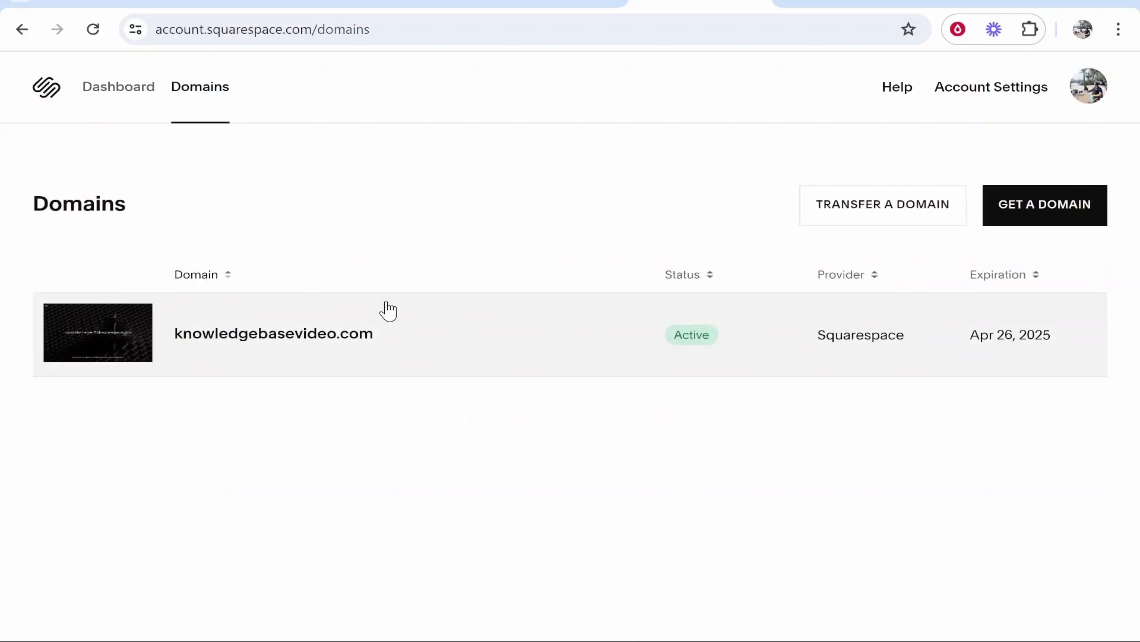
pyautogui.moveTo(273, 386)
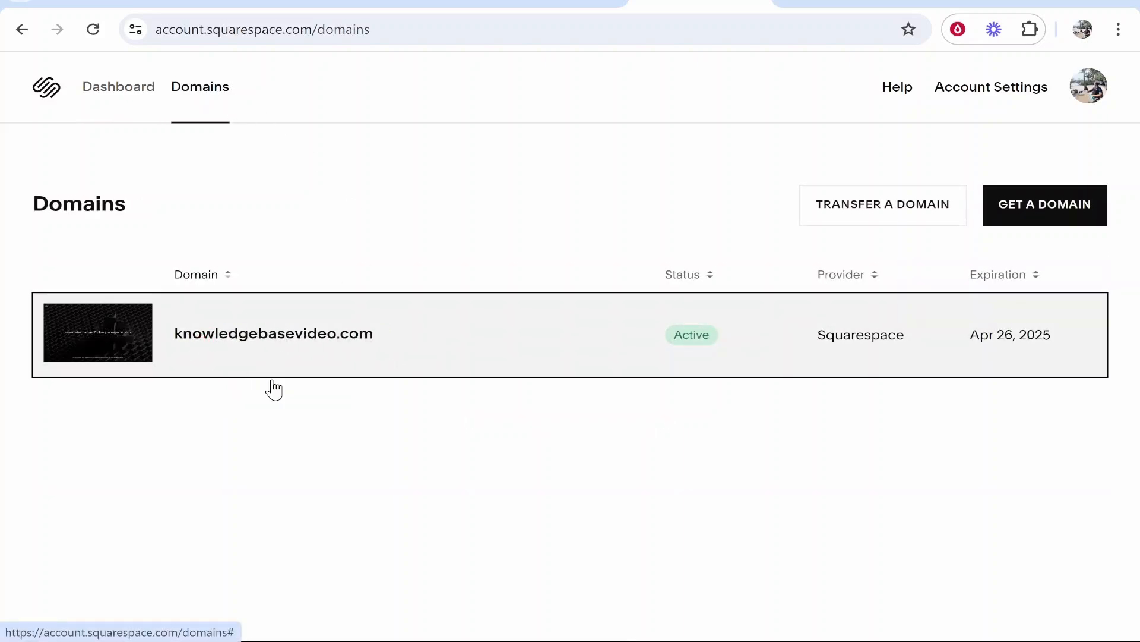
pyautogui.click(273, 334)
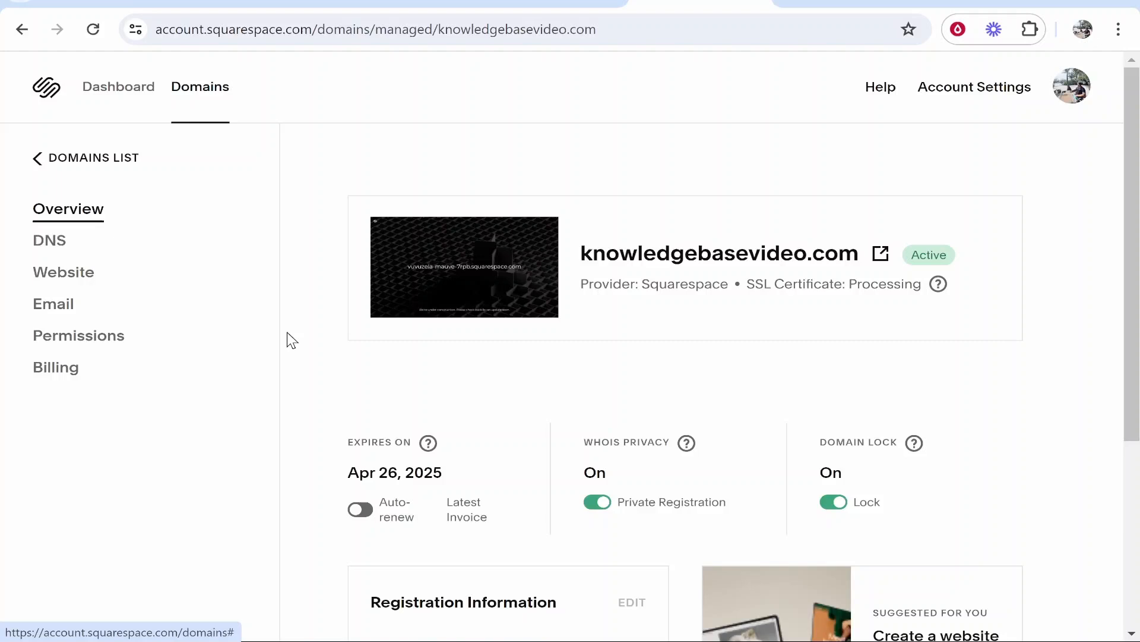
pyautogui.doubleClick(718, 253)
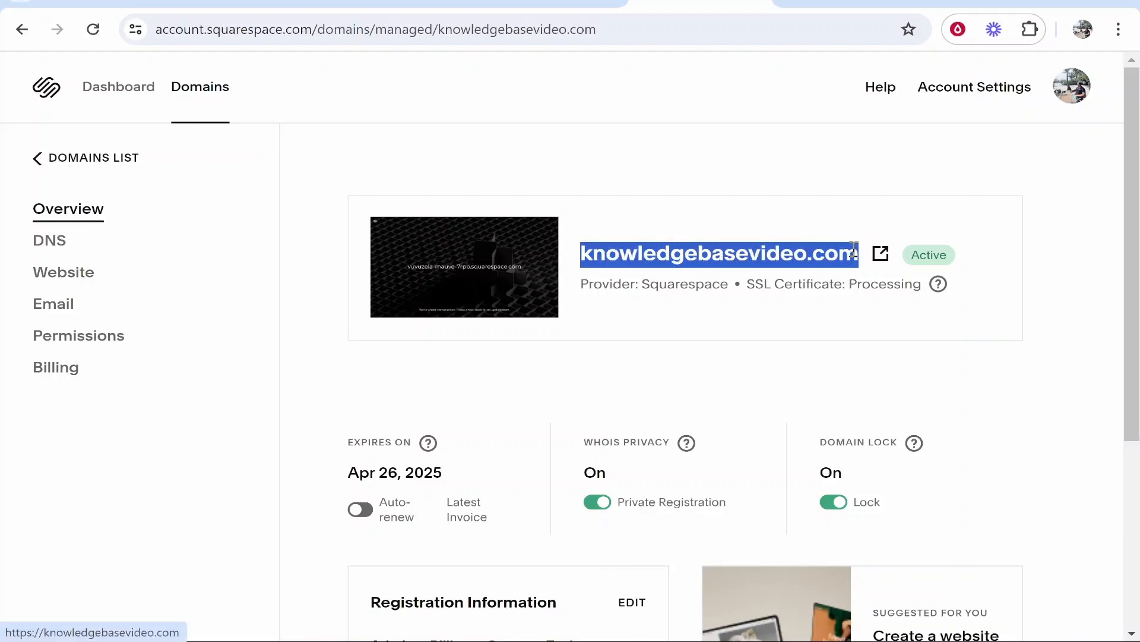
pyautogui.moveTo(786, 20)
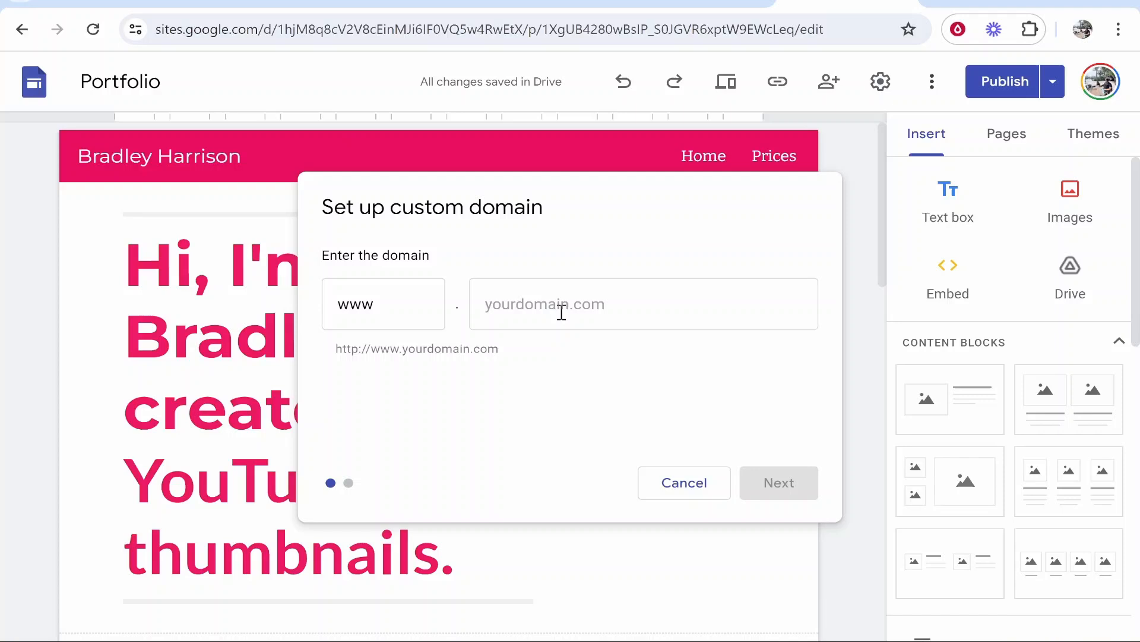
# Step: Enter knowledgebasevideo.com as the custom domain and follow the verify-ownership link
pyautogui.write('knowledgebasevideo.com')
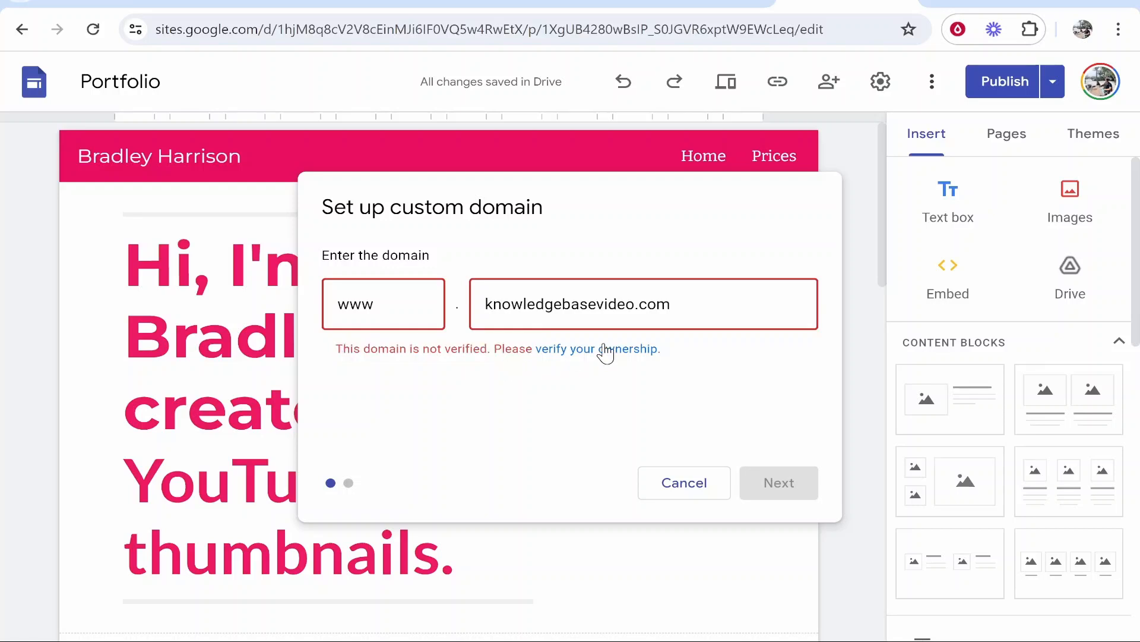
pyautogui.click(596, 349)
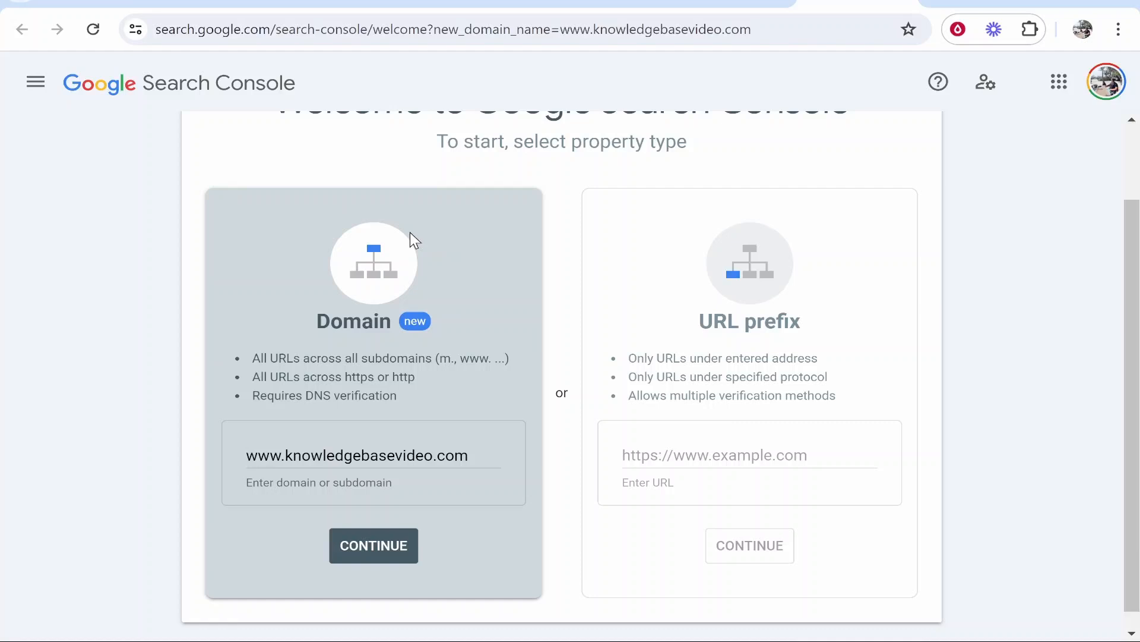
pyautogui.scroll(3)
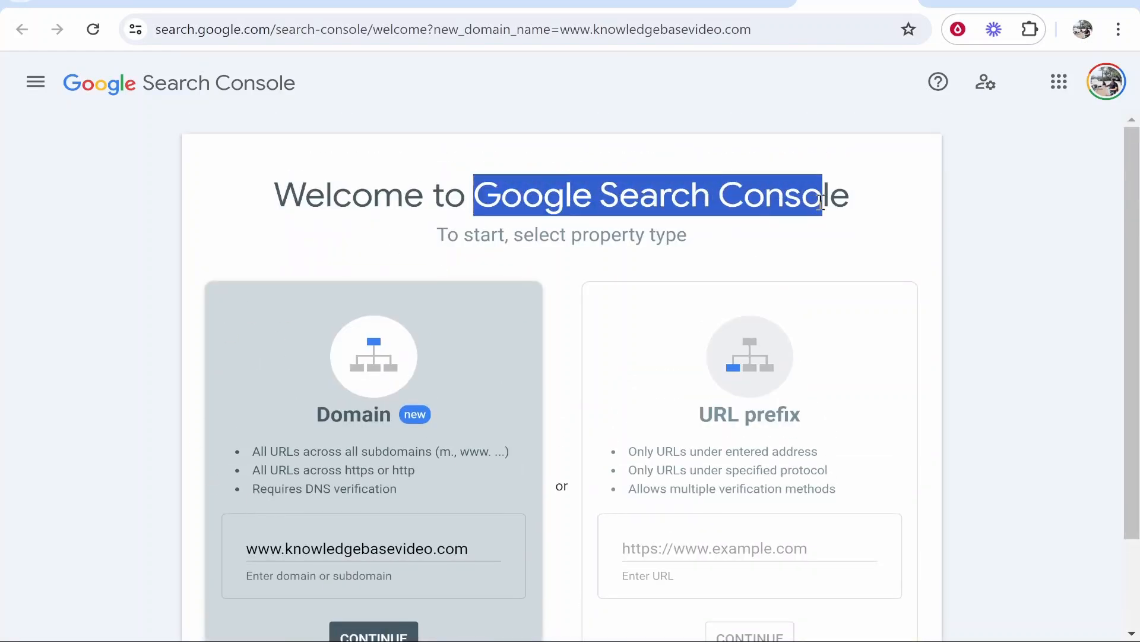
pyautogui.scroll(-3)
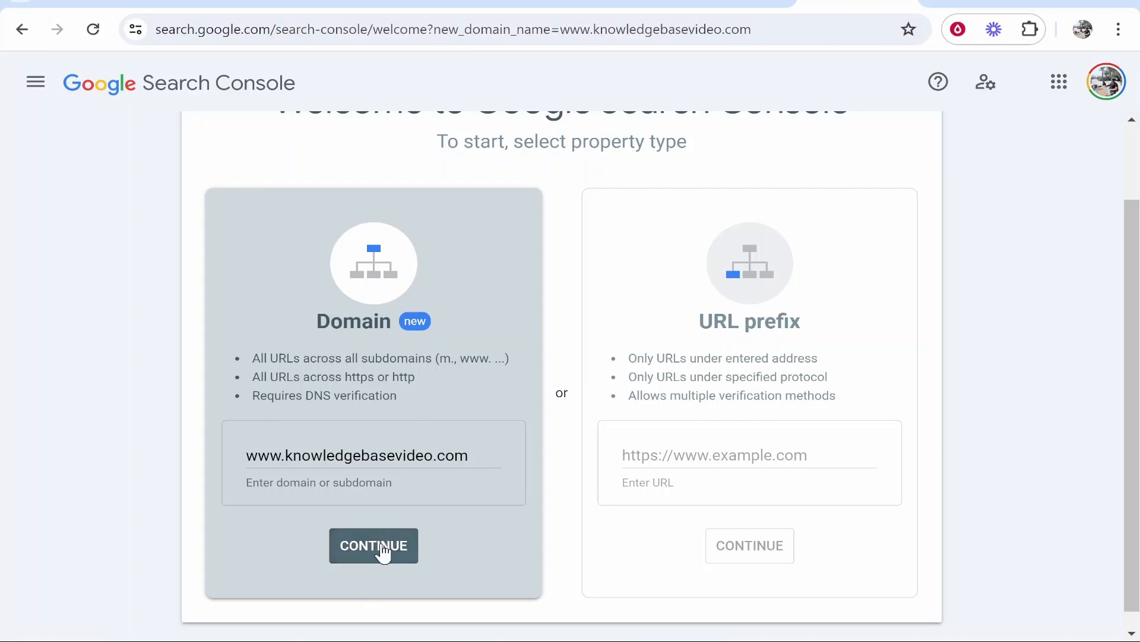
pyautogui.click(373, 545)
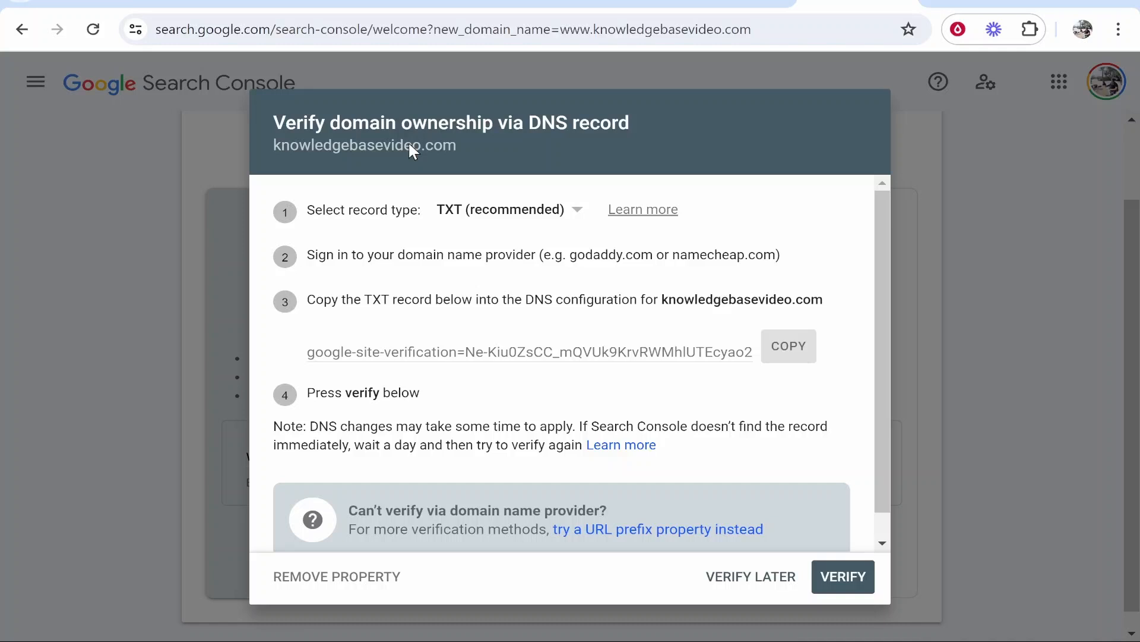
pyautogui.moveTo(466, 214)
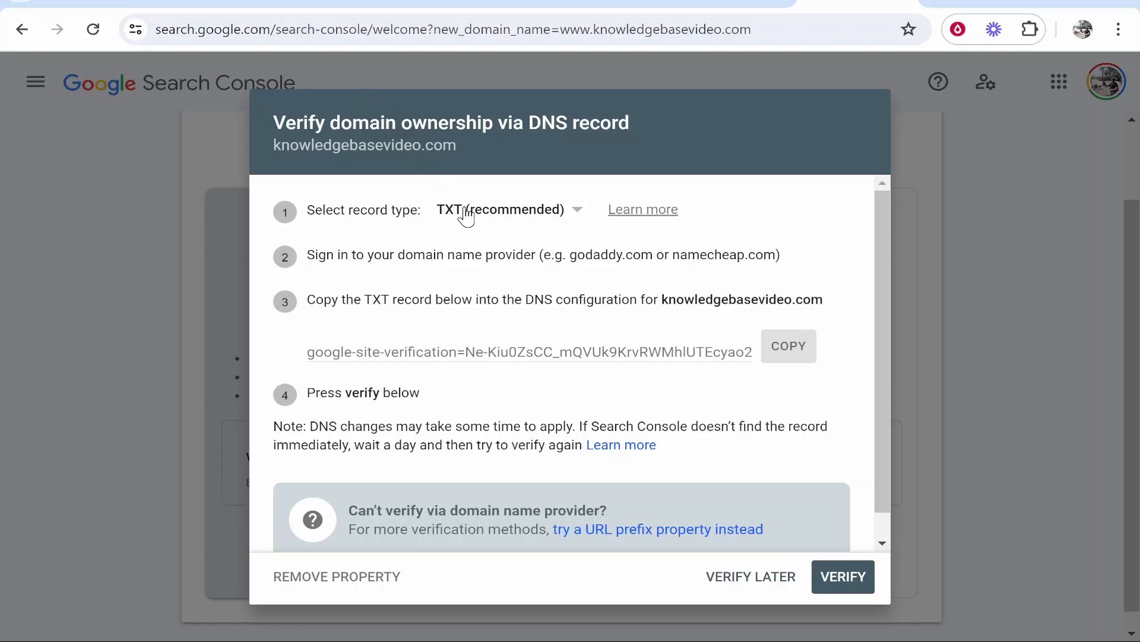
pyautogui.moveTo(513, 217)
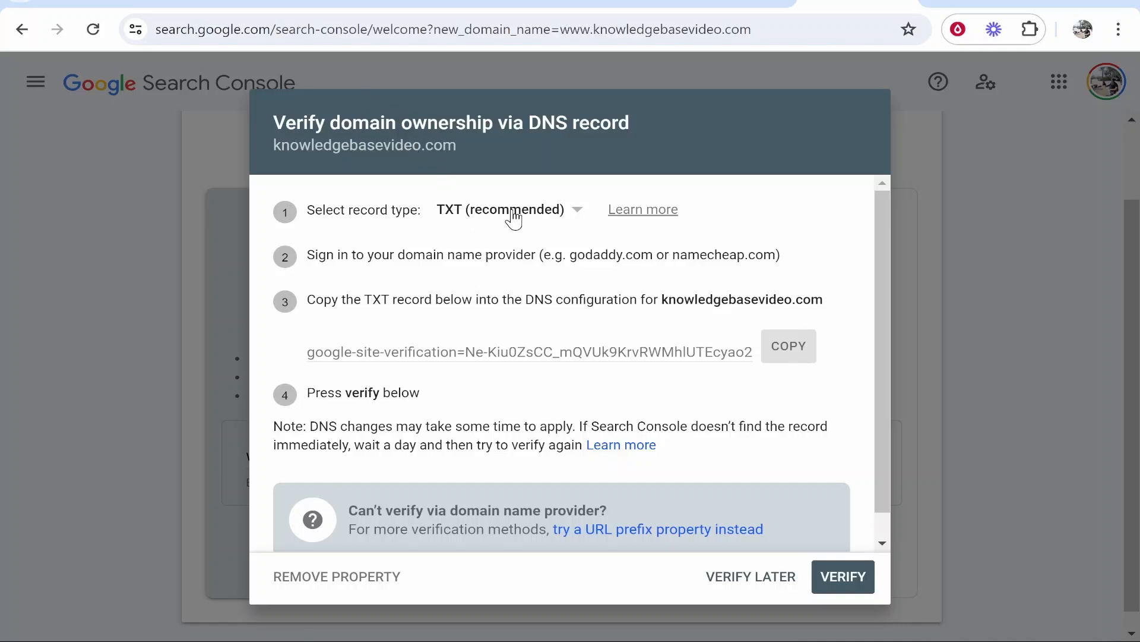
pyautogui.moveTo(504, 224)
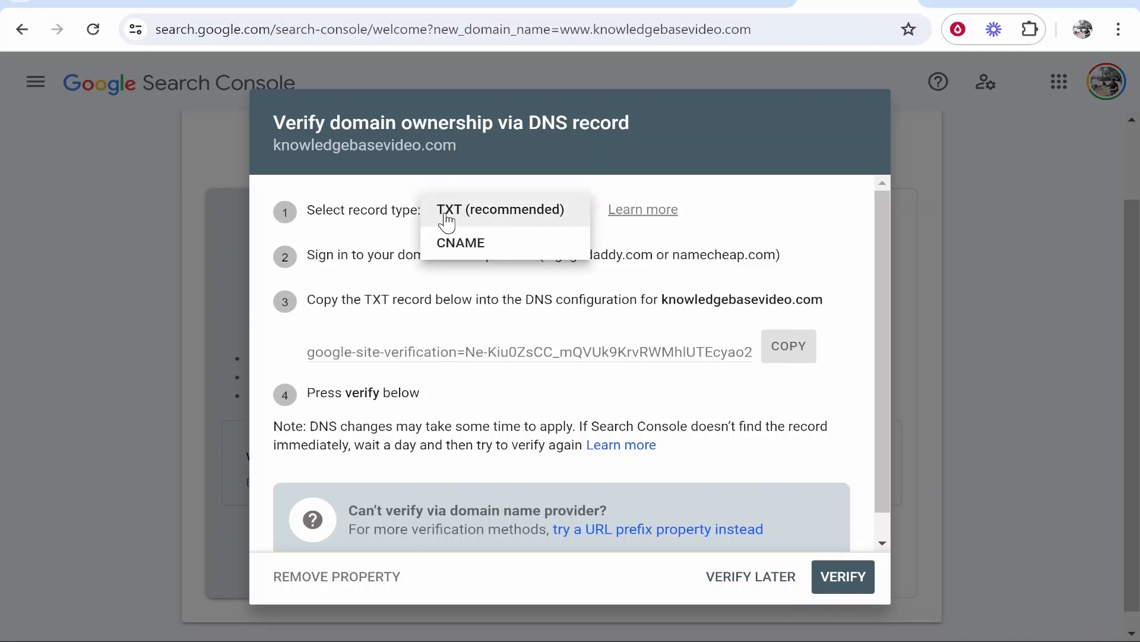
pyautogui.moveTo(486, 227)
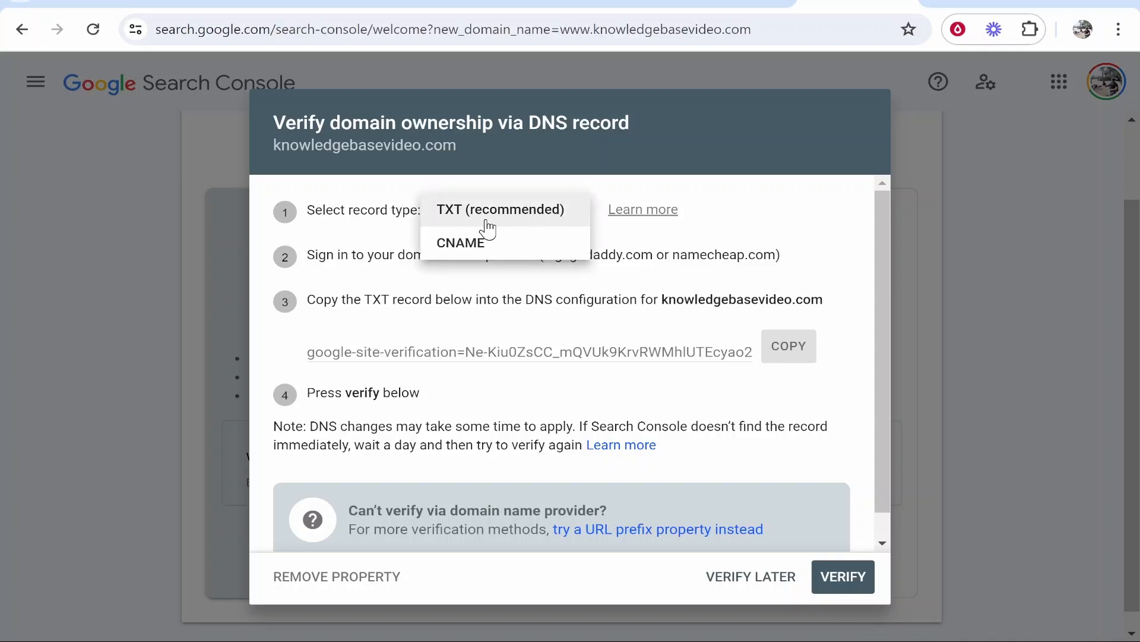
# Step: Keep TXT as the record type and copy the google-site-verification record
pyautogui.click(501, 210)
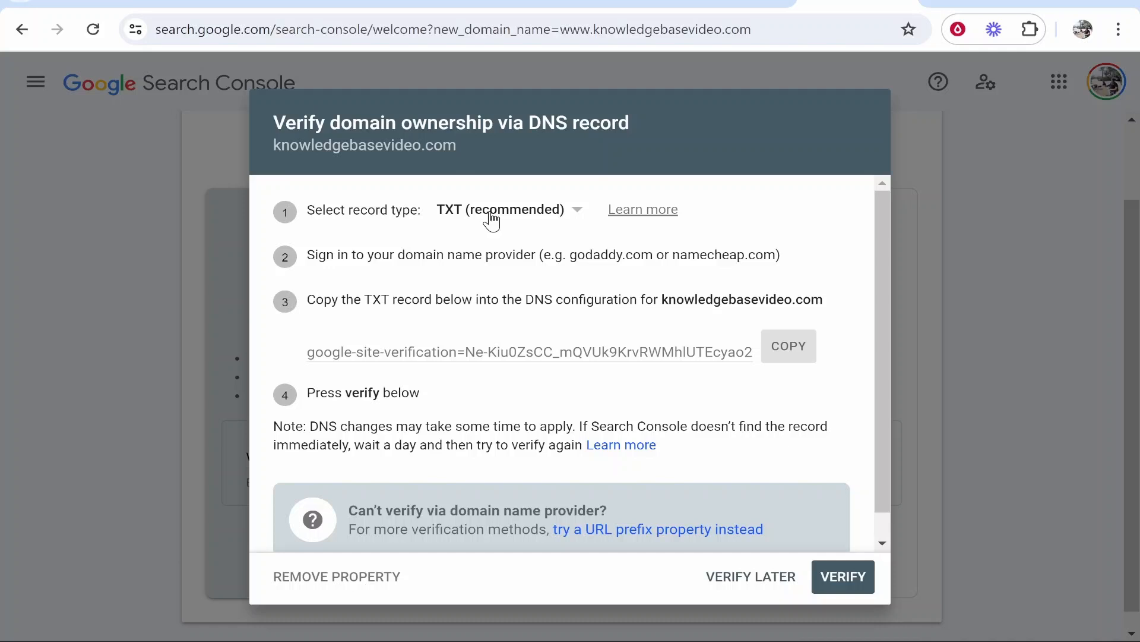
pyautogui.moveTo(554, 226)
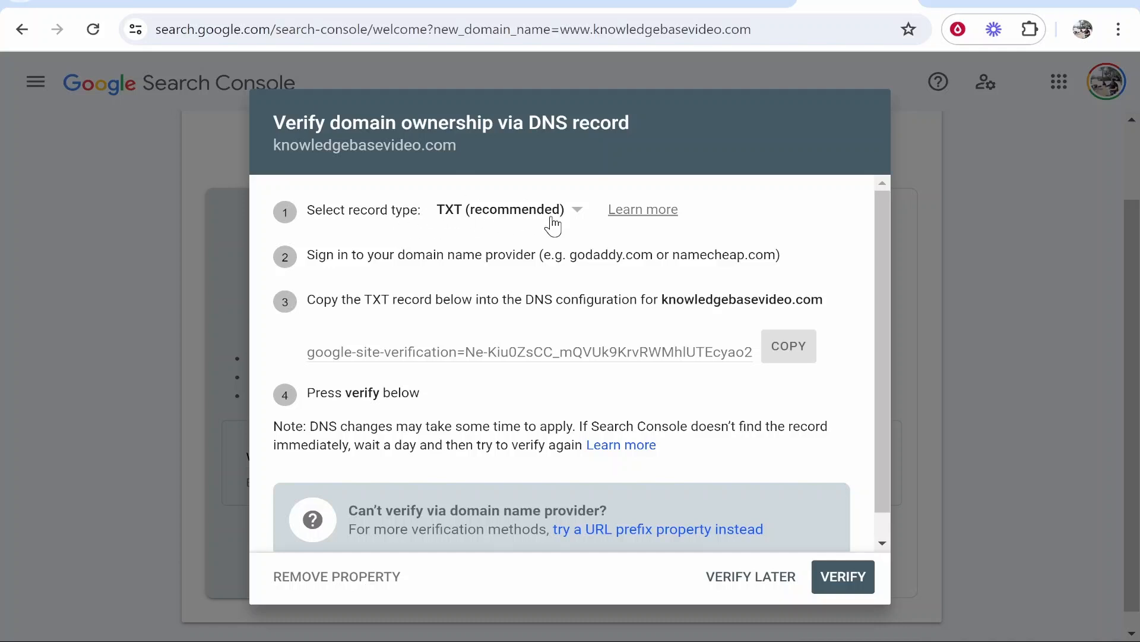
pyautogui.moveTo(309, 255)
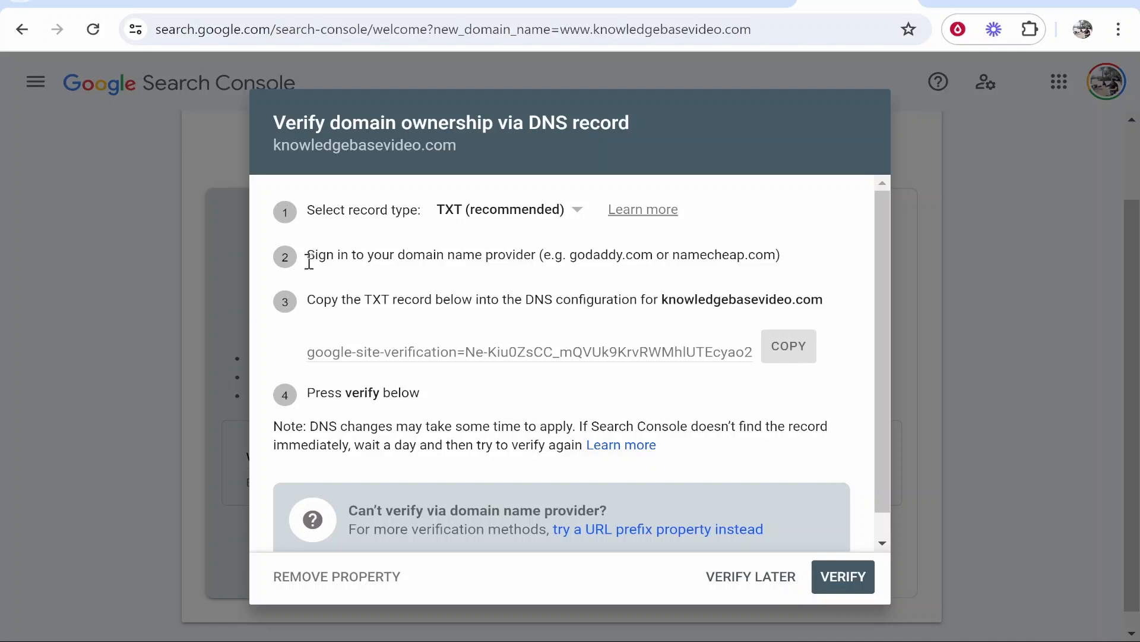
pyautogui.moveTo(365, 304)
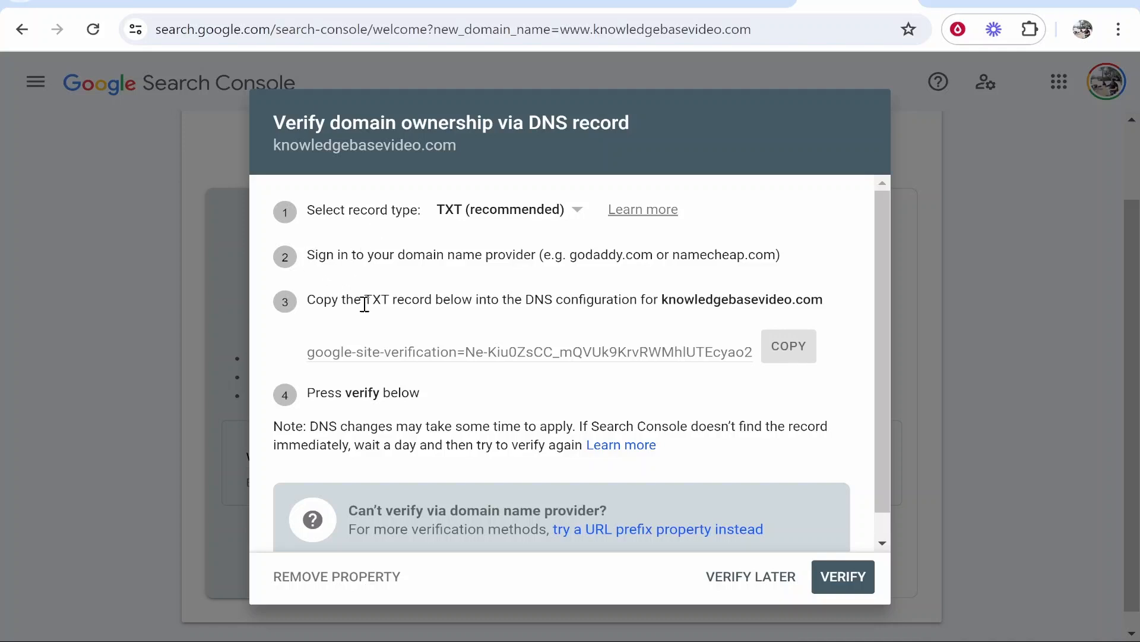
pyautogui.moveTo(417, 301)
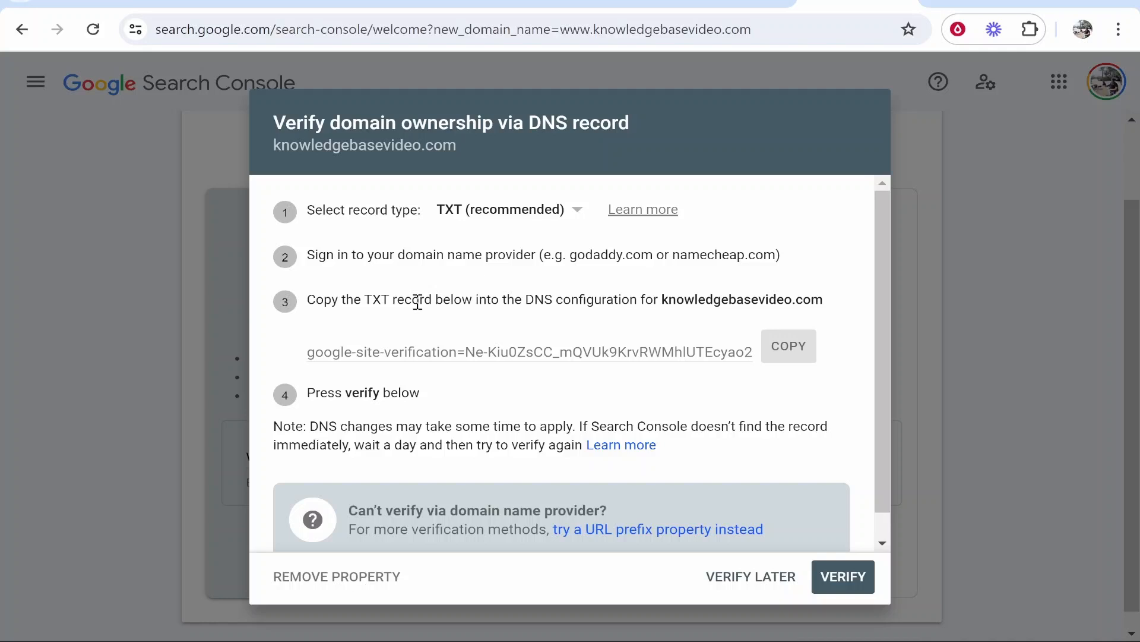
pyautogui.moveTo(526, 304)
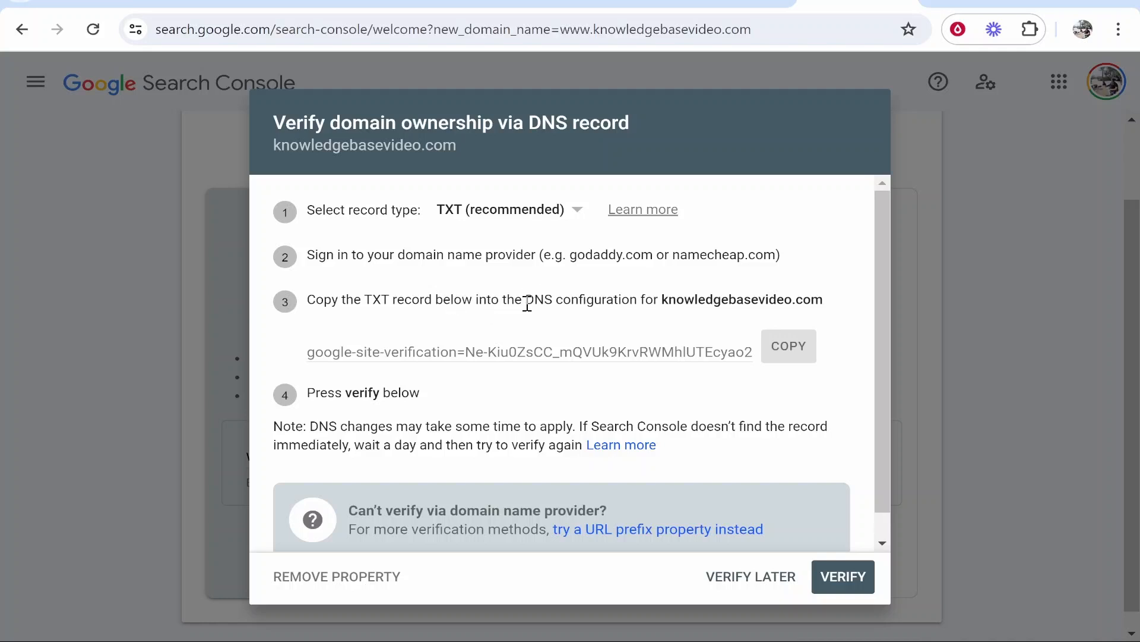
pyautogui.doubleClick(580, 299)
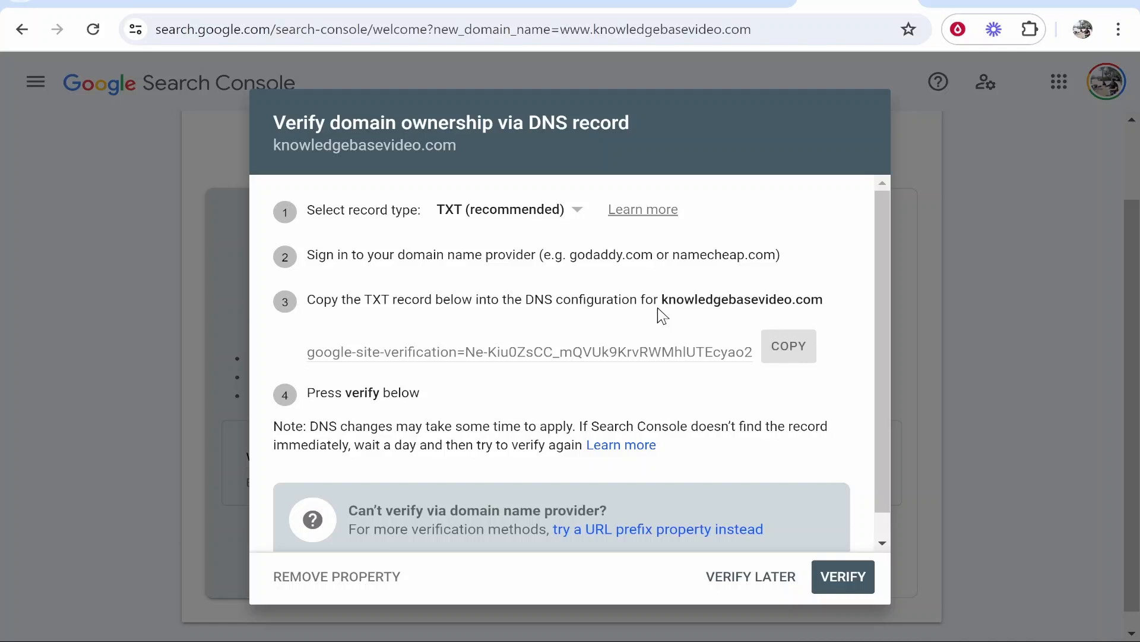
pyautogui.click(788, 346)
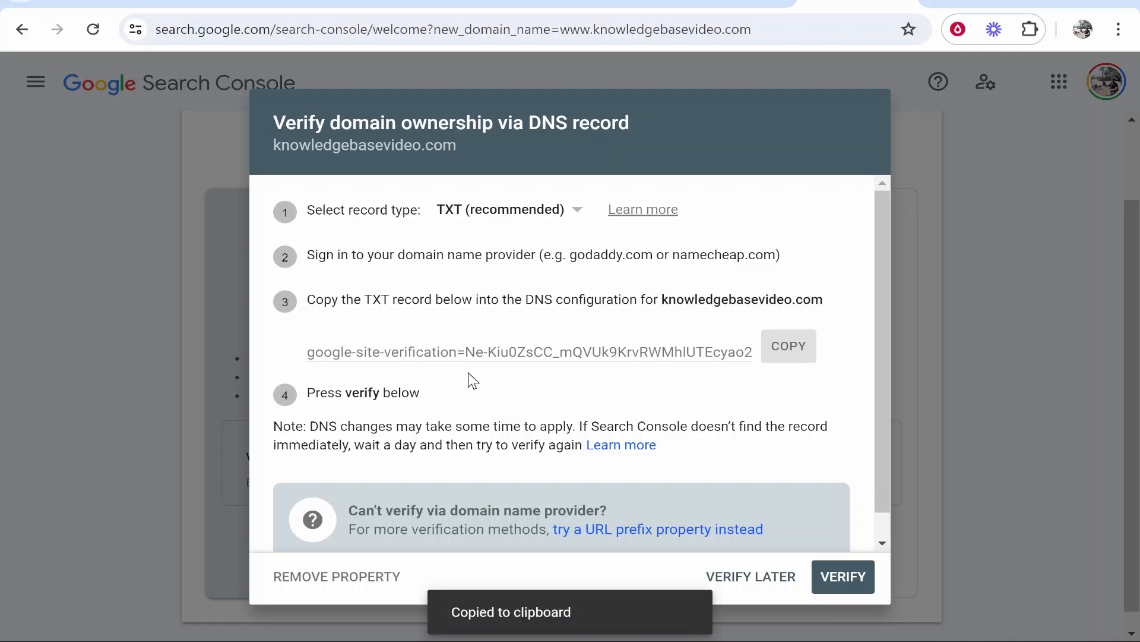
pyautogui.moveTo(586, 483)
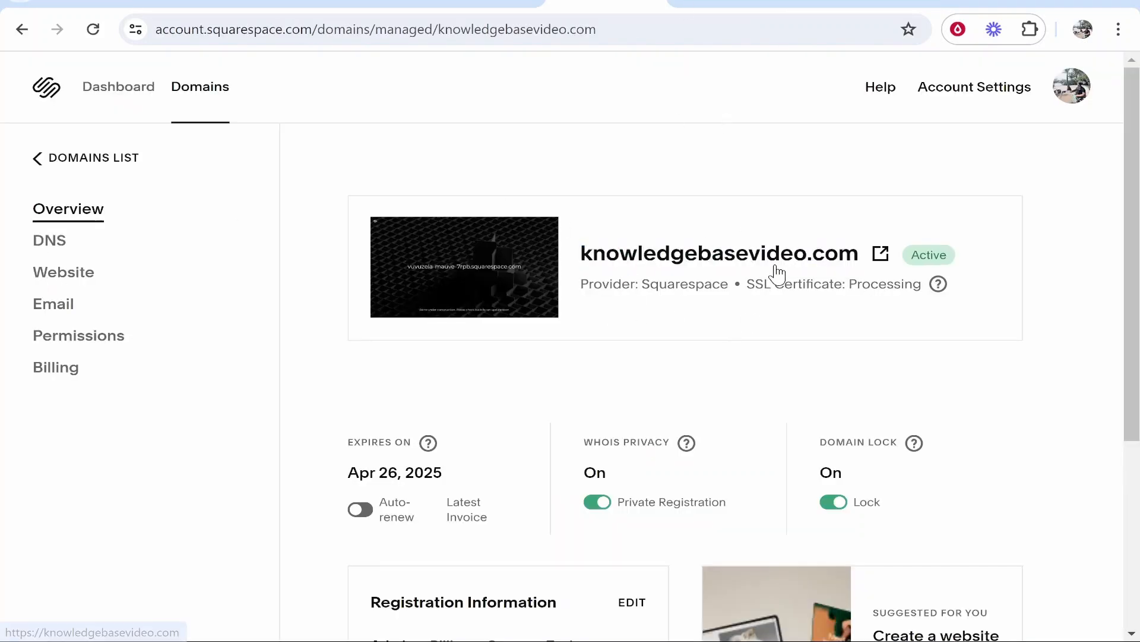
# Step: Open knowledgebasevideo.com's DNS settings and add a new custom record
pyautogui.click(49, 240)
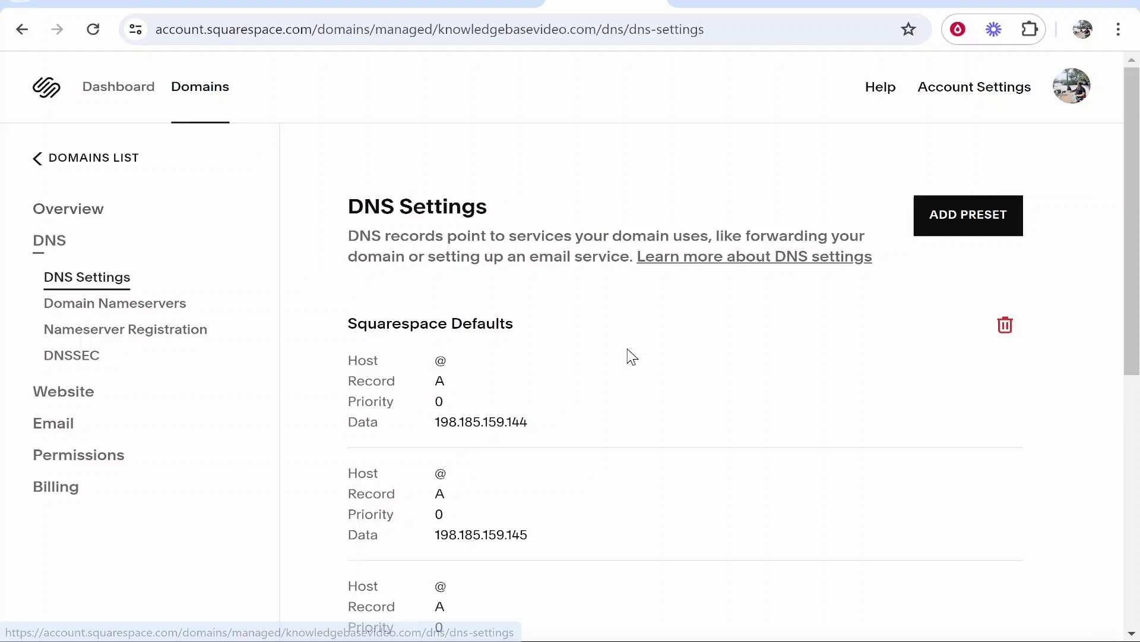
pyautogui.scroll(-3)
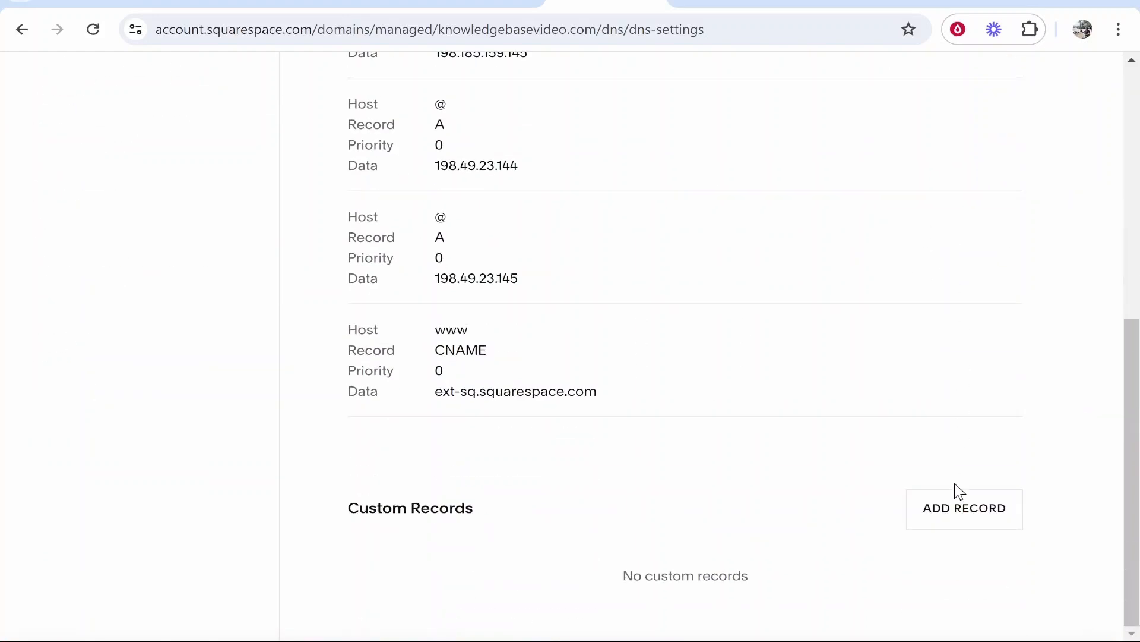
pyautogui.click(963, 508)
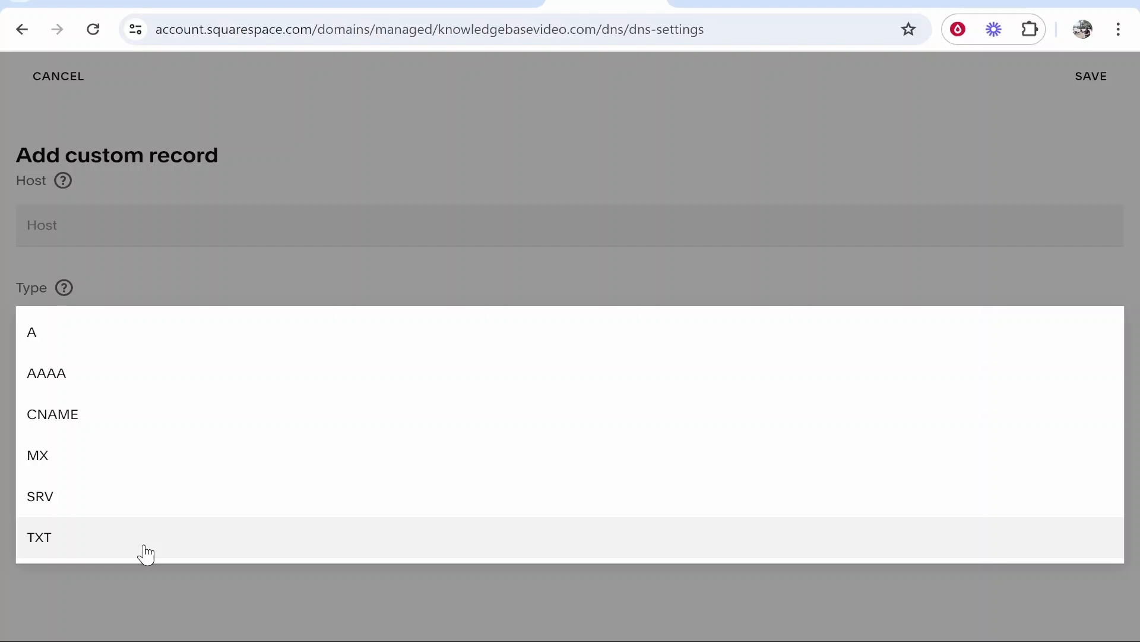
# Step: Save a TXT record with host @ containing the pasted google-site-verification string
pyautogui.click(39, 537)
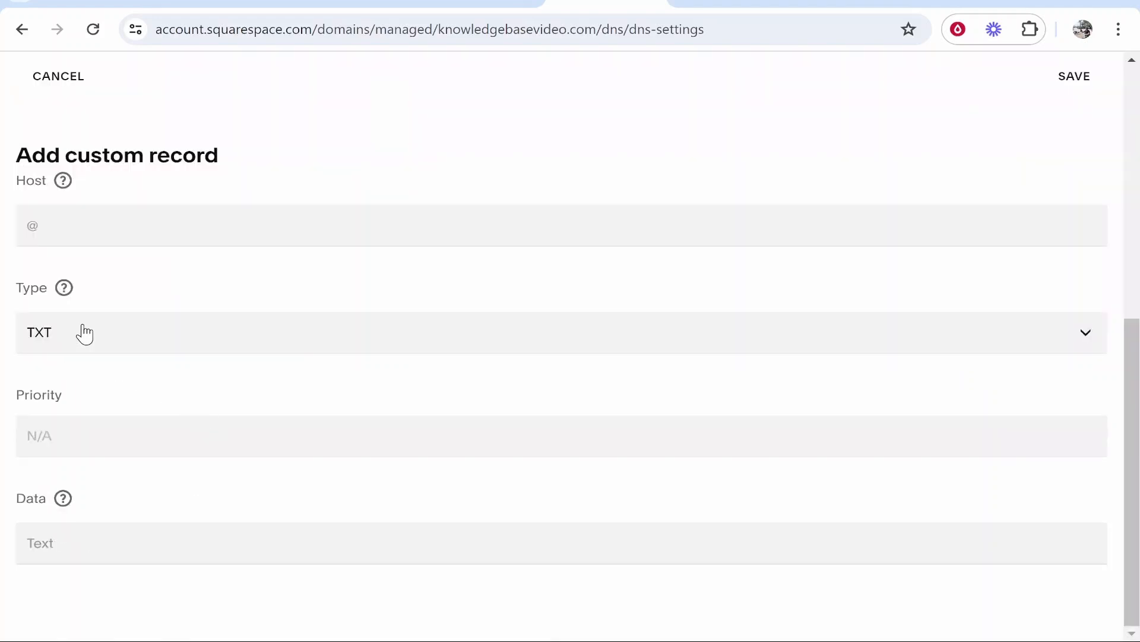
pyautogui.moveTo(158, 544)
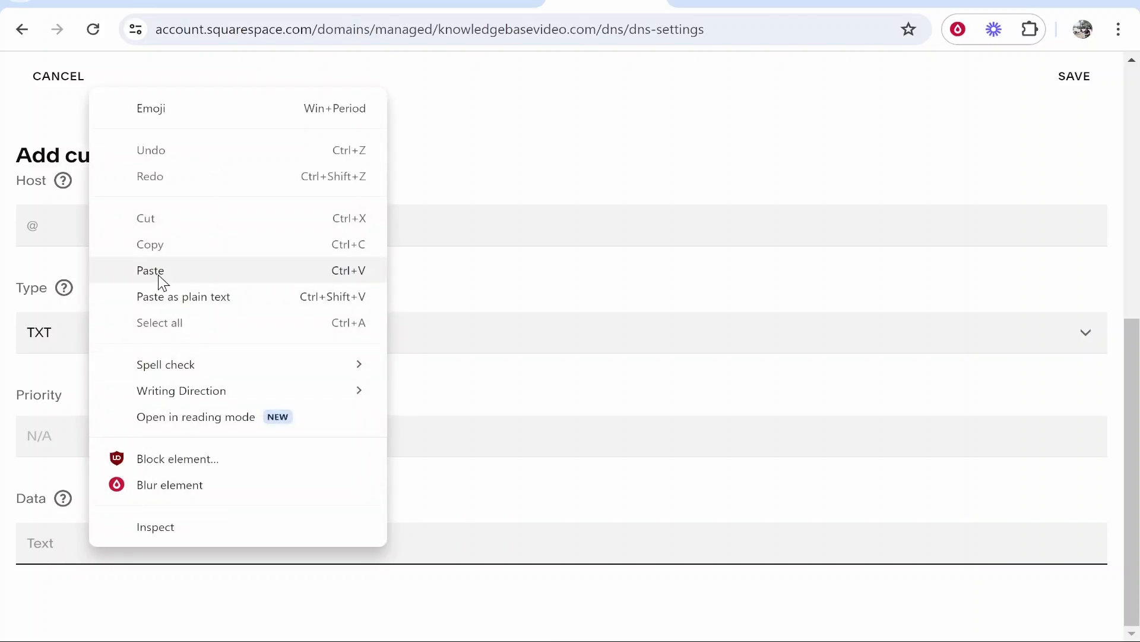
pyautogui.click(151, 270)
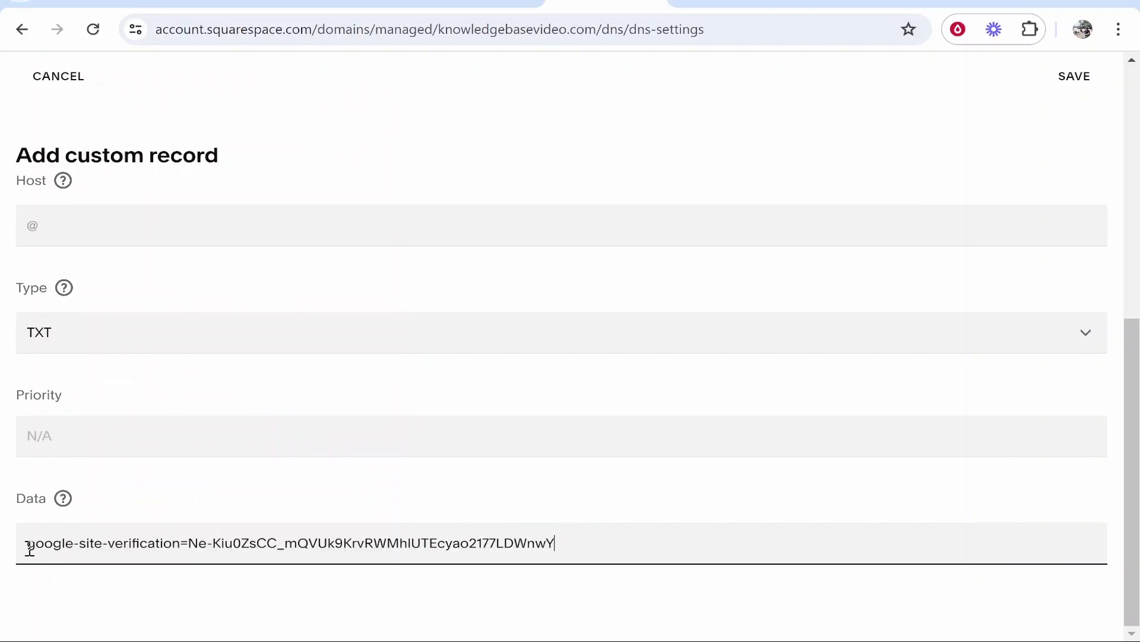
pyautogui.moveTo(618, 333)
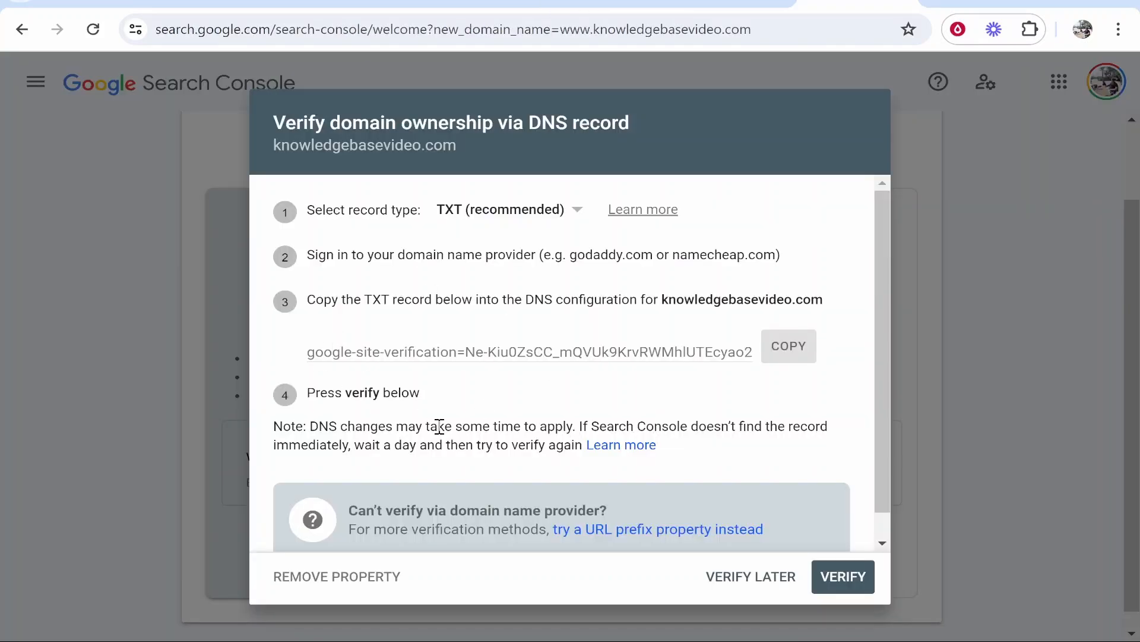
pyautogui.moveTo(859, 350)
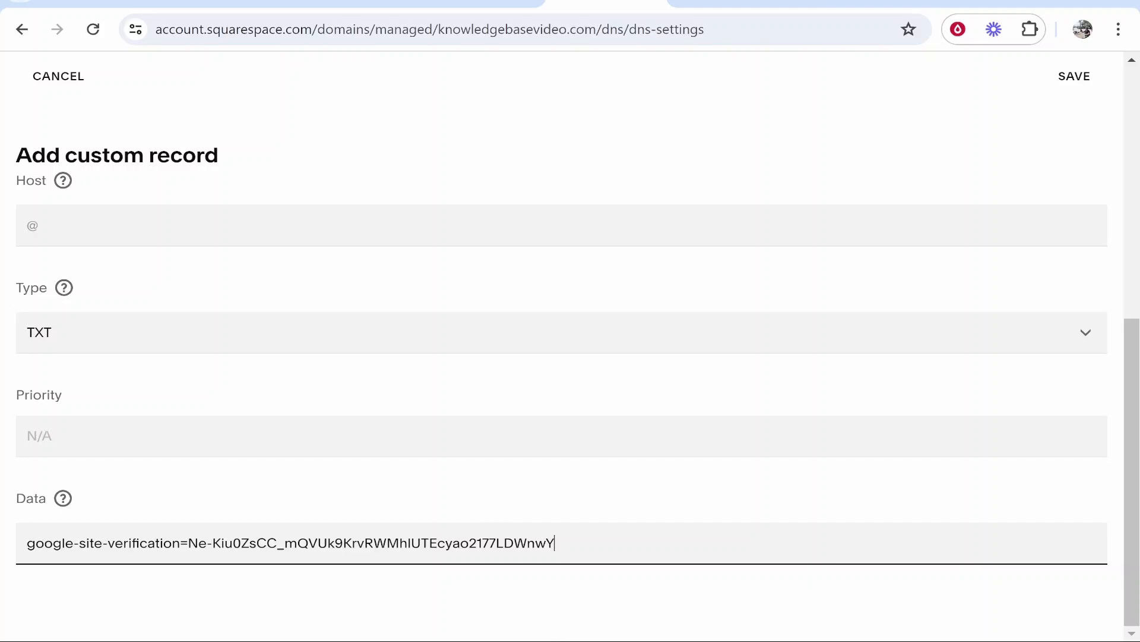
pyautogui.moveTo(622, 538)
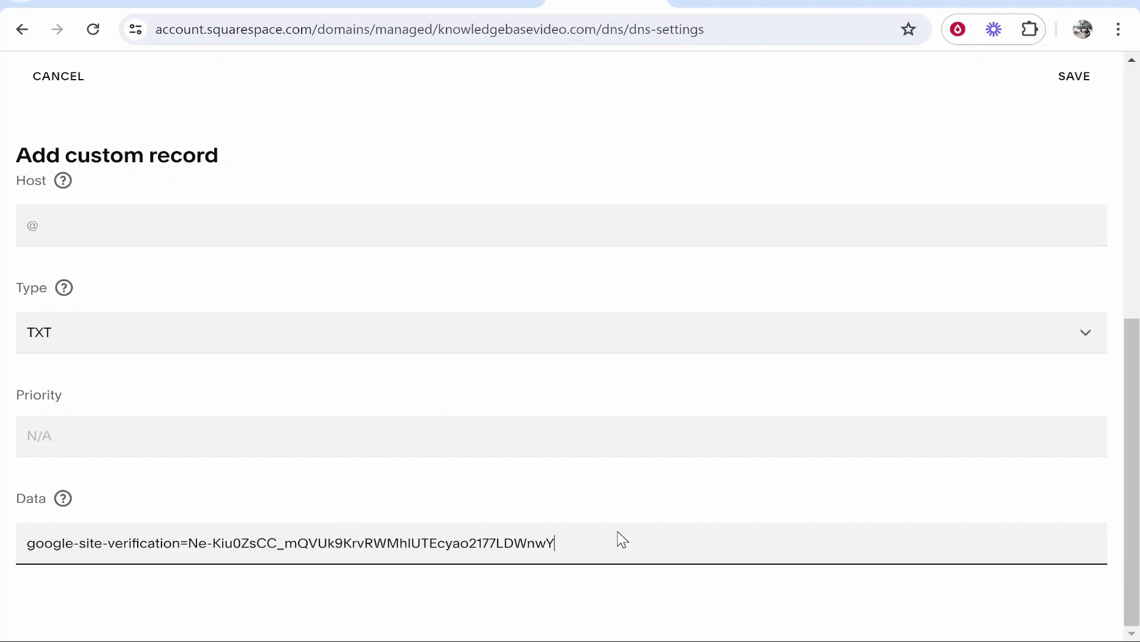
pyautogui.moveTo(1069, 100)
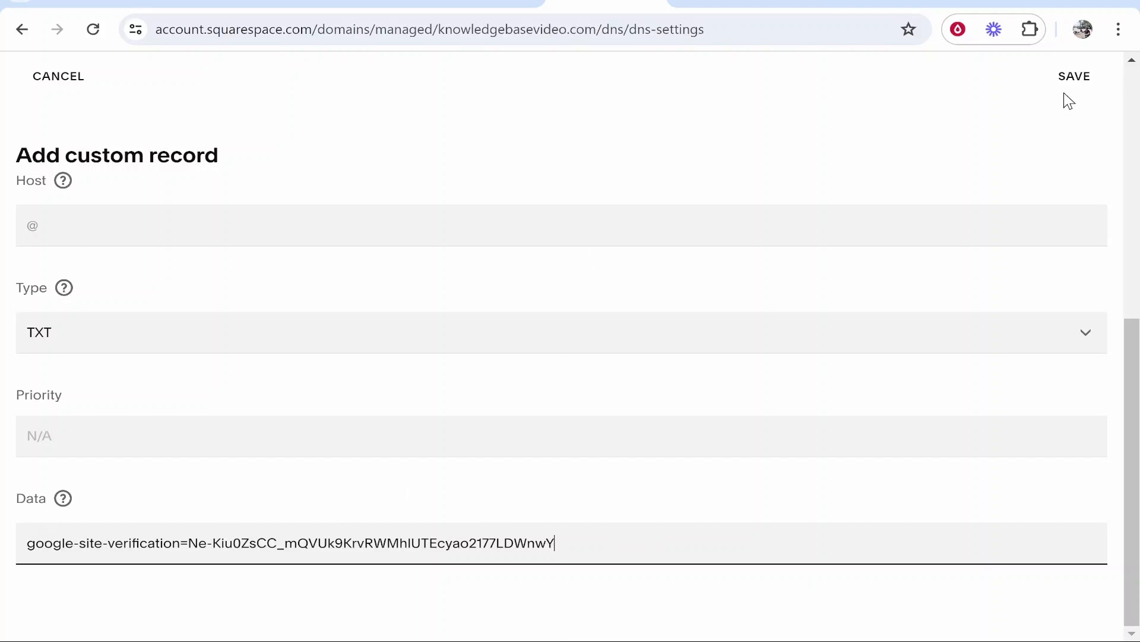
pyautogui.moveTo(321, 440)
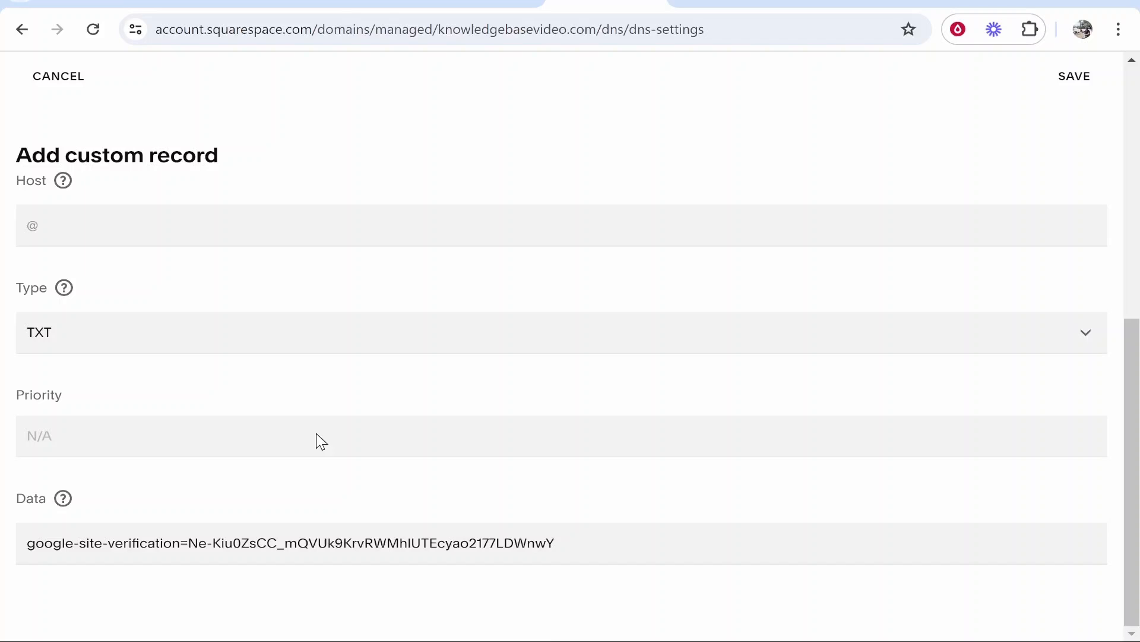
pyautogui.moveTo(947, 362)
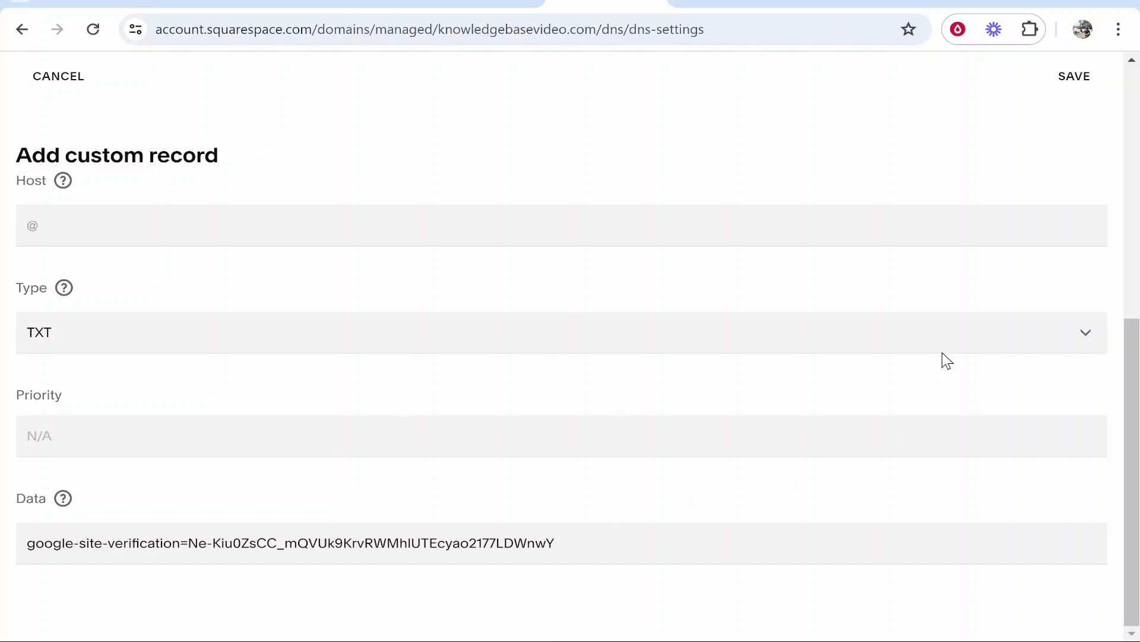
pyautogui.moveTo(1056, 92)
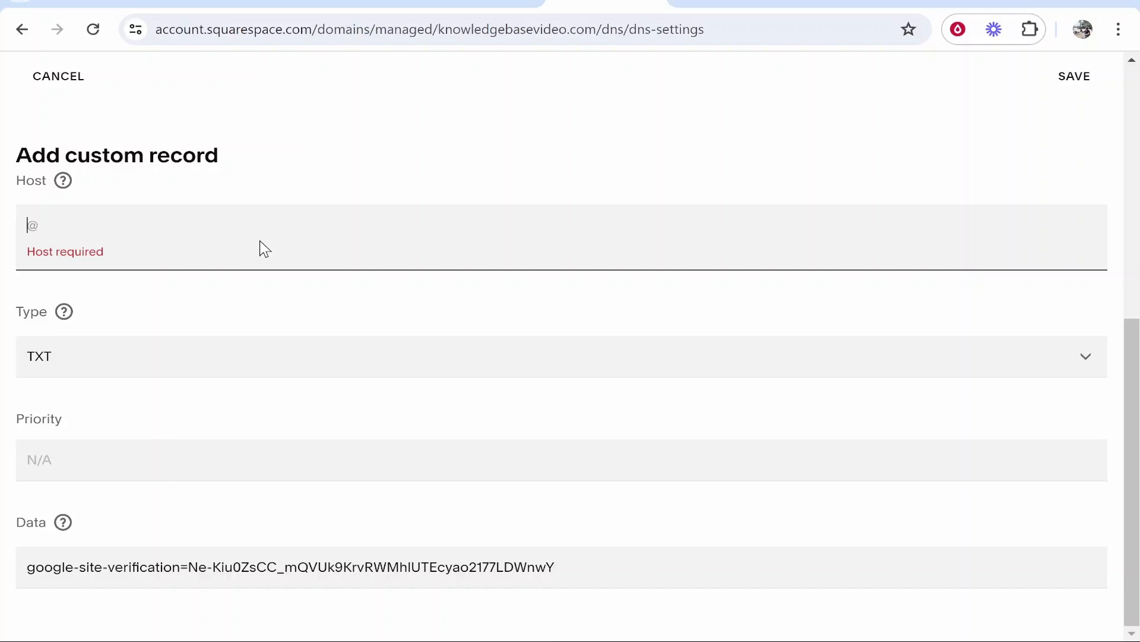
pyautogui.click(1075, 76)
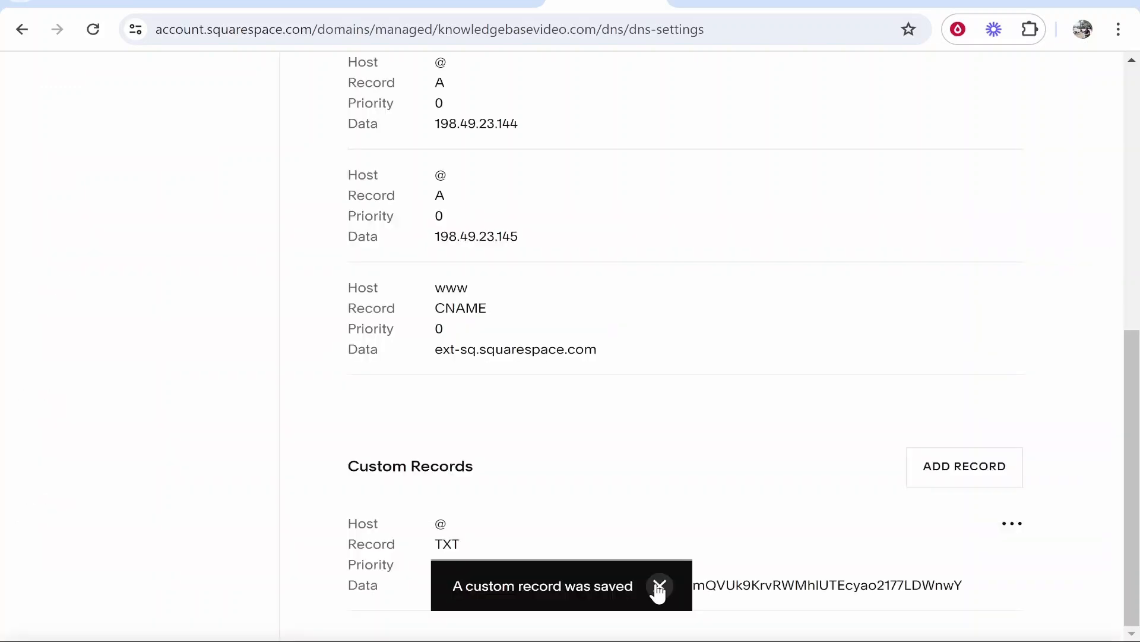
pyautogui.click(659, 585)
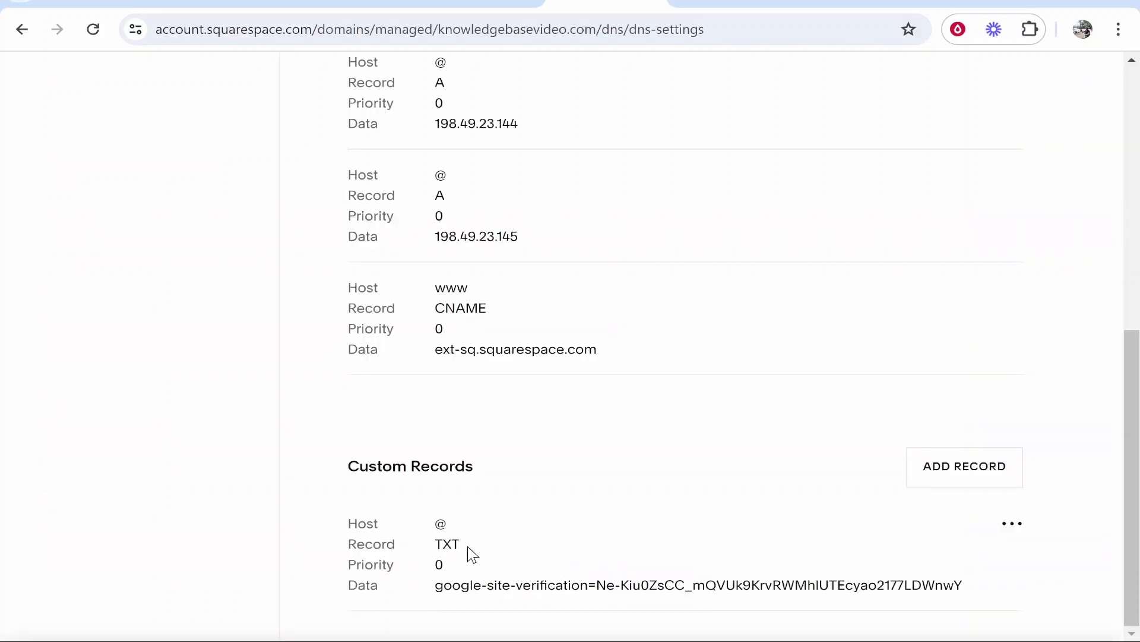
pyautogui.moveTo(846, 7)
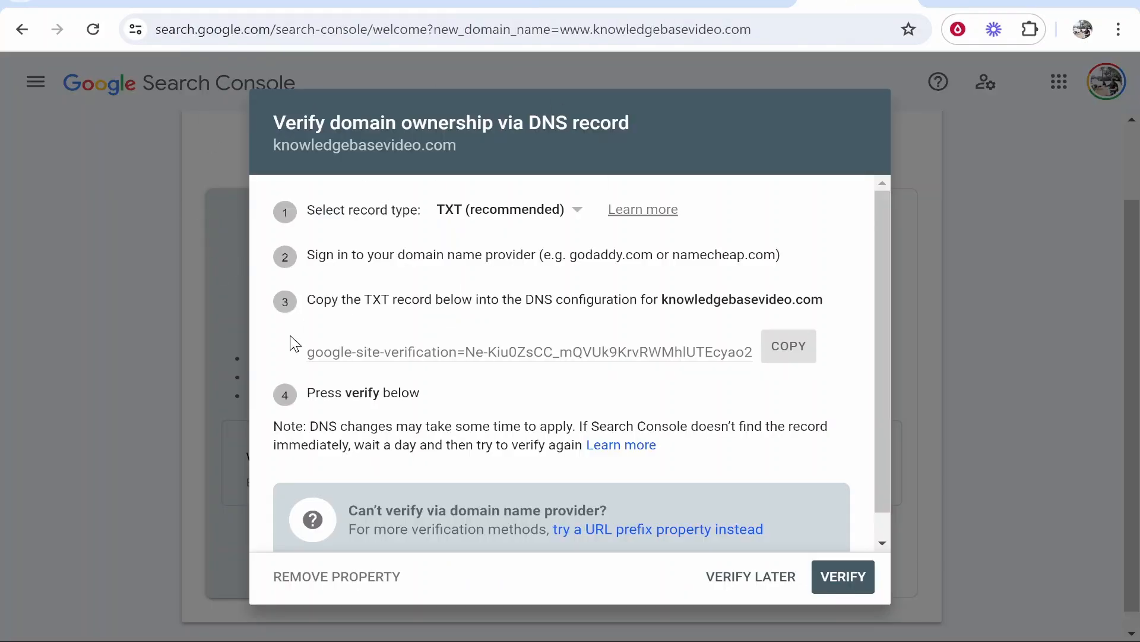
pyautogui.moveTo(672, 326)
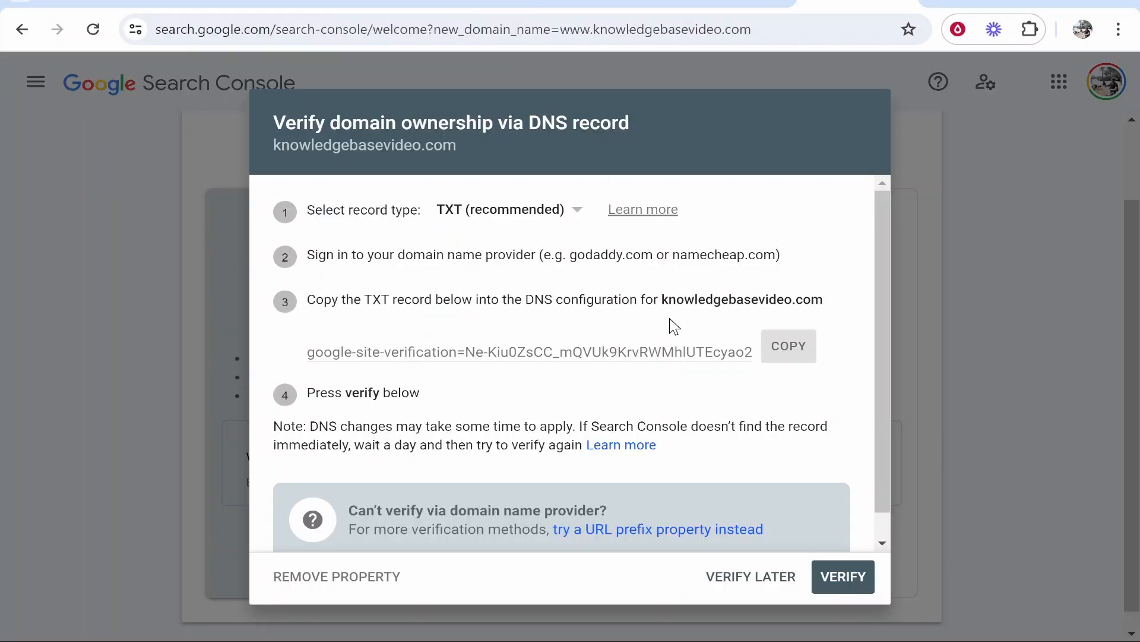
# Step: Verify knowledgebasevideo.com ownership in Search Console and close the Ownership verified dialog
pyautogui.click(842, 577)
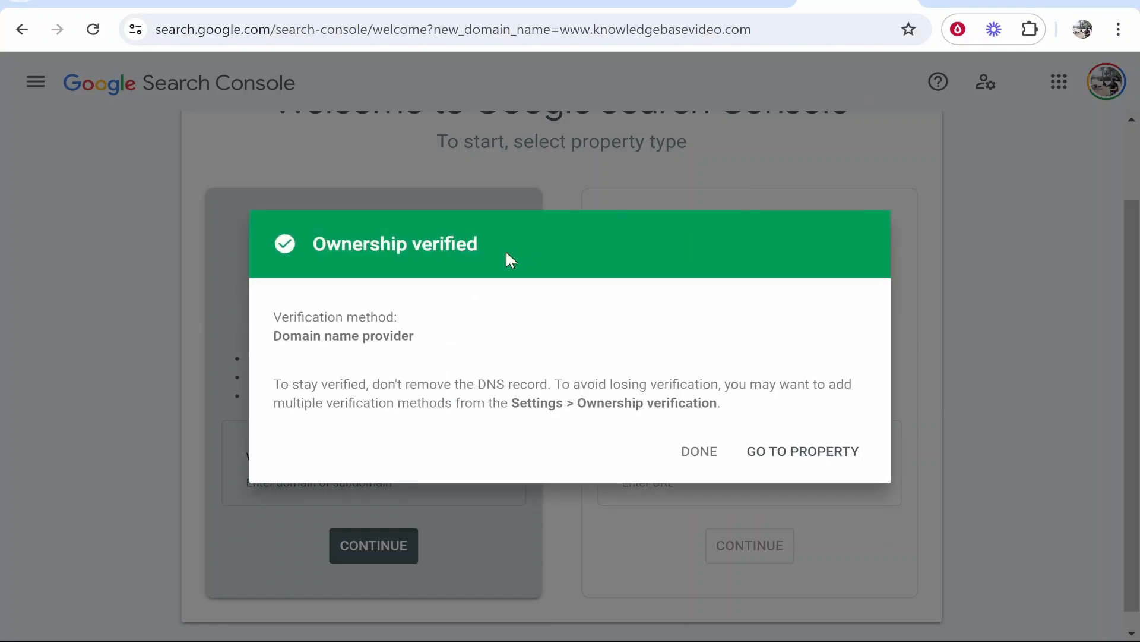
pyautogui.moveTo(391, 220)
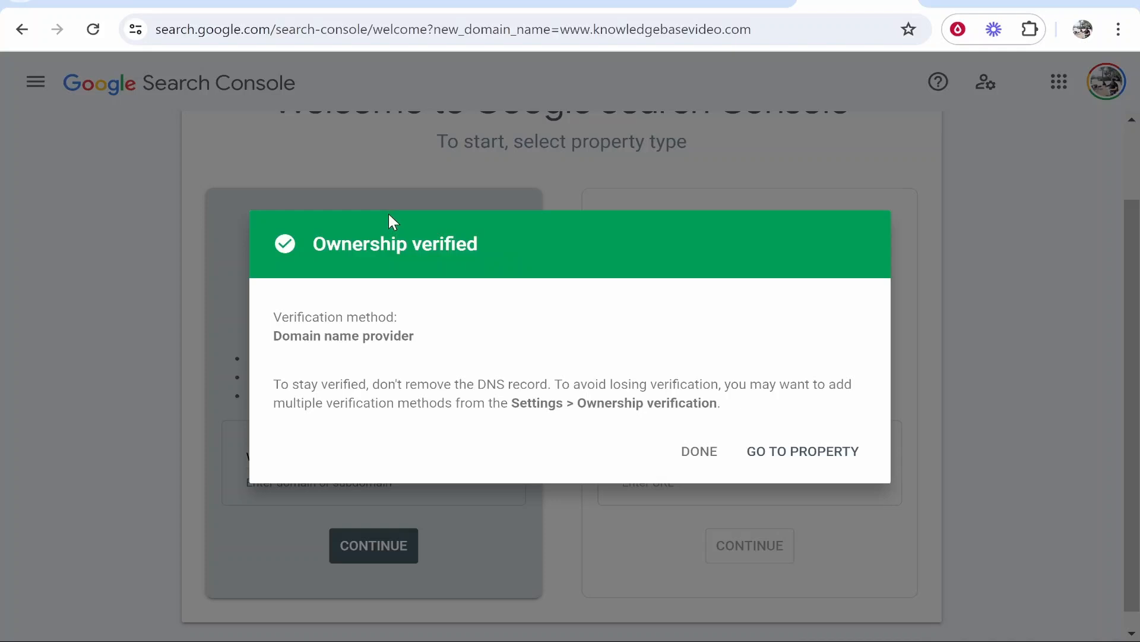
pyautogui.doubleClick(395, 244)
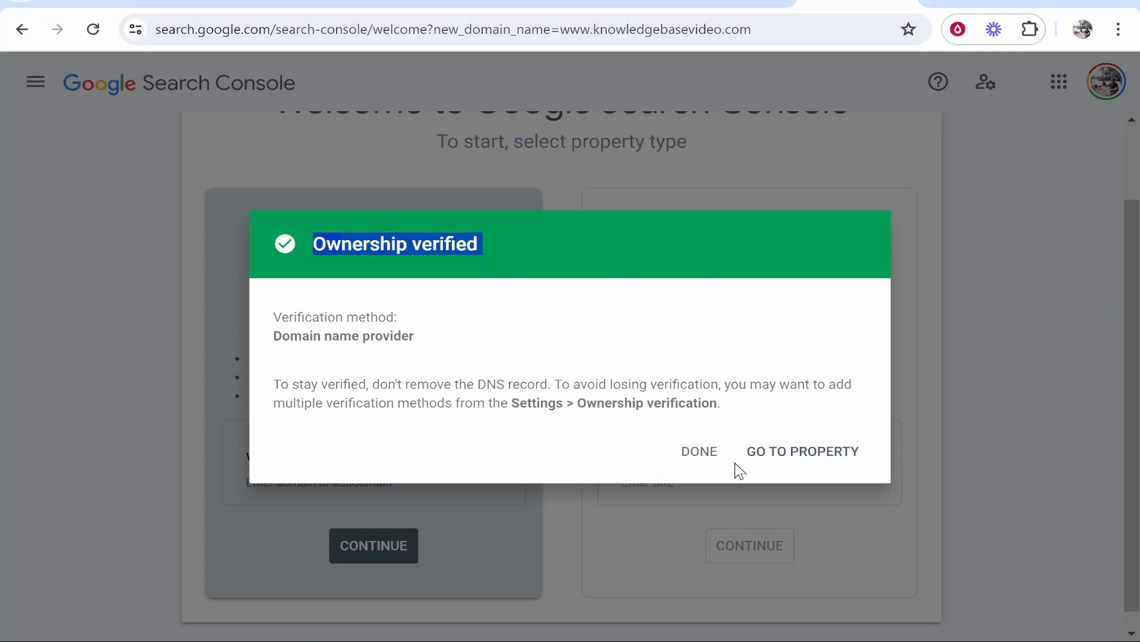
pyautogui.click(699, 451)
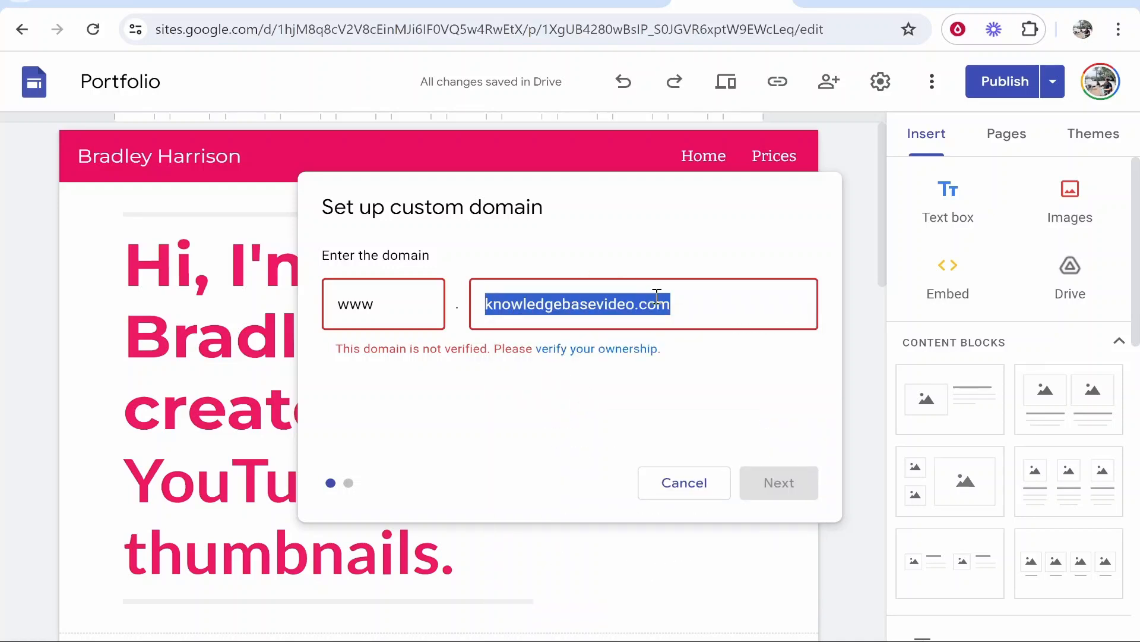
# Step: Restart custom domain setup, enter knowledgebasevideo.com and continue to the CNAME instructions
pyautogui.click(683, 483)
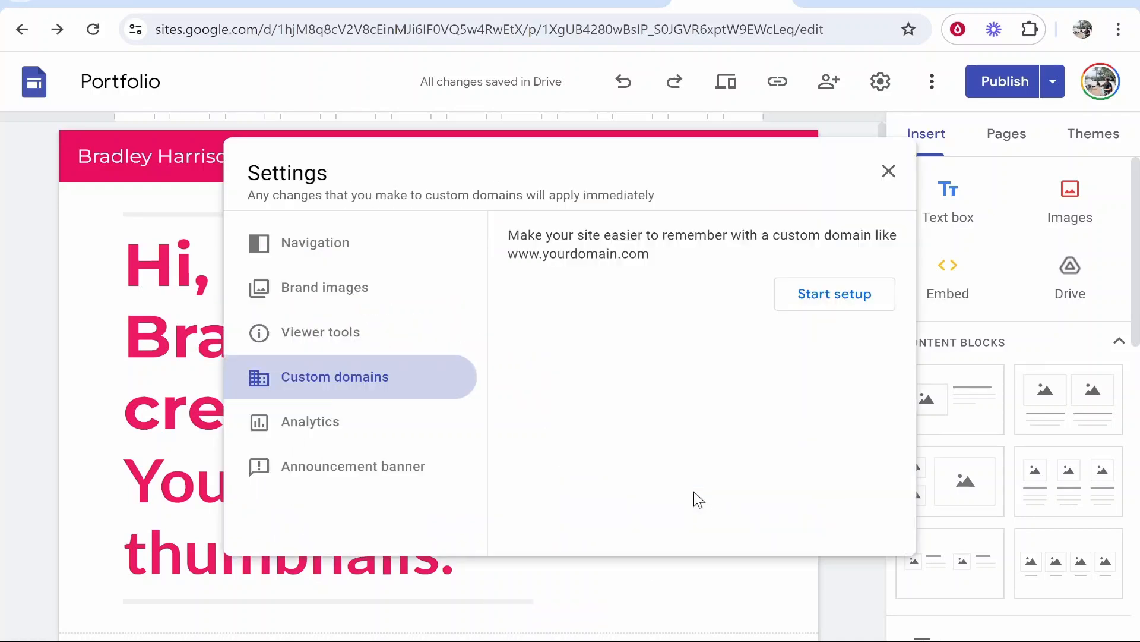
pyautogui.click(888, 171)
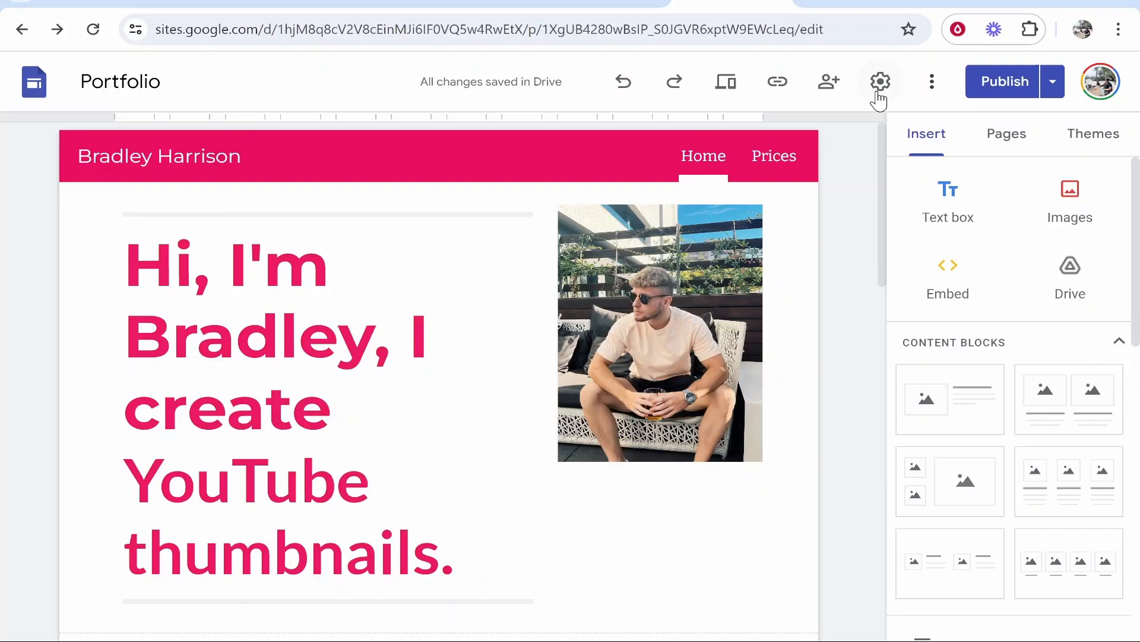
pyautogui.click(880, 80)
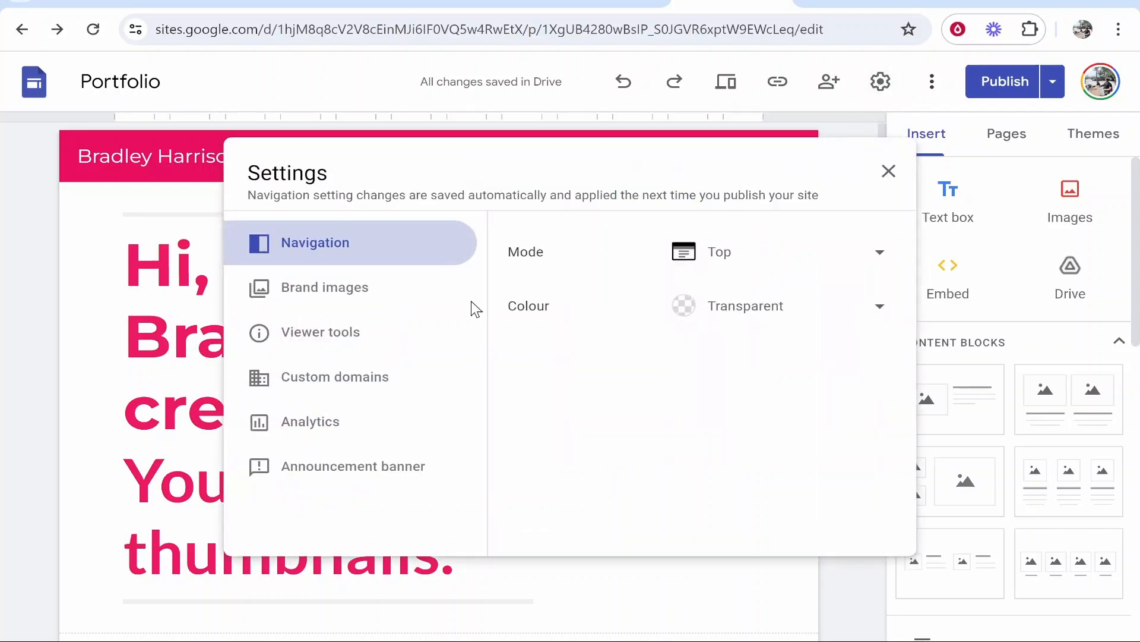
pyautogui.click(335, 376)
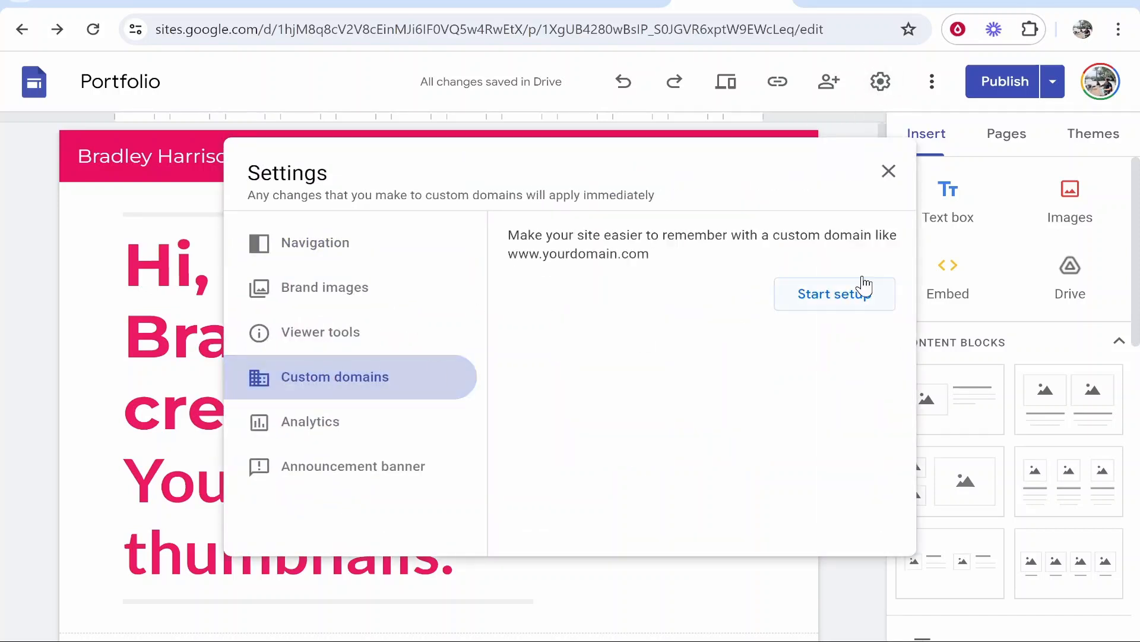
pyautogui.click(834, 294)
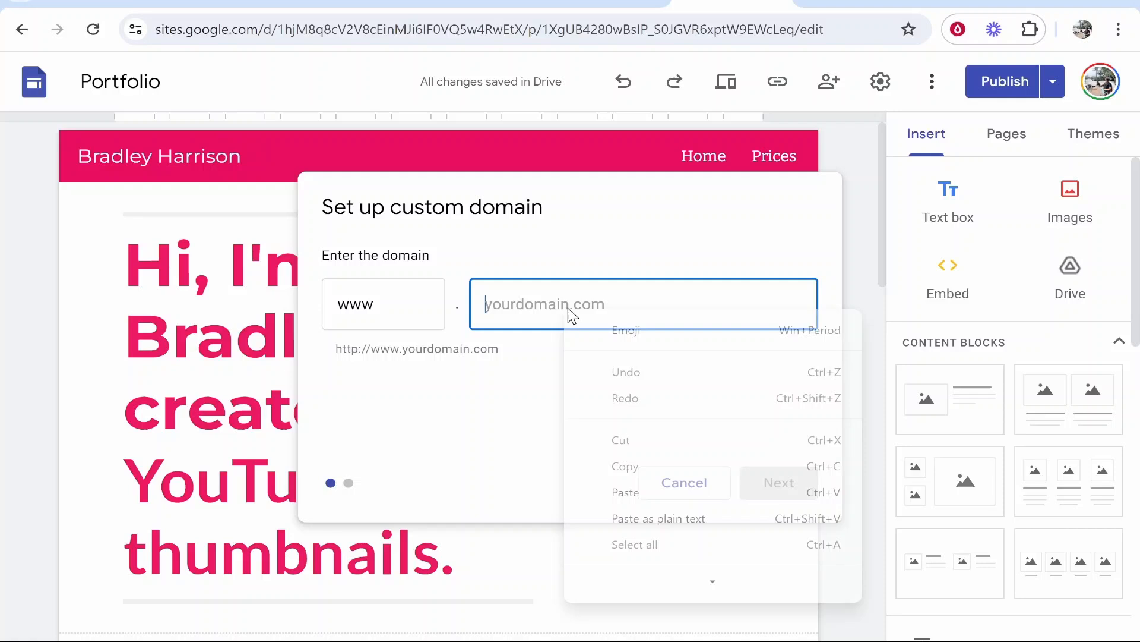
pyautogui.write('knowledgebasevideo.com')
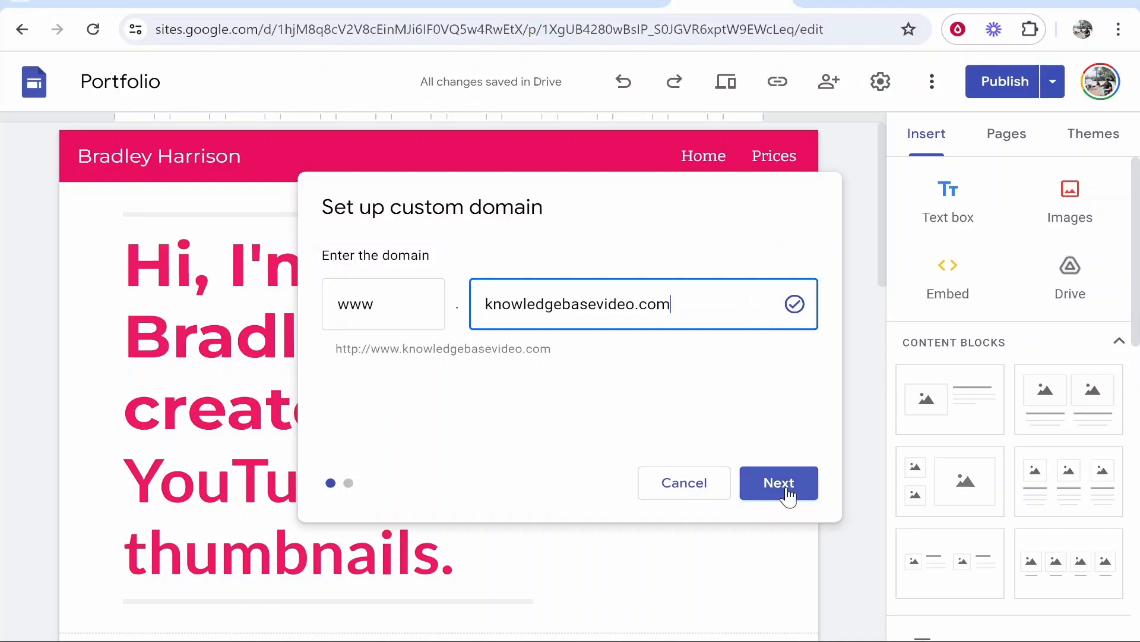
pyautogui.click(778, 482)
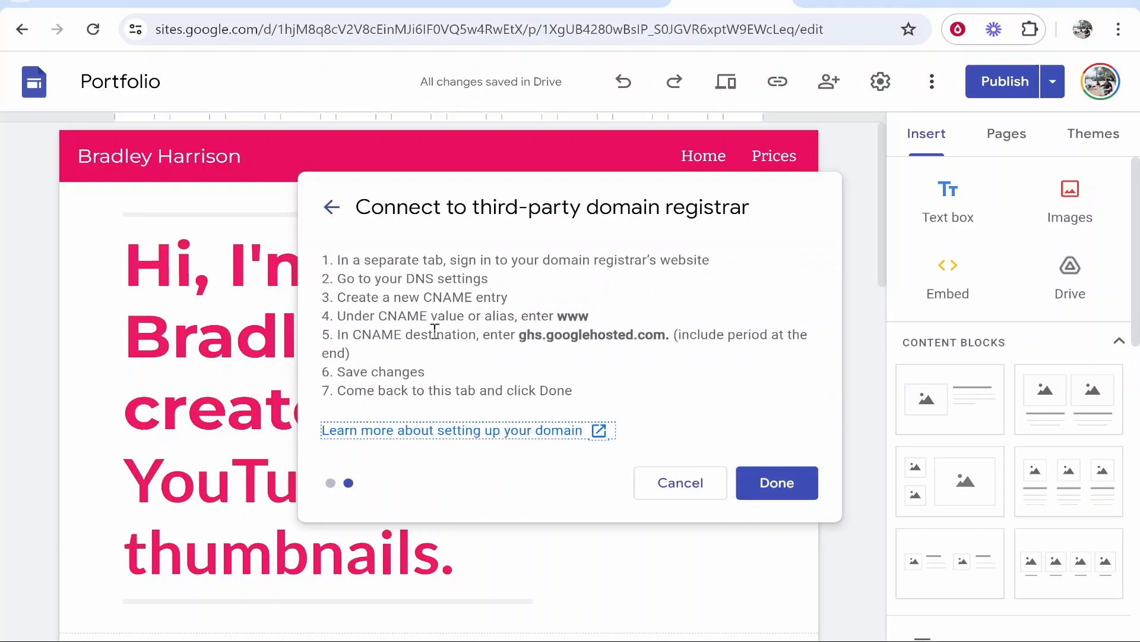
pyautogui.moveTo(434, 297)
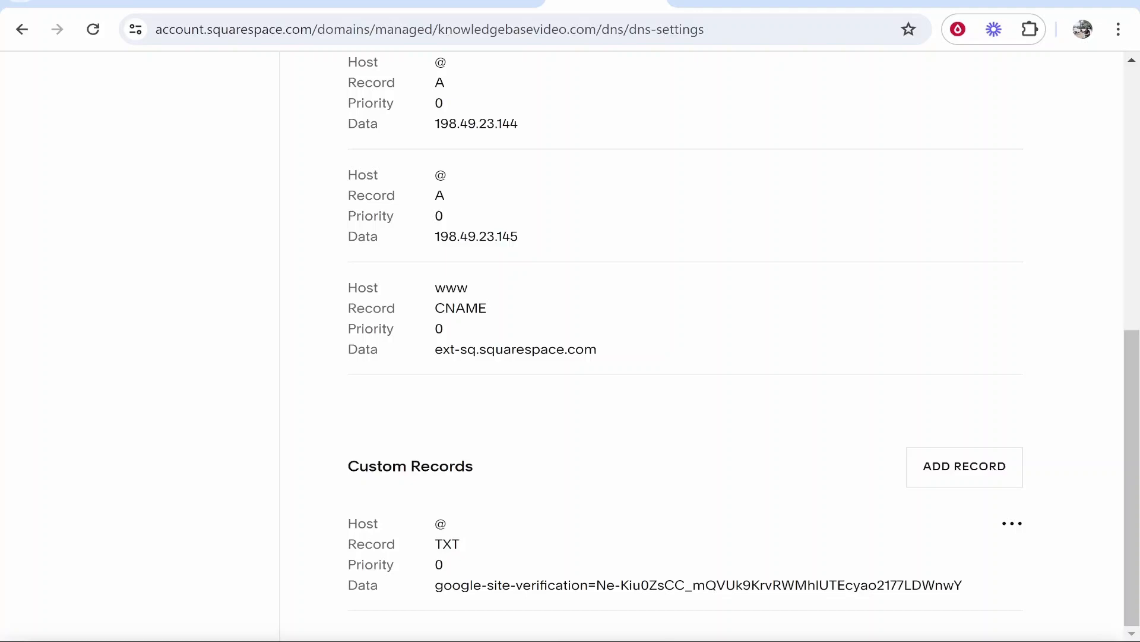
# Step: Open a blank custom record form on Squarespace's DNS Settings page for the CNAME
pyautogui.scroll(3)
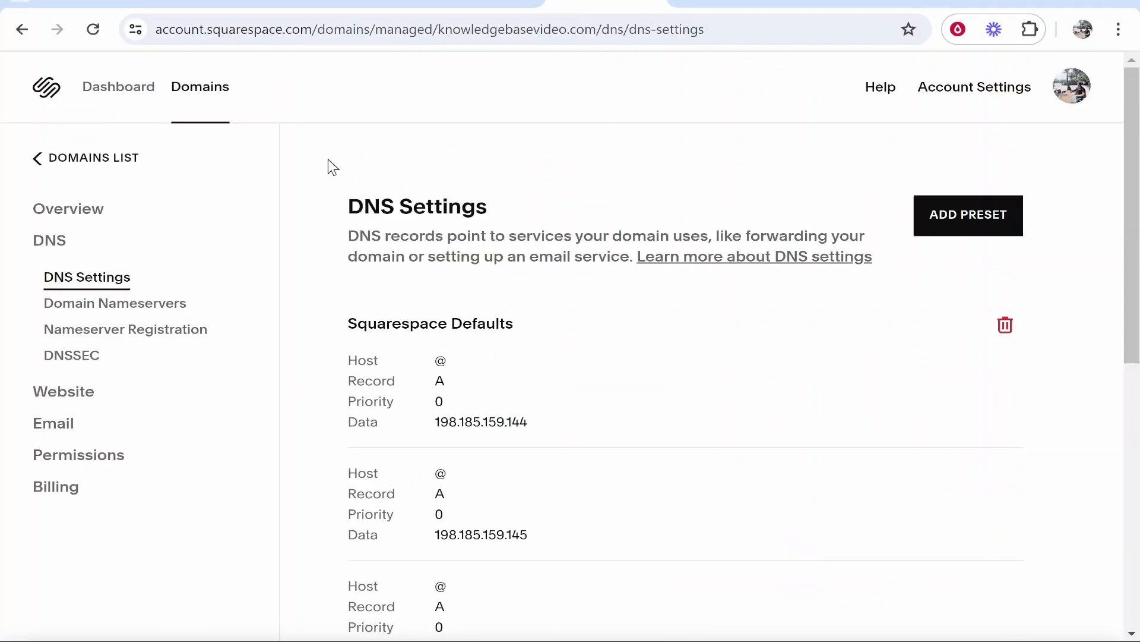
pyautogui.moveTo(86, 277)
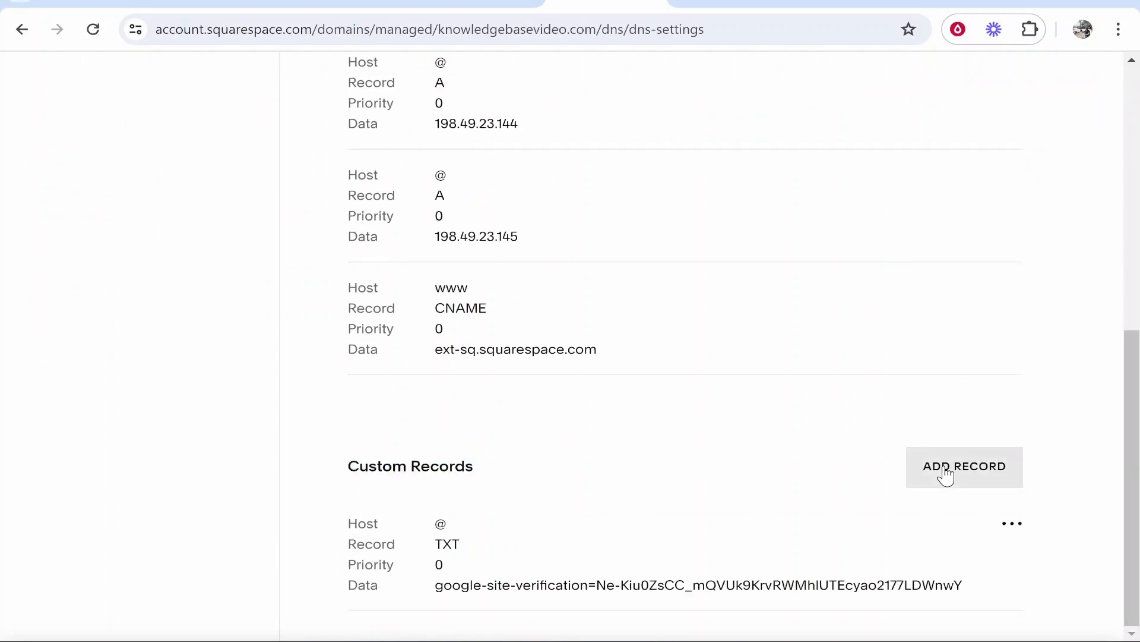
pyautogui.click(963, 466)
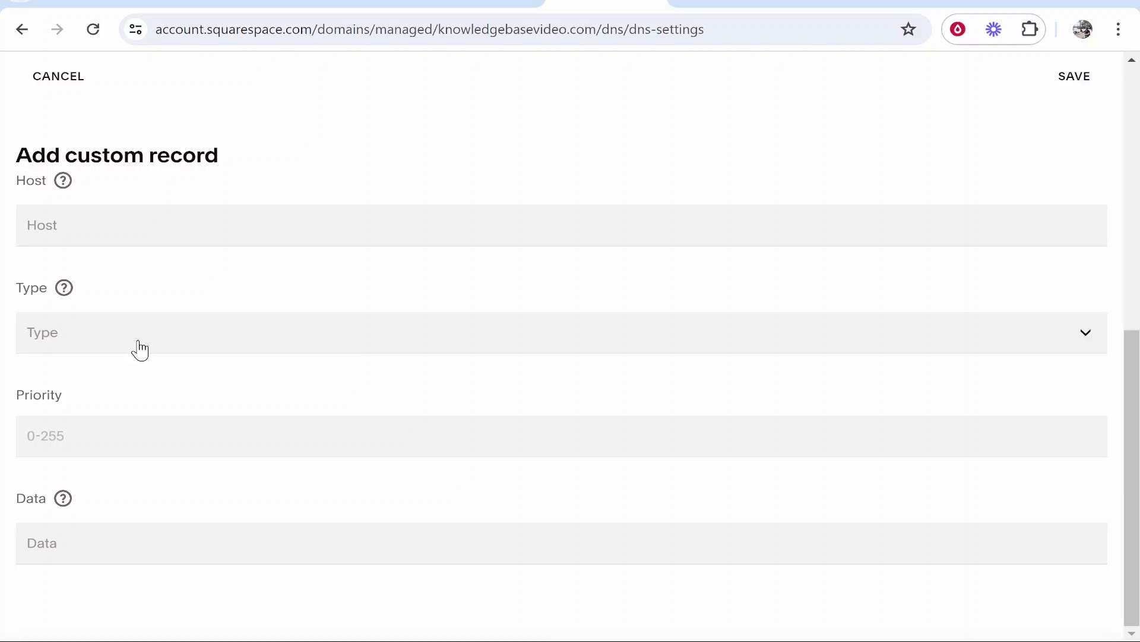
pyautogui.moveTo(13, 291)
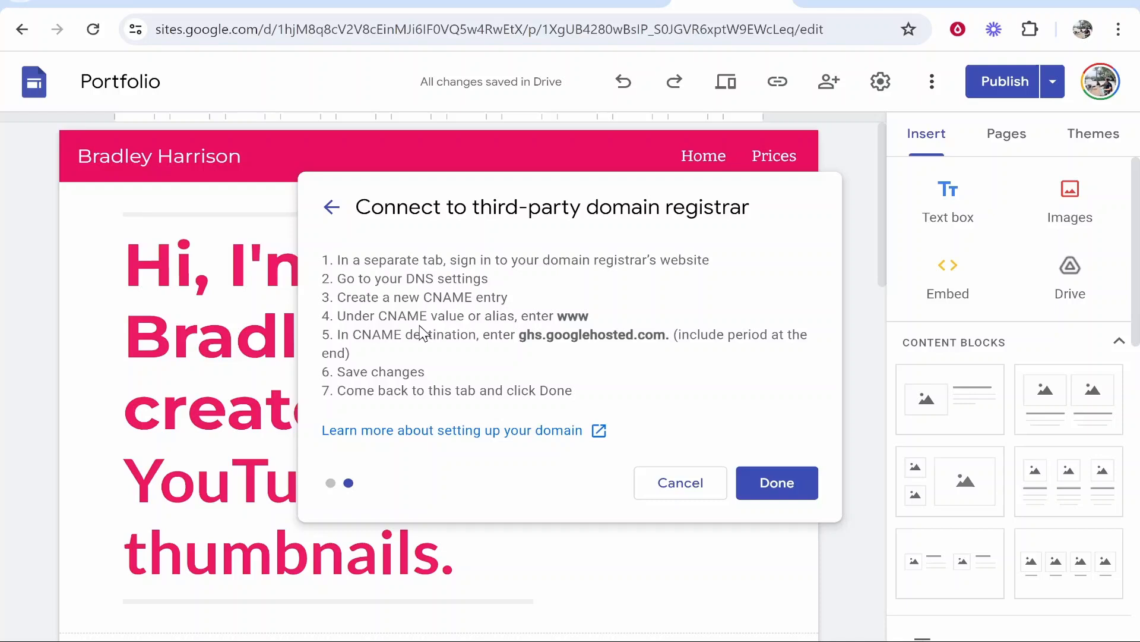
pyautogui.moveTo(521, 336)
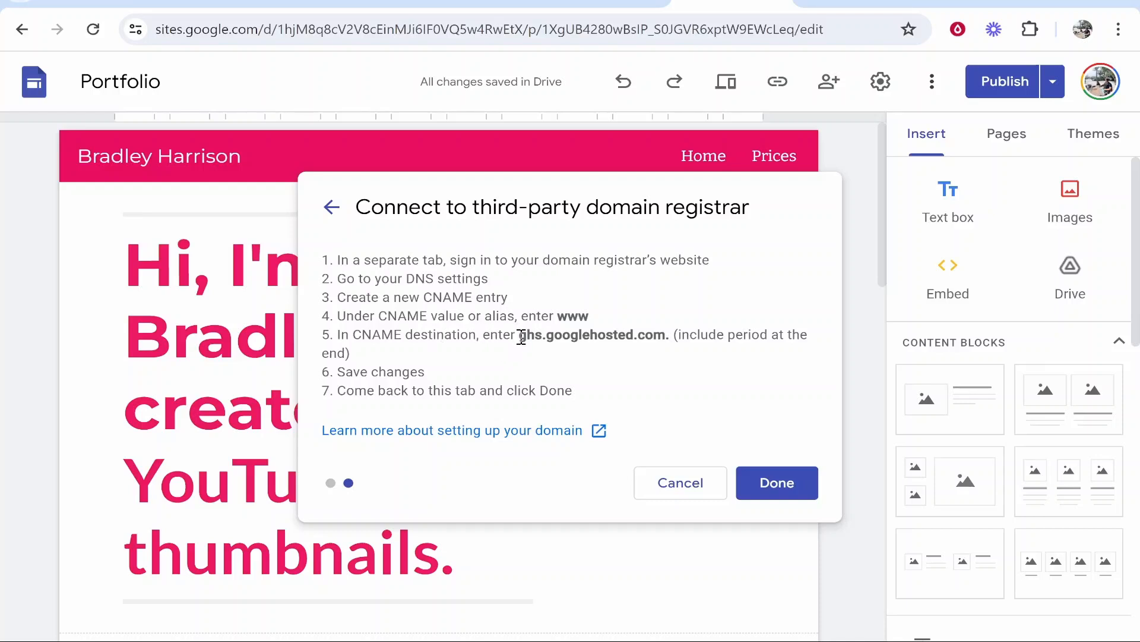
pyautogui.moveTo(565, 381)
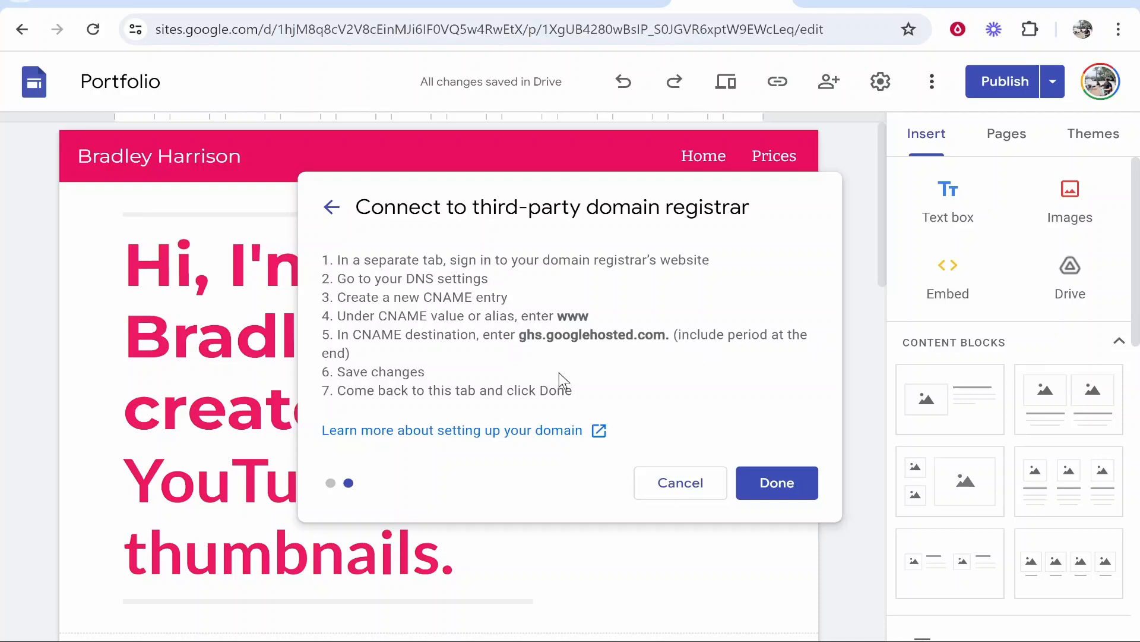
pyautogui.moveTo(523, 343)
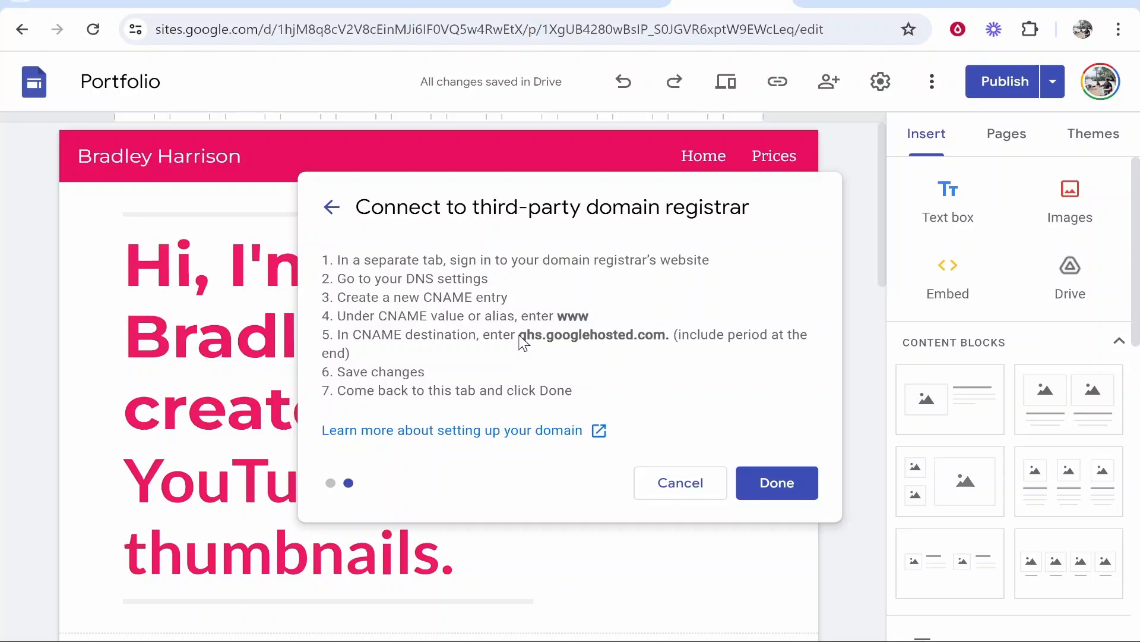
# Step: Select the CNAME destination ghs.googlehosted.com. in the Google Sites domain setup instructions
pyautogui.doubleClick(591, 335)
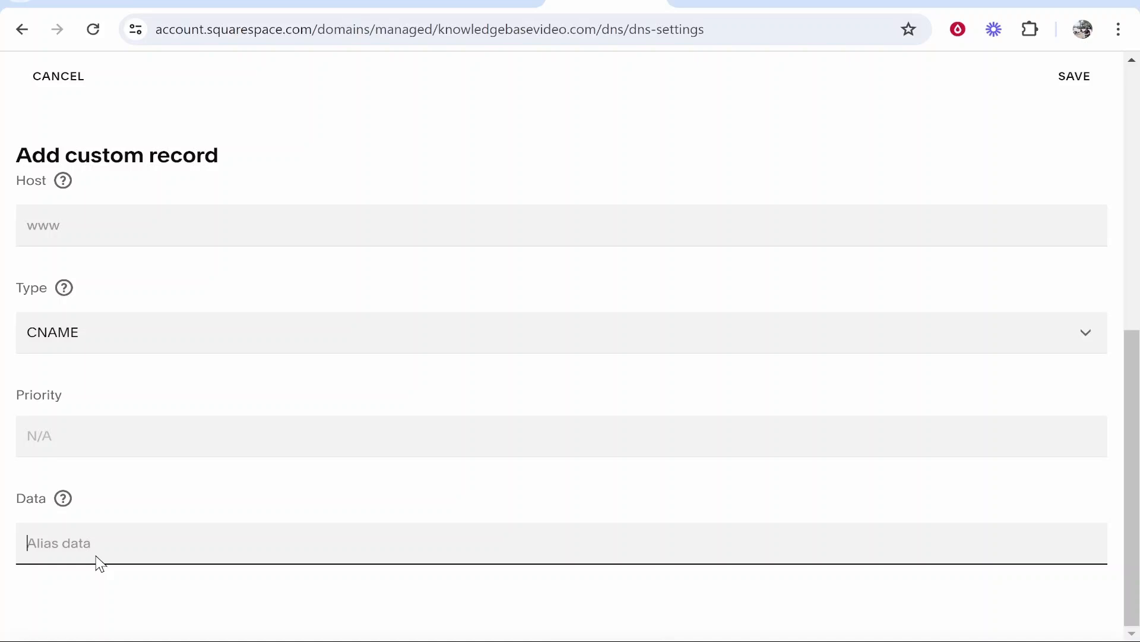
# Step: Paste ghs.googlehosted.com. as data, set host www, and save the CNAME record
pyautogui.rightClick(98, 542)
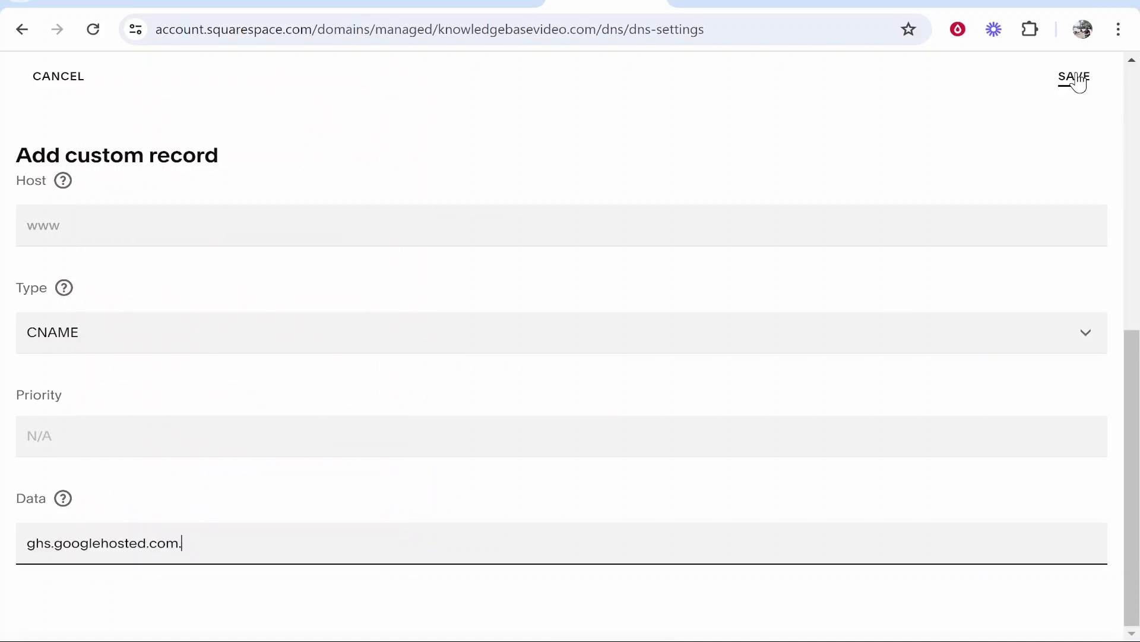
pyautogui.click(1075, 75)
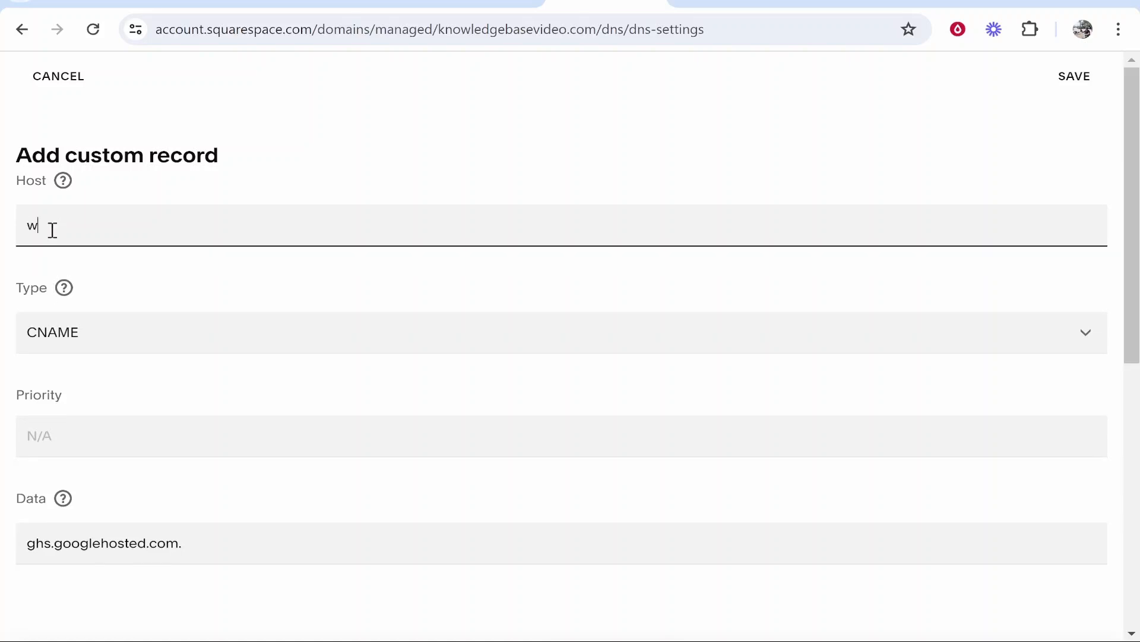
pyautogui.write('ww')
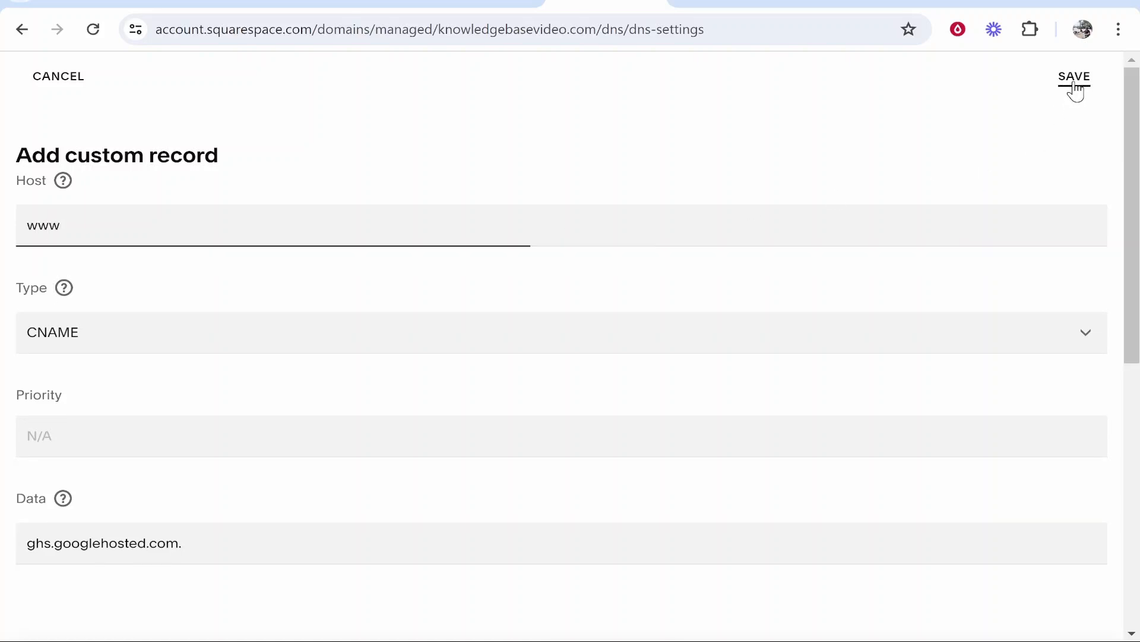
pyautogui.click(1075, 76)
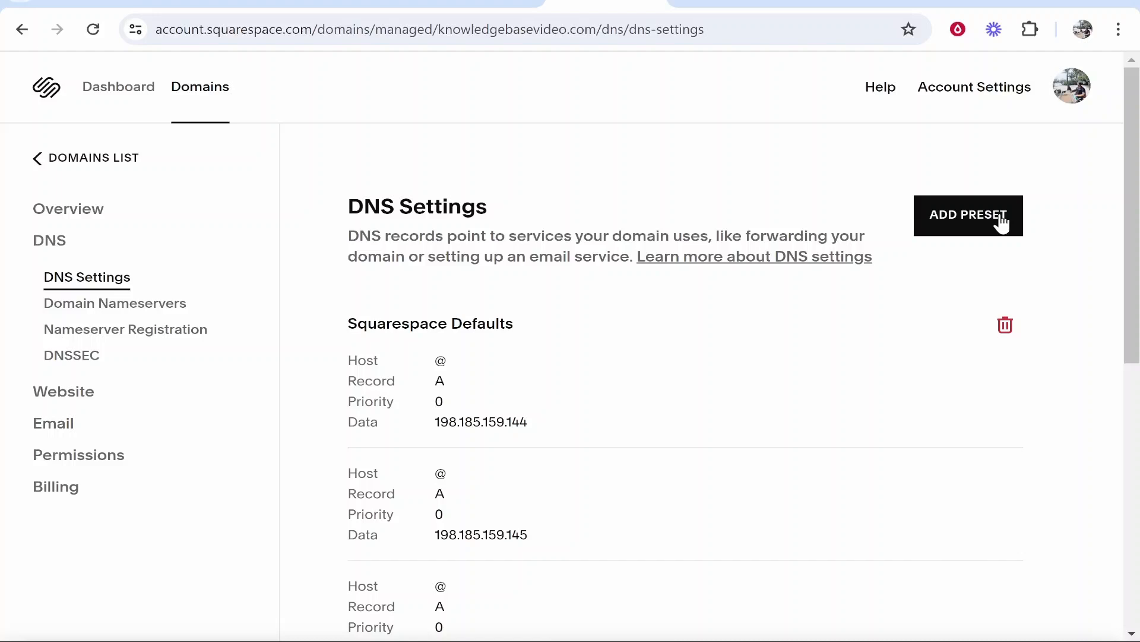
pyautogui.moveTo(768, 286)
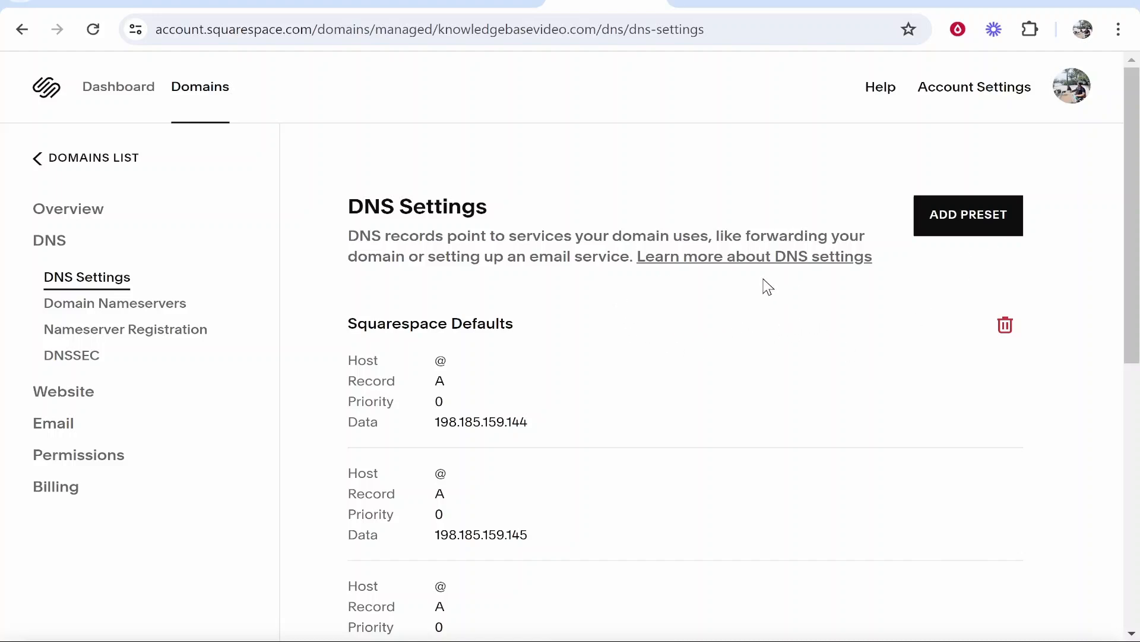
pyautogui.moveTo(1062, 113)
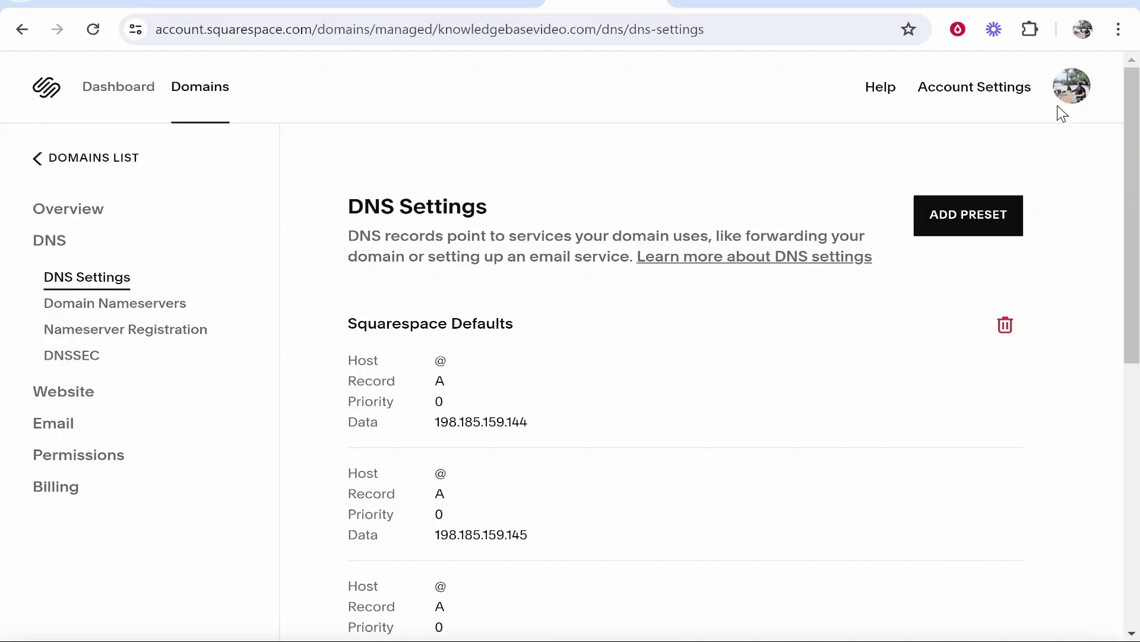
pyautogui.scroll(-3)
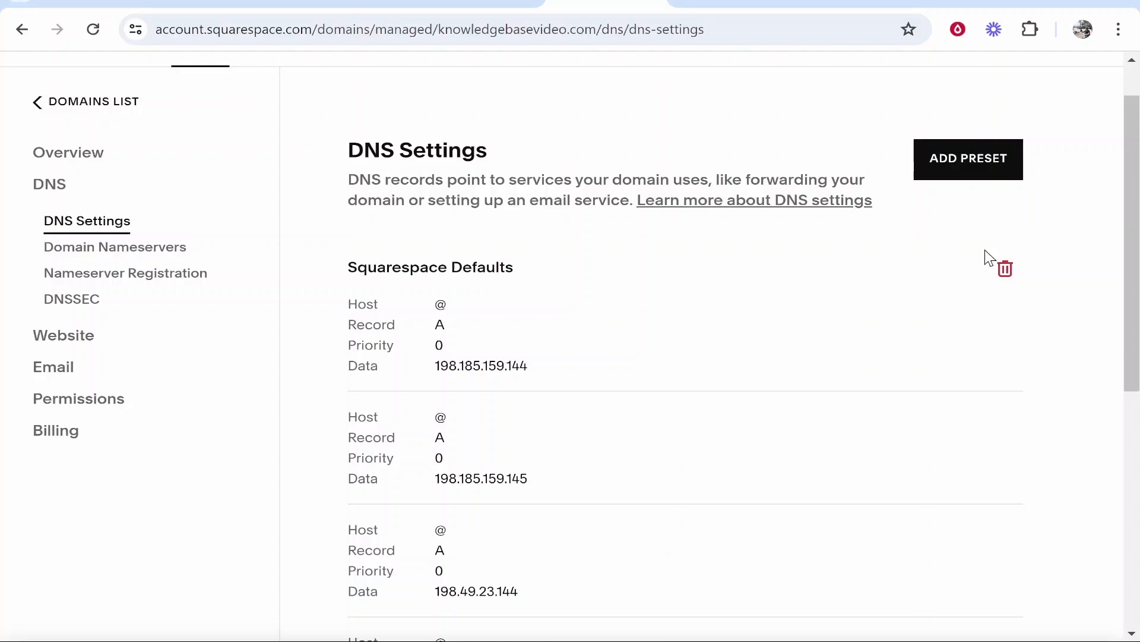
# Step: Delete the Squarespace Defaults DNS records, confirming removal, and add a new custom record
pyautogui.scroll(-3)
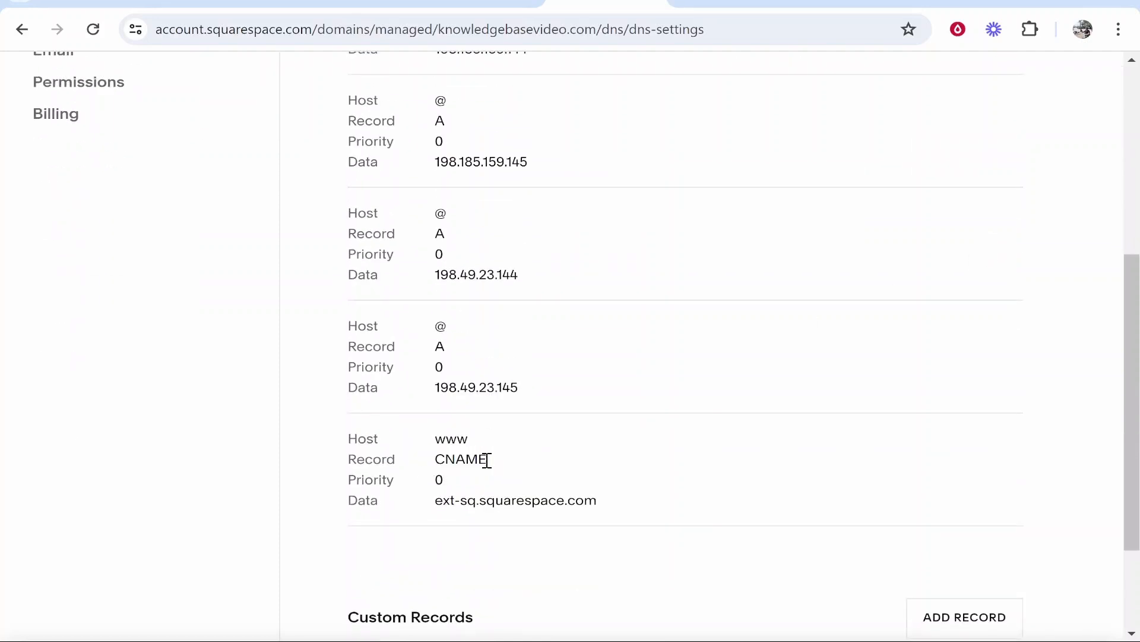
pyautogui.scroll(3)
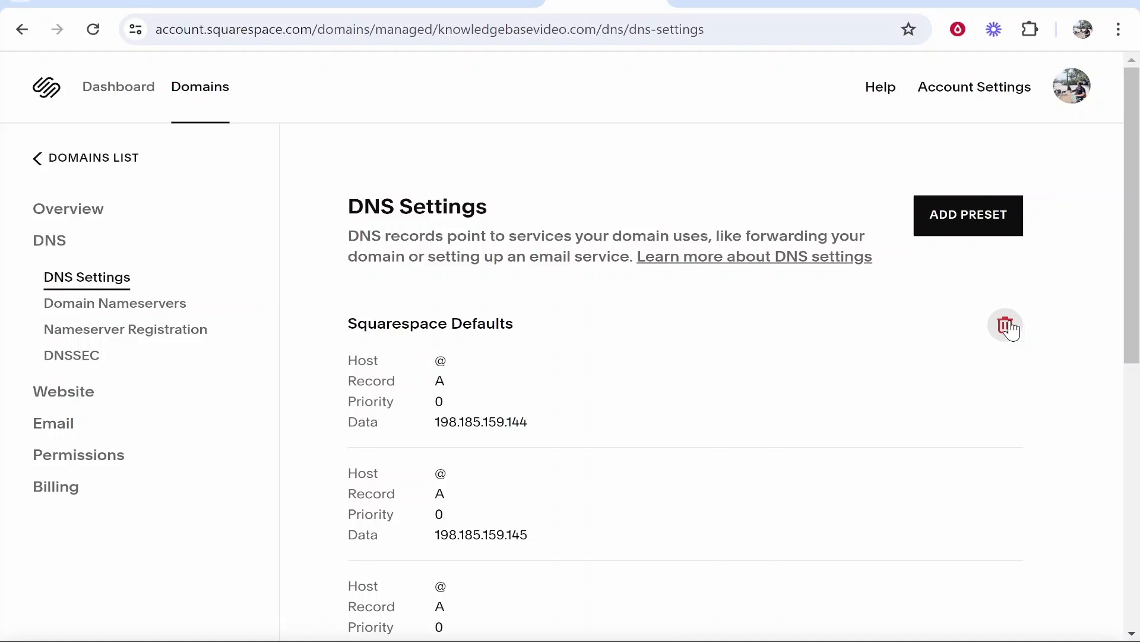
pyautogui.click(1005, 325)
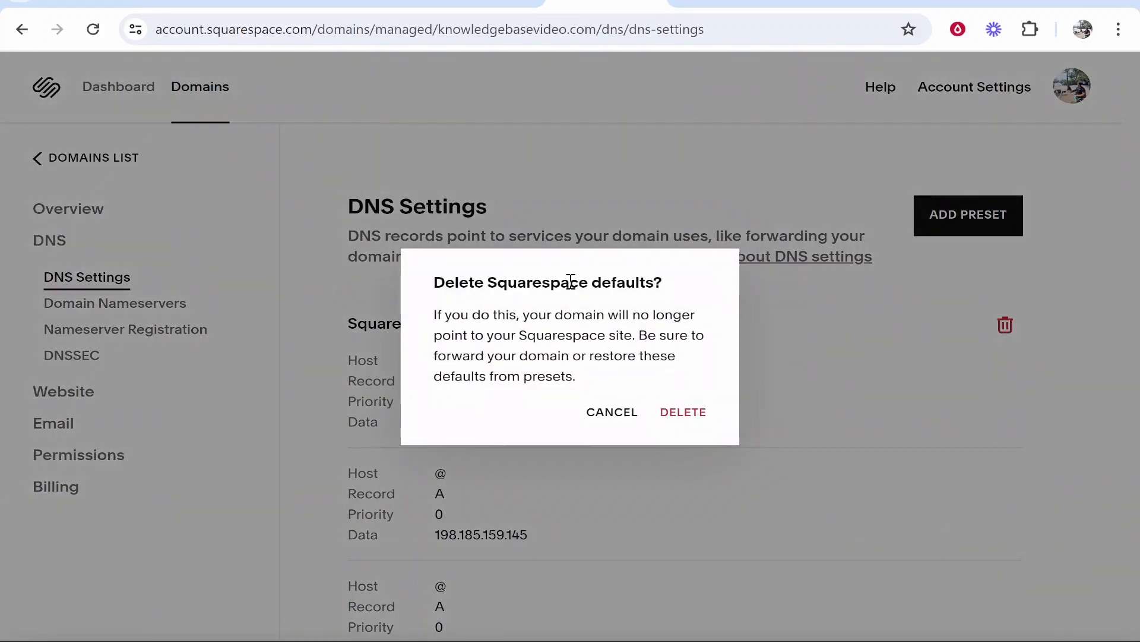
pyautogui.click(611, 411)
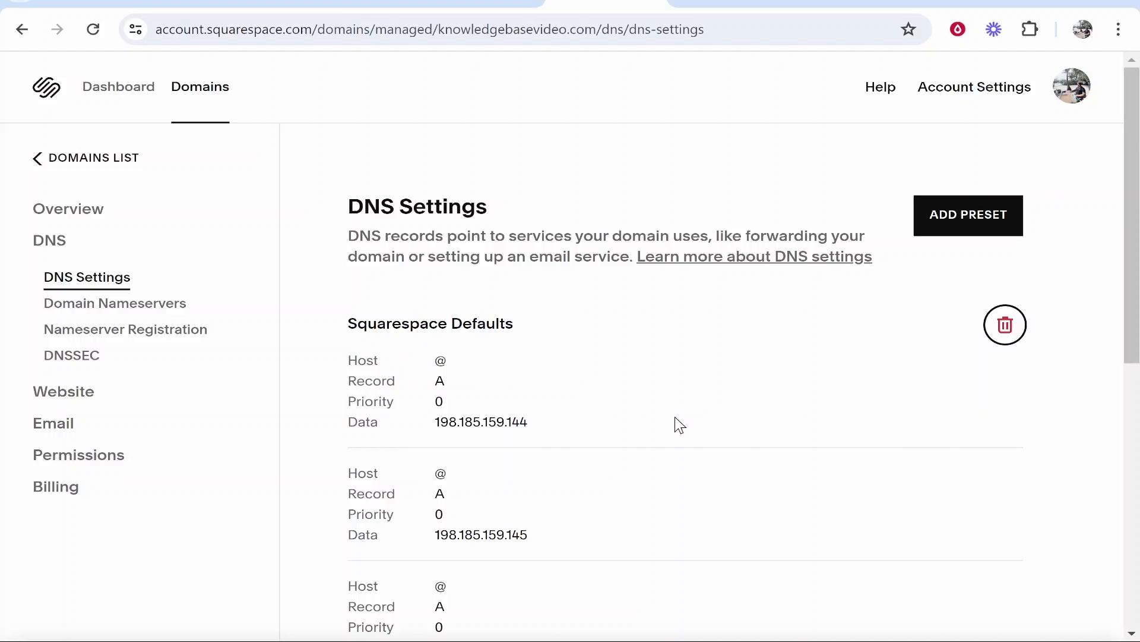
pyautogui.click(1005, 324)
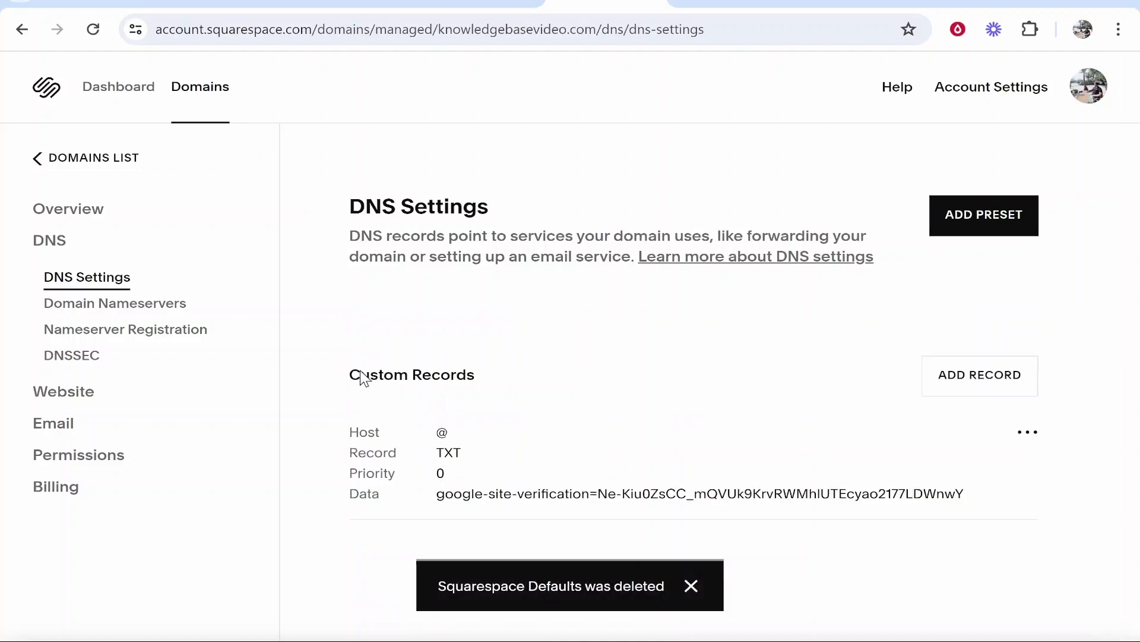
pyautogui.moveTo(450, 317)
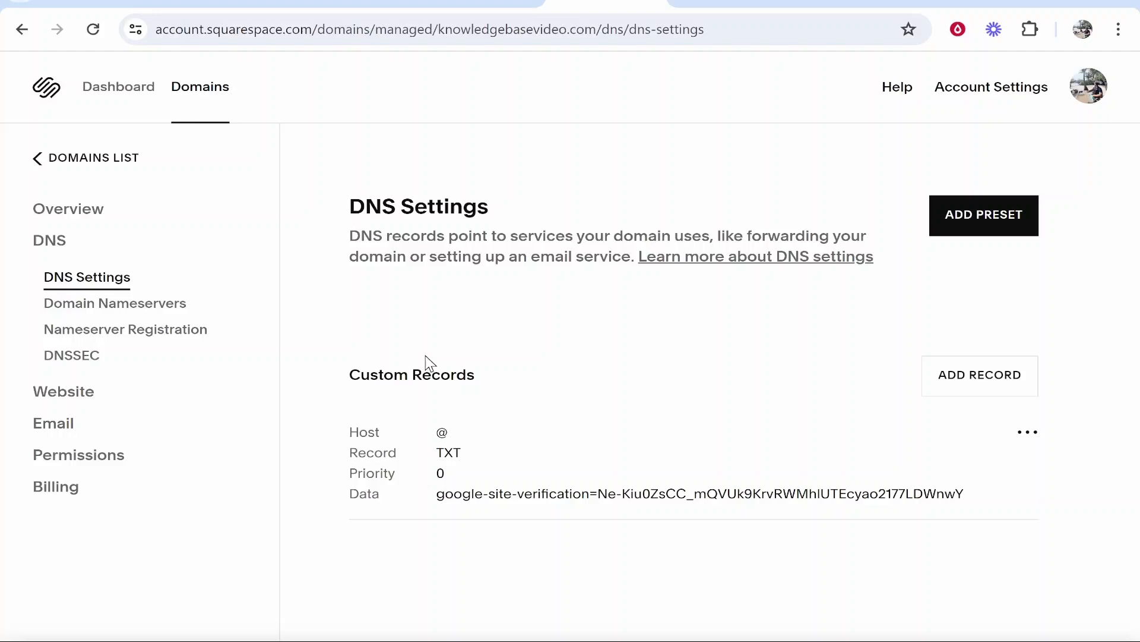
pyautogui.moveTo(461, 350)
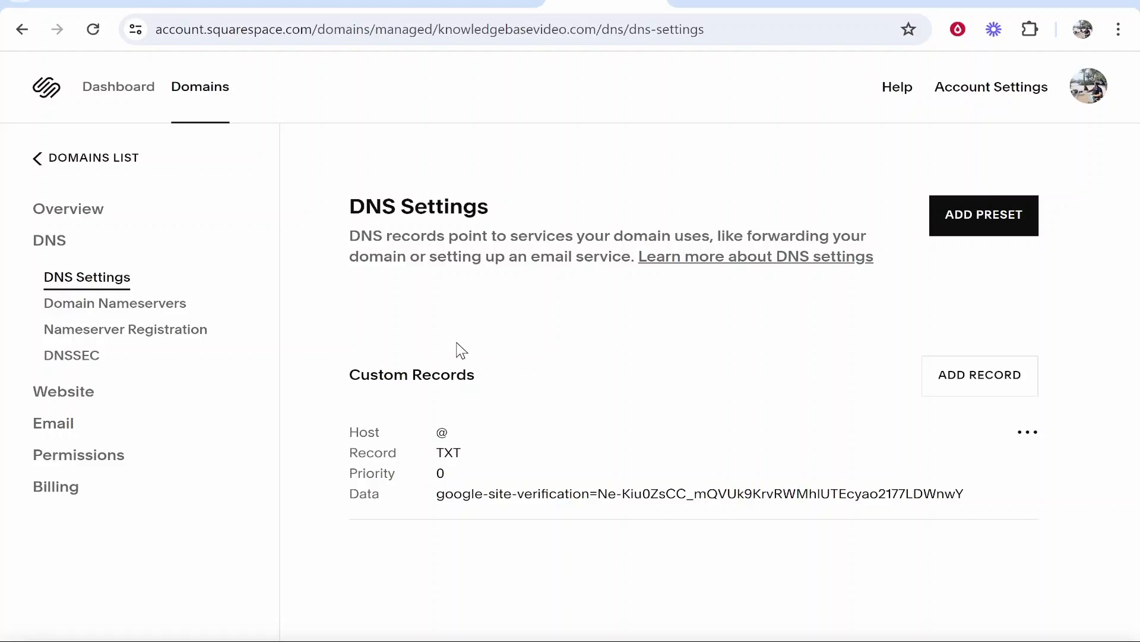
pyautogui.moveTo(537, 398)
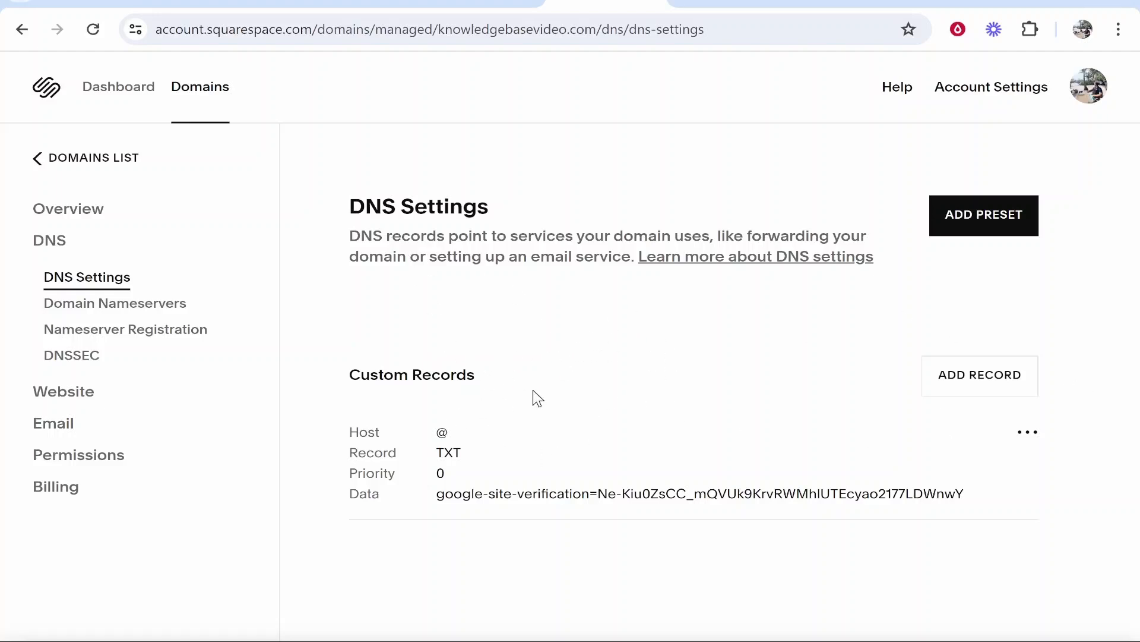
pyautogui.click(980, 375)
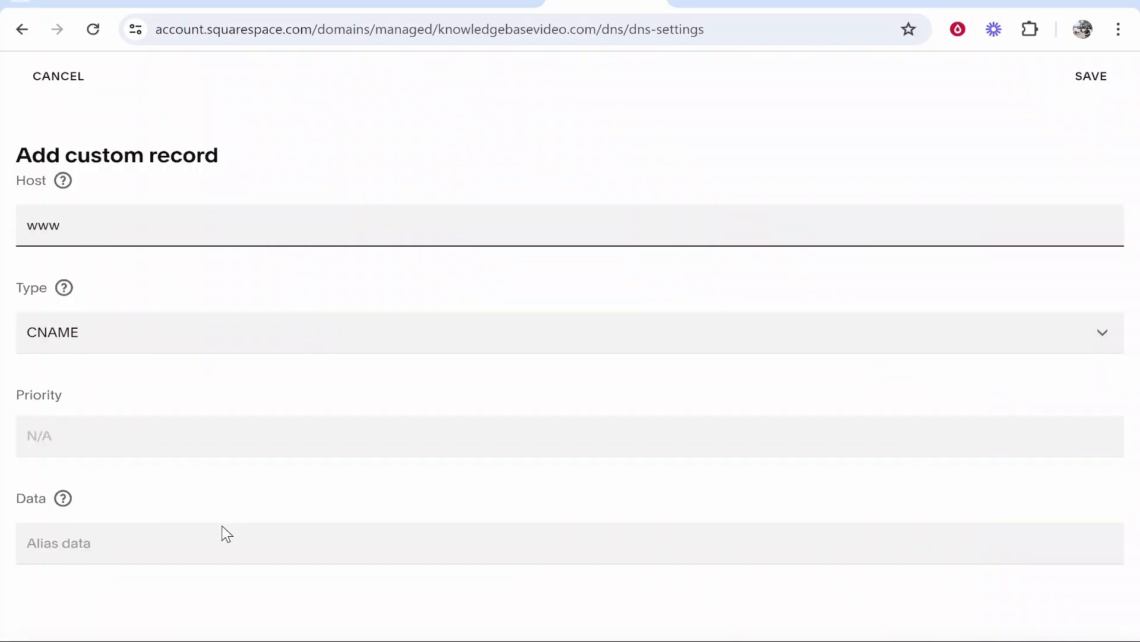
# Step: Enter ghs.googlehosted.com. as the www CNAME data and save it to Custom Records
pyautogui.write('ghs.googlehosted.com.')
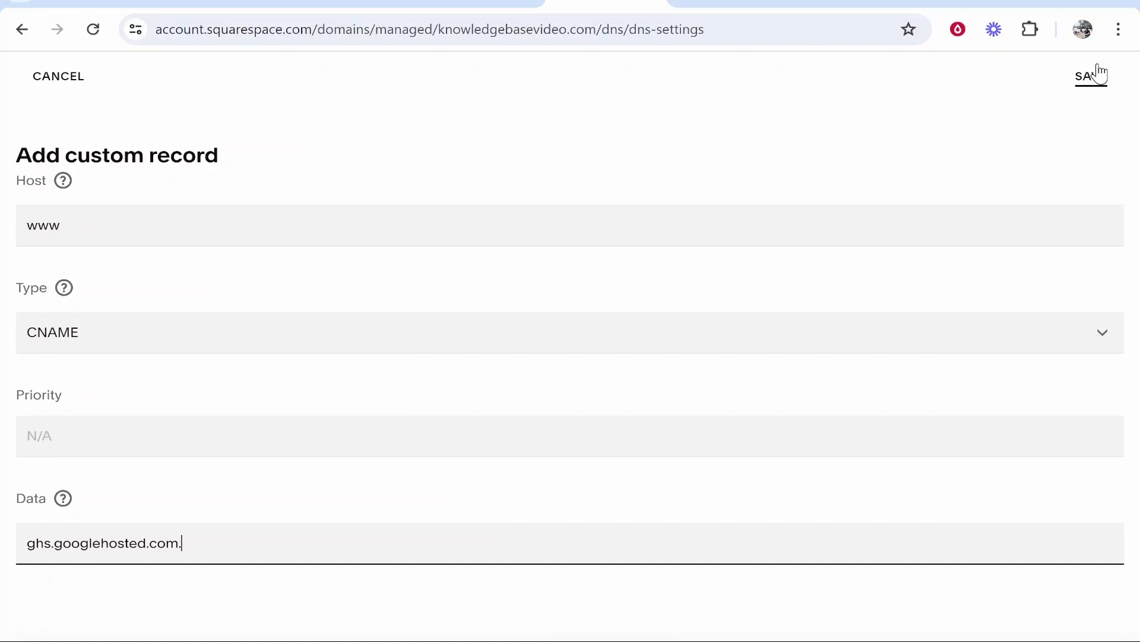
pyautogui.moveTo(364, 272)
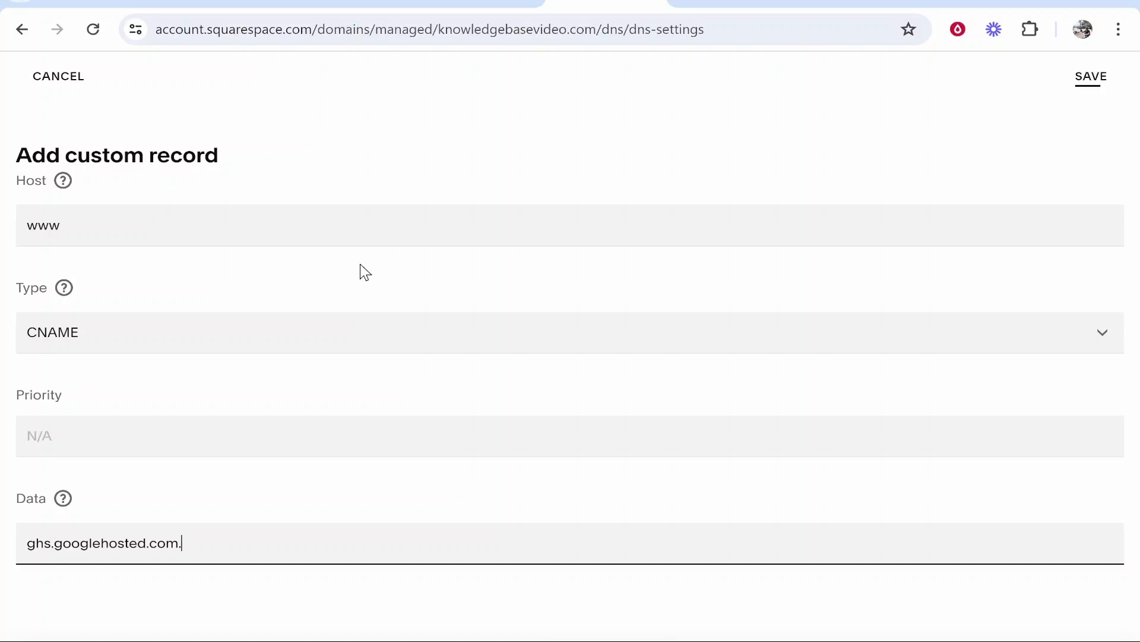
pyautogui.moveTo(132, 405)
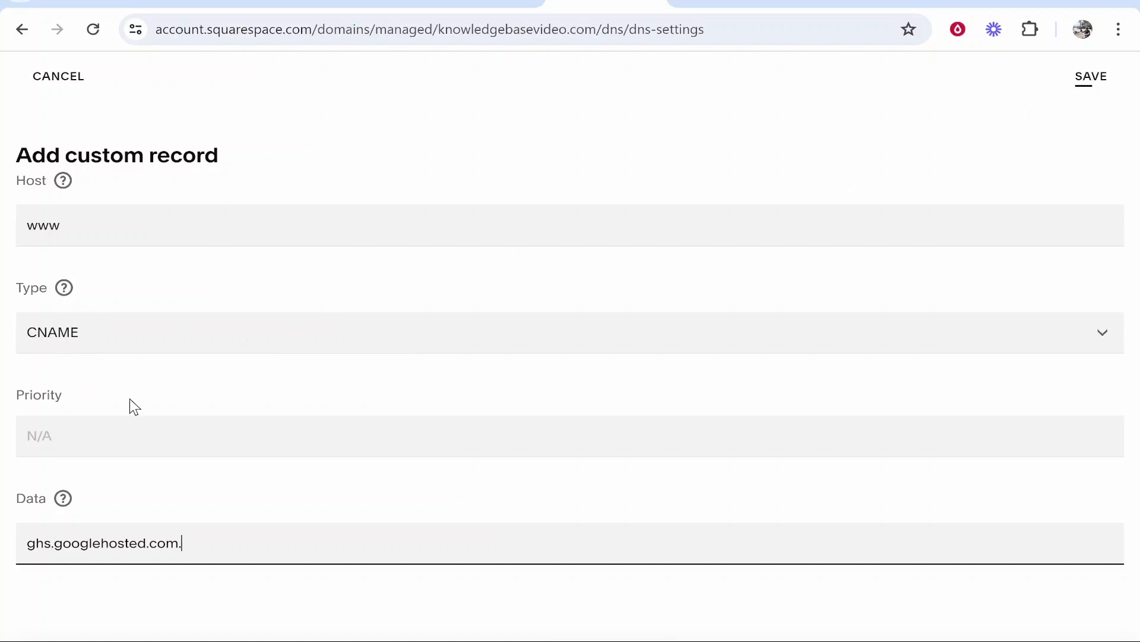
pyautogui.moveTo(1066, 133)
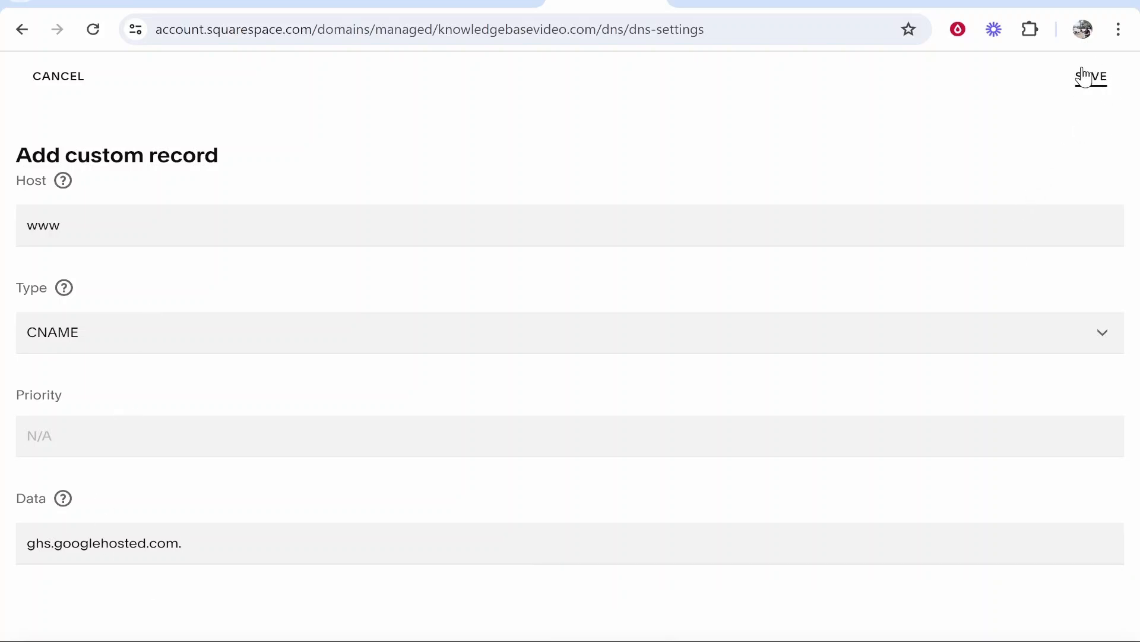
pyautogui.click(1092, 75)
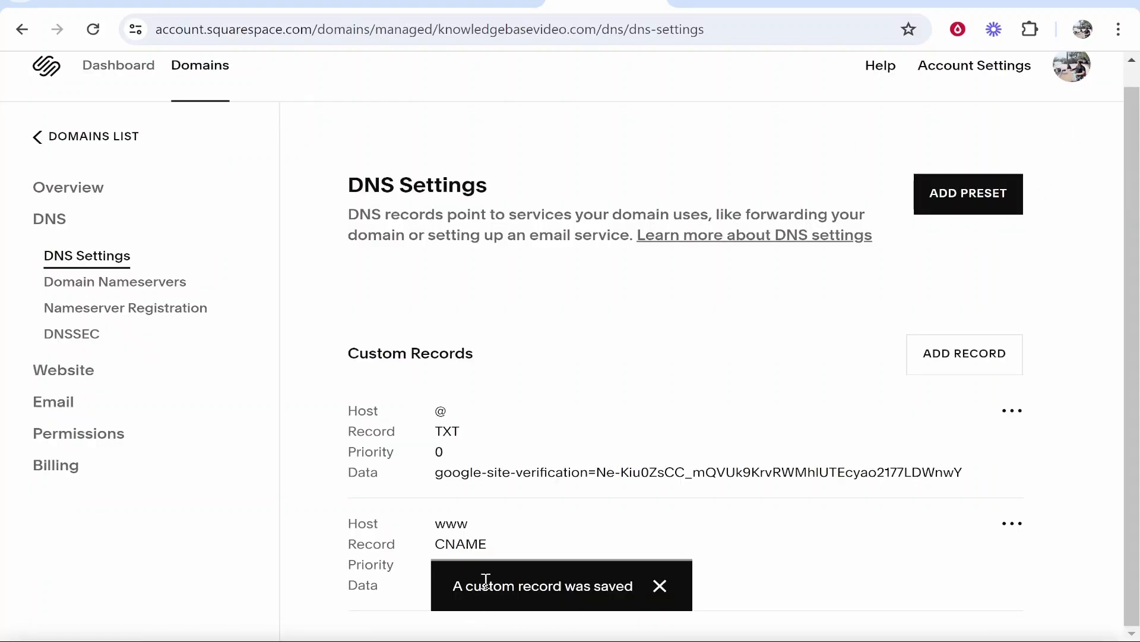
pyautogui.click(659, 586)
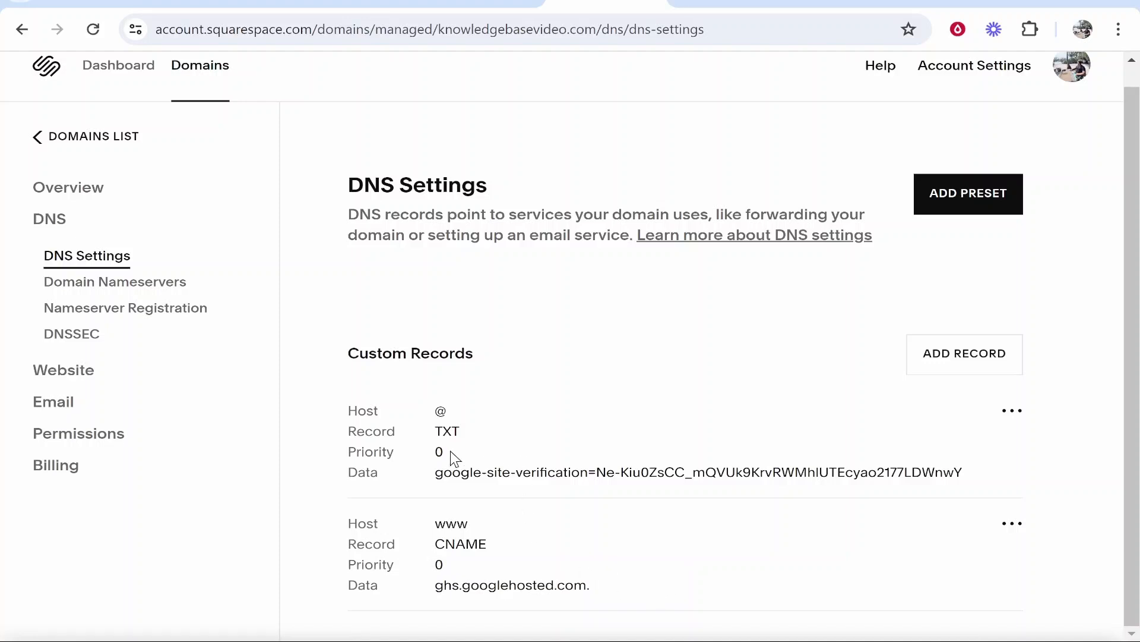
pyautogui.moveTo(447, 503)
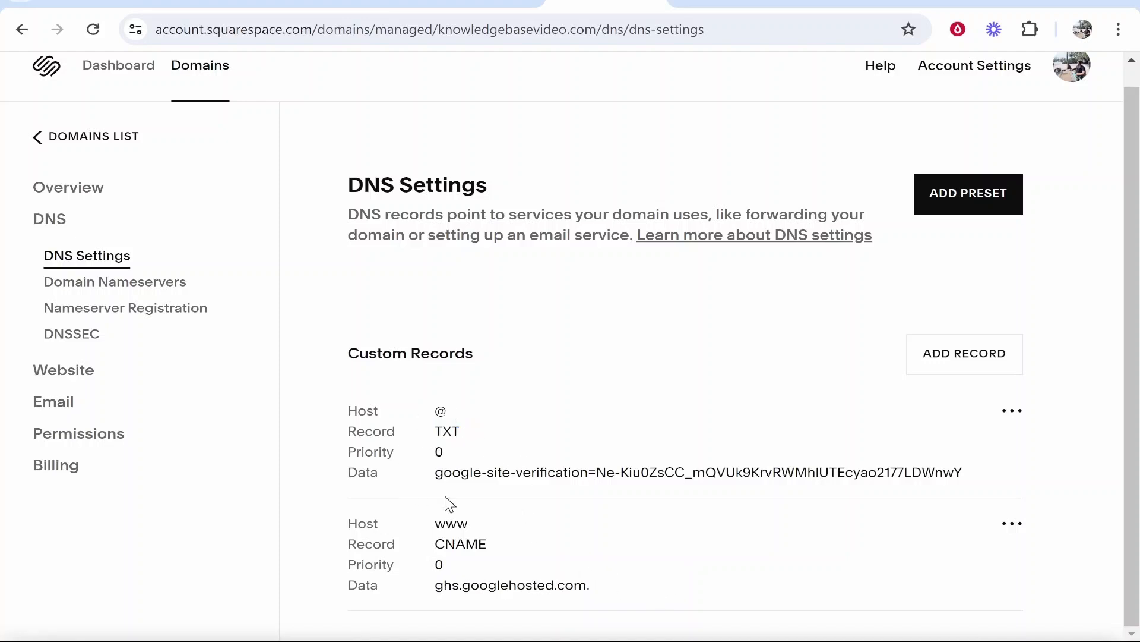
pyautogui.moveTo(428, 547)
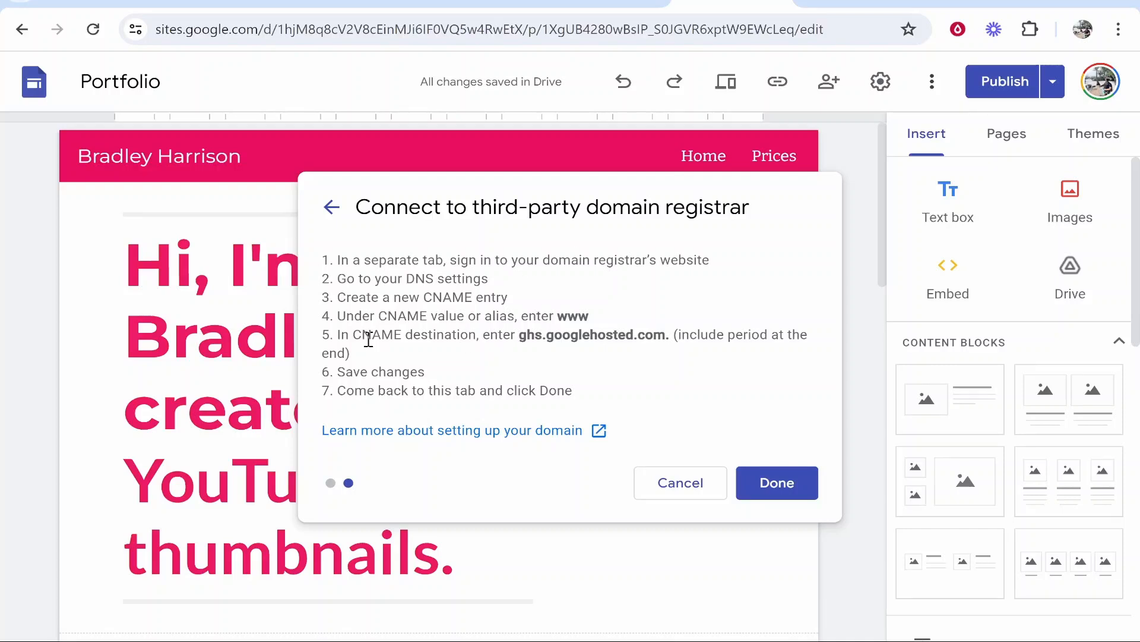
pyautogui.moveTo(777, 483)
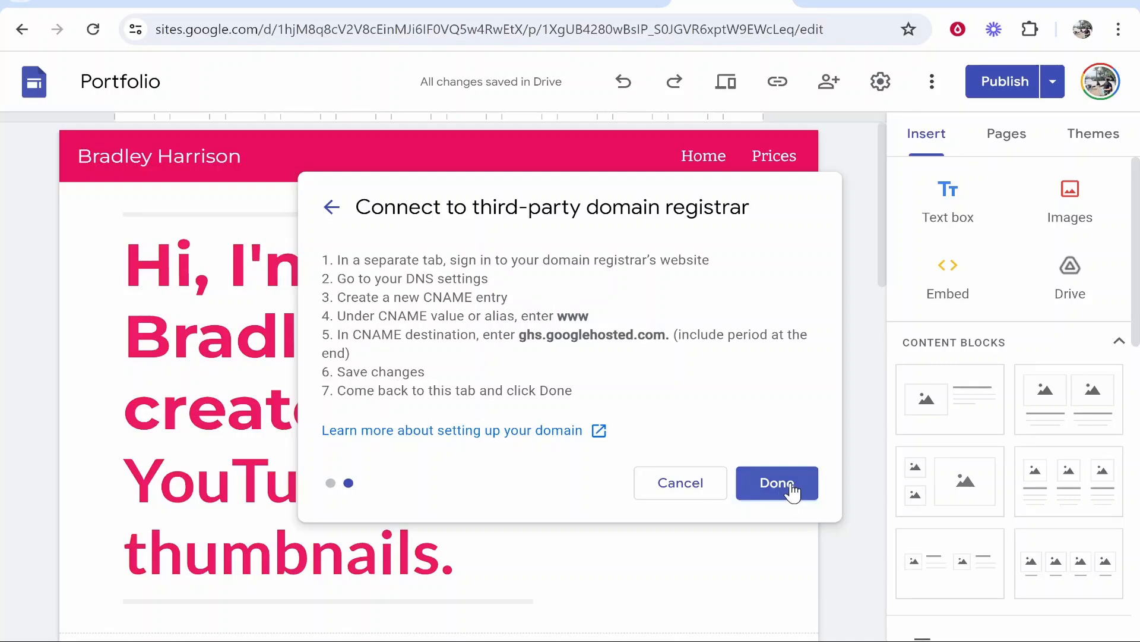
pyautogui.click(777, 483)
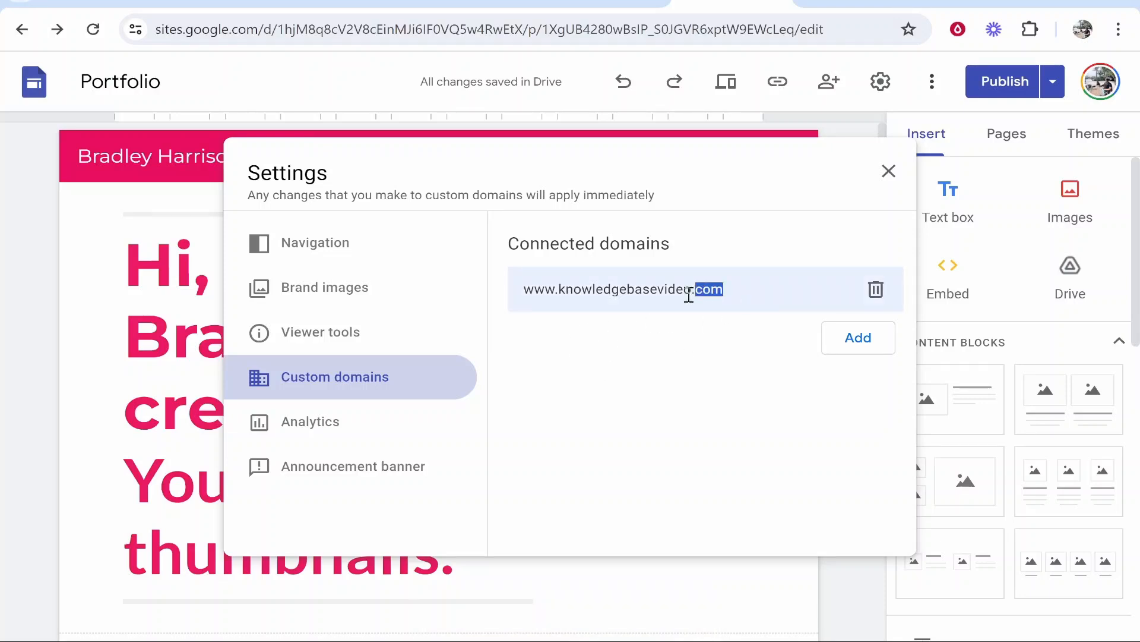
pyautogui.tripleClick(622, 289)
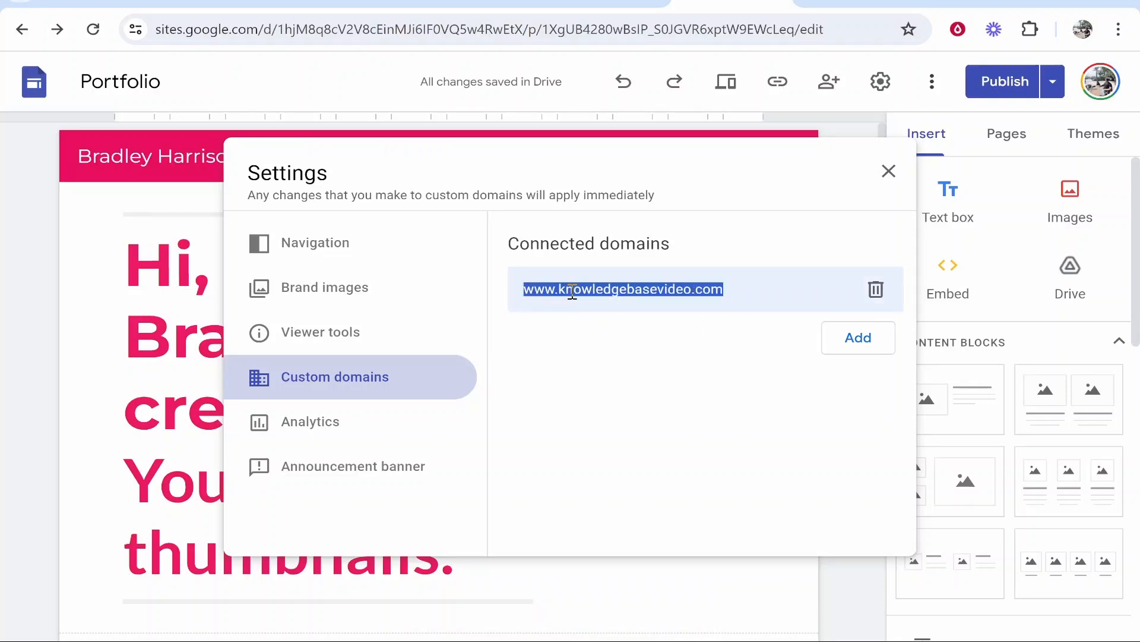
pyautogui.moveTo(653, 295)
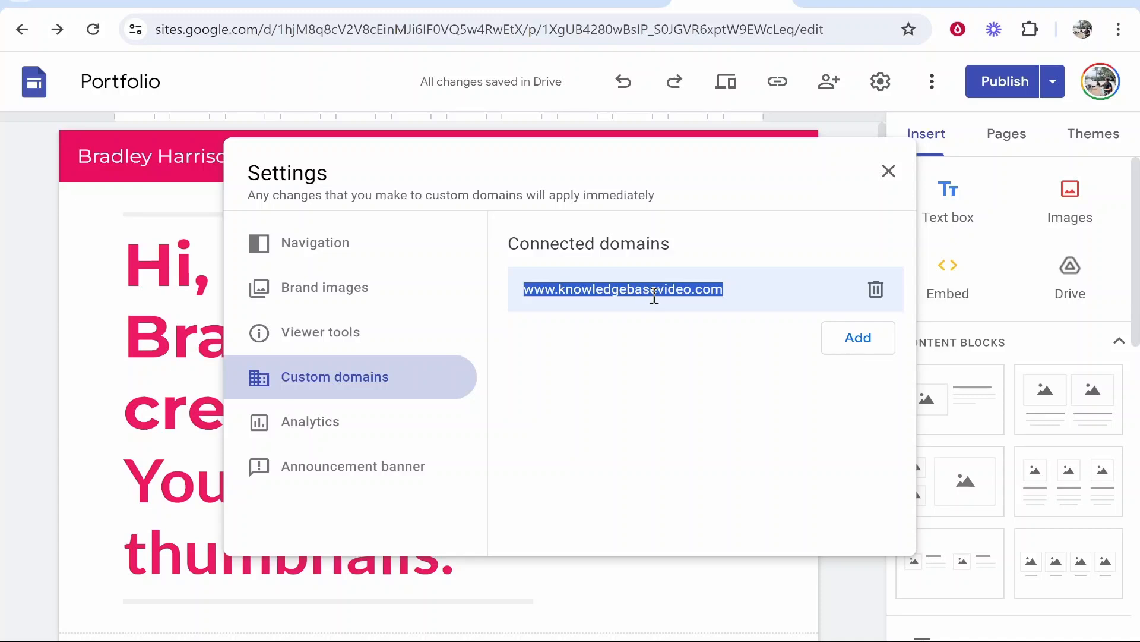
pyautogui.rightClick(624, 289)
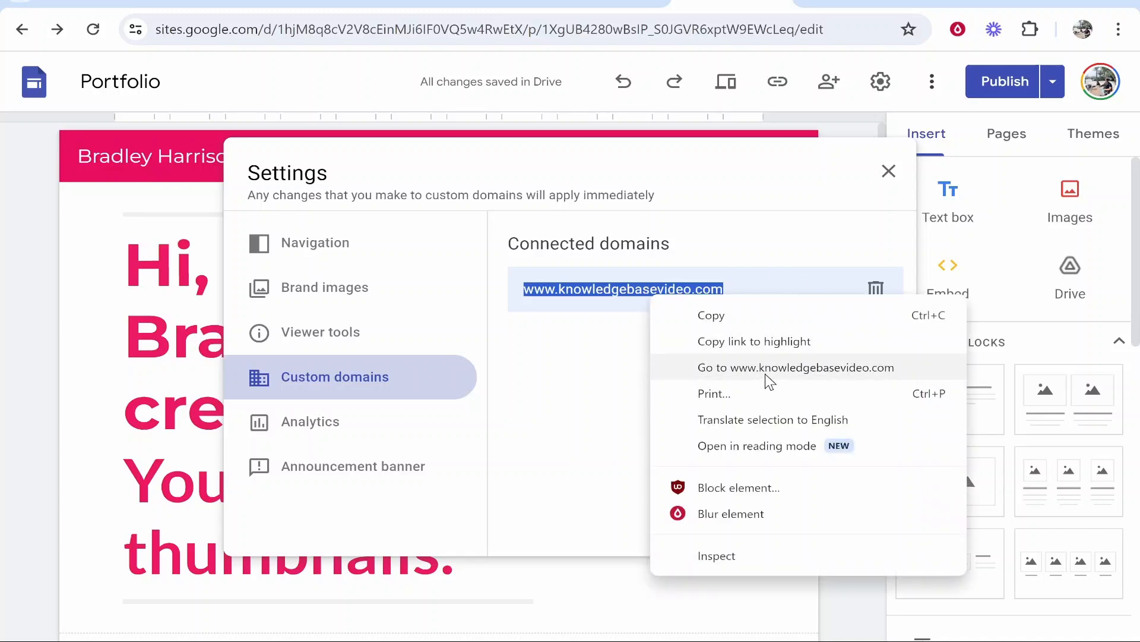
pyautogui.moveTo(819, 371)
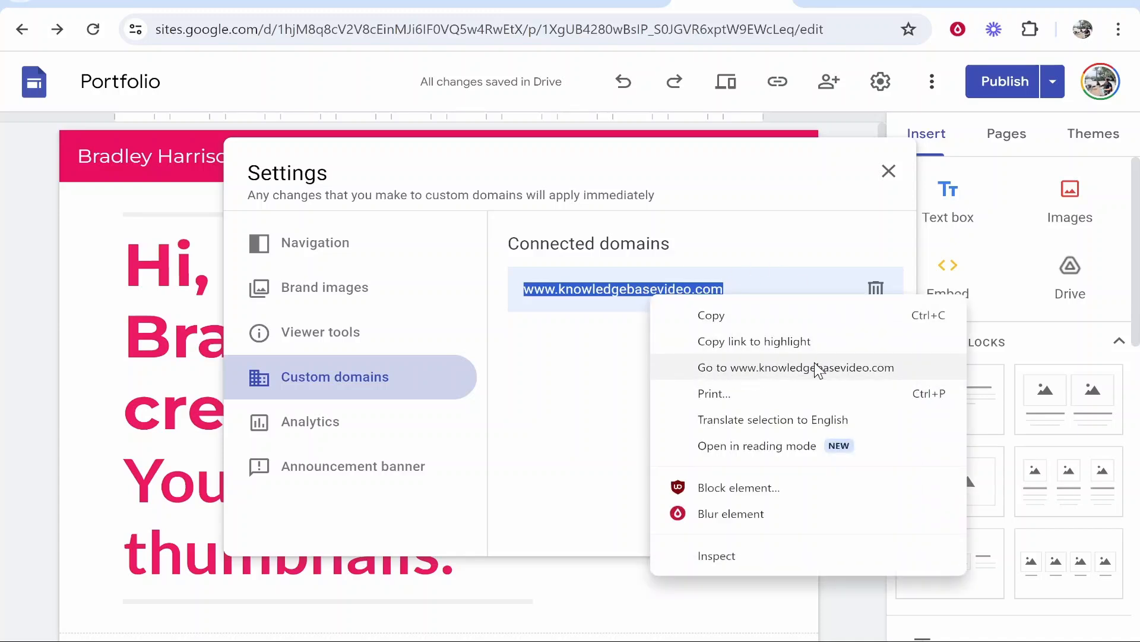
pyautogui.click(794, 367)
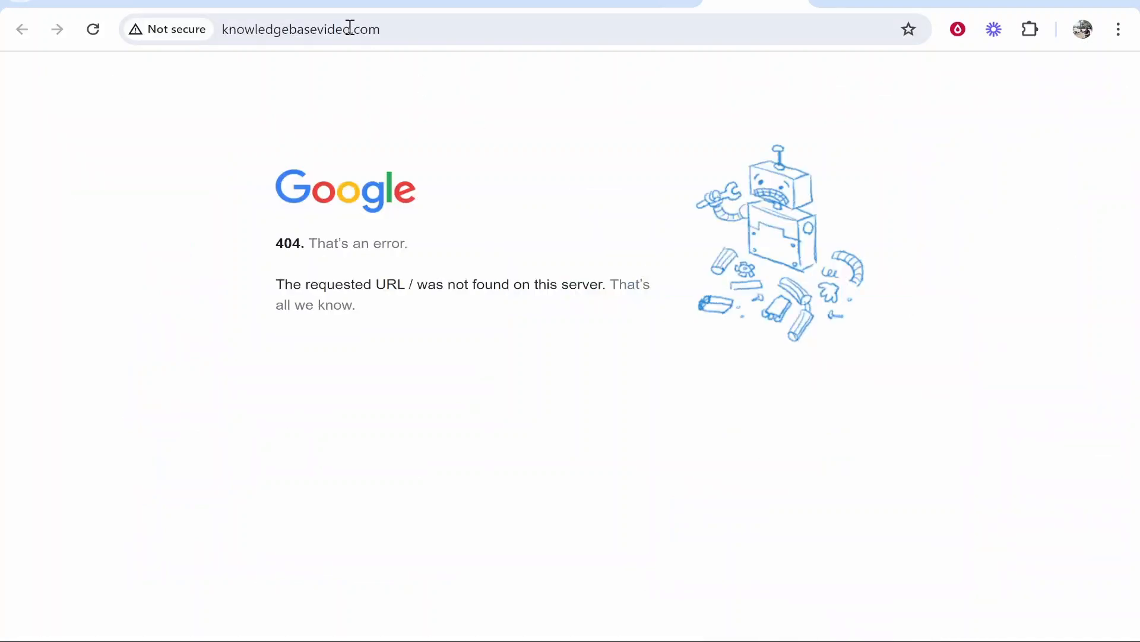
pyautogui.moveTo(641, 16)
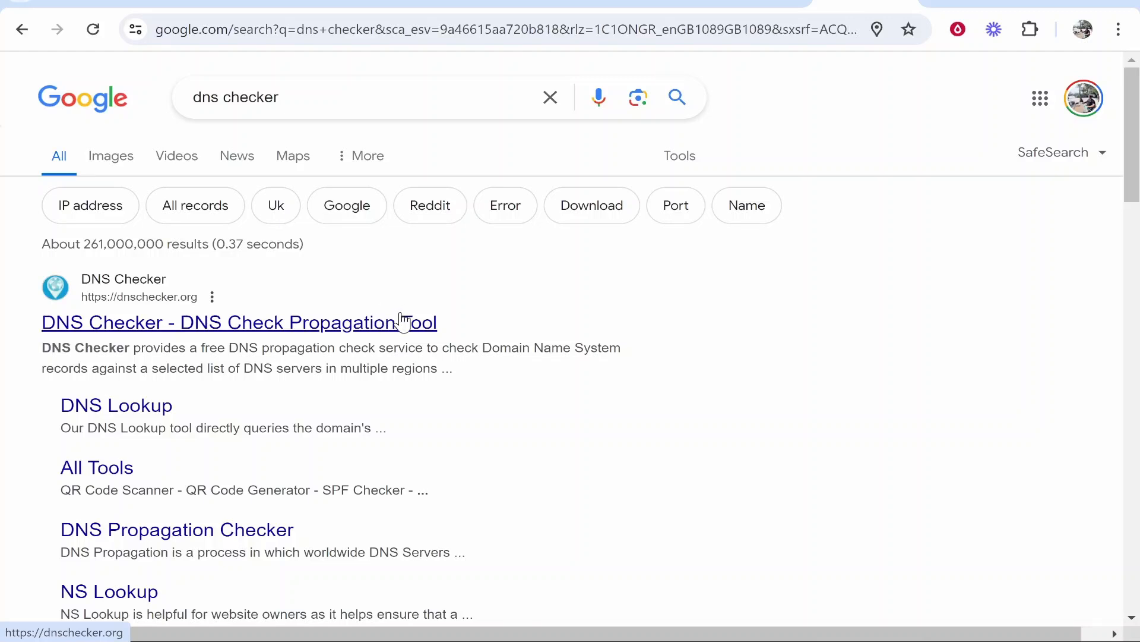
pyautogui.moveTo(393, 324)
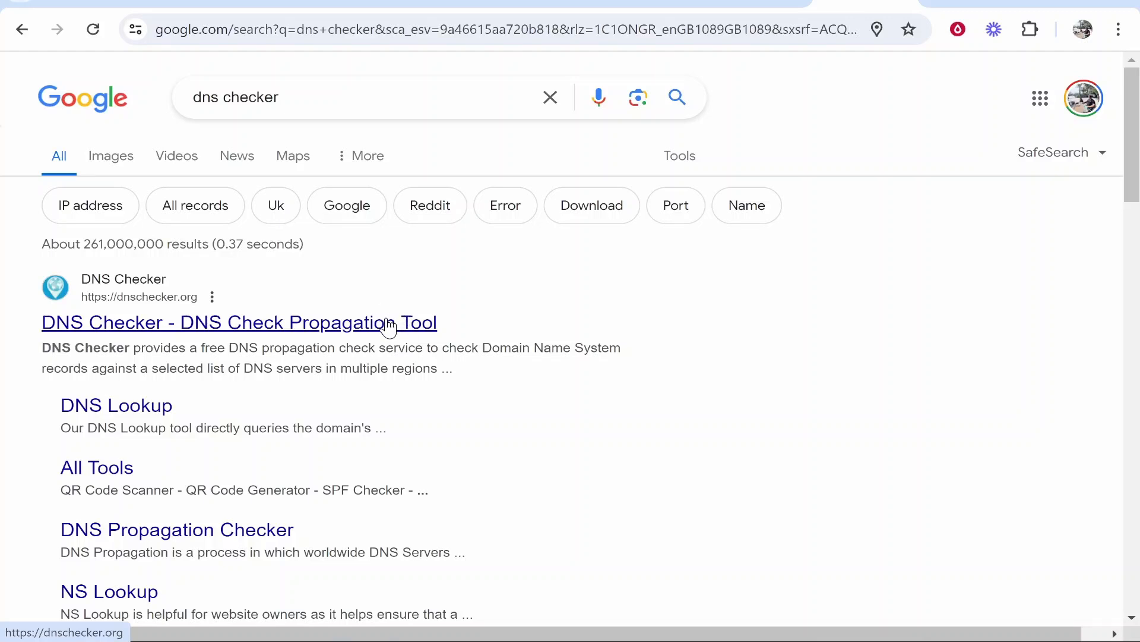
pyautogui.moveTo(173, 324)
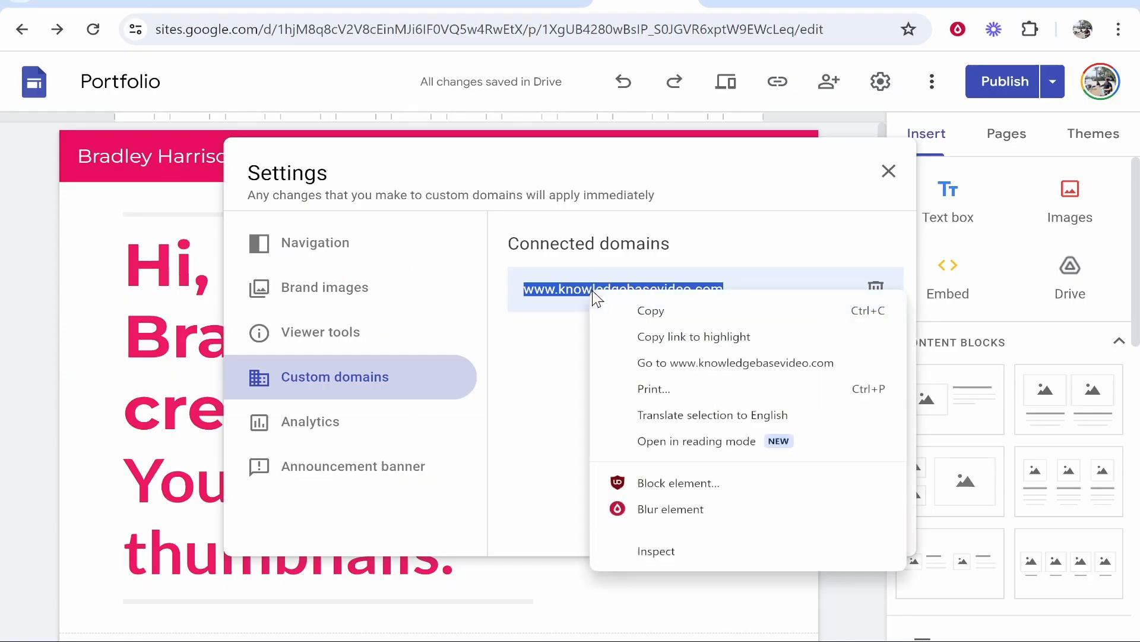
pyautogui.click(549, 299)
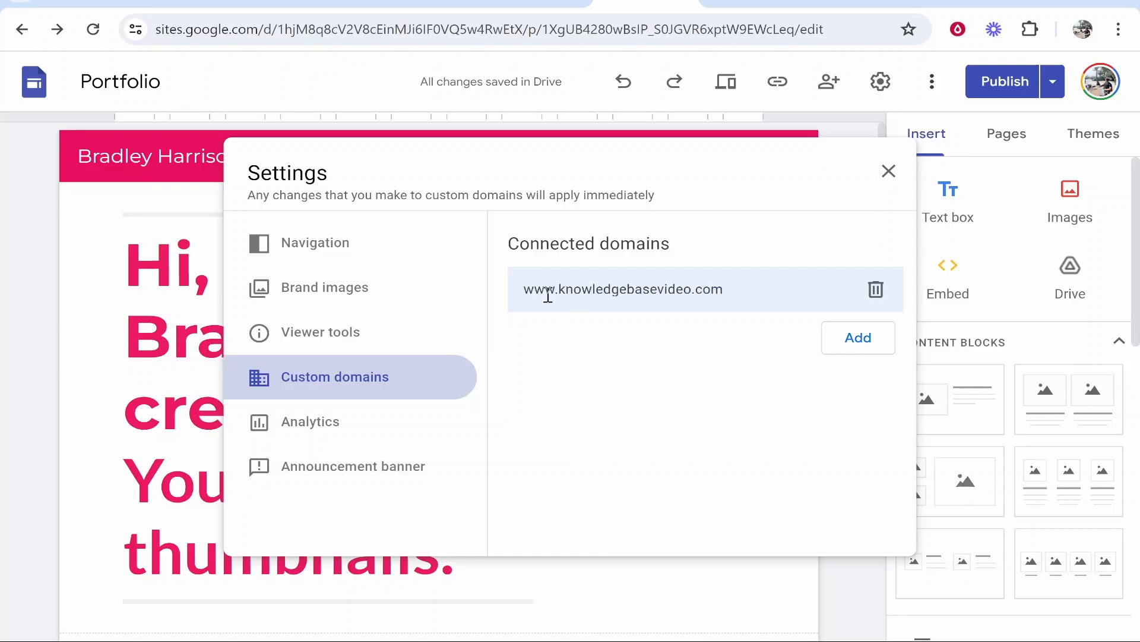
pyautogui.moveTo(855, 11)
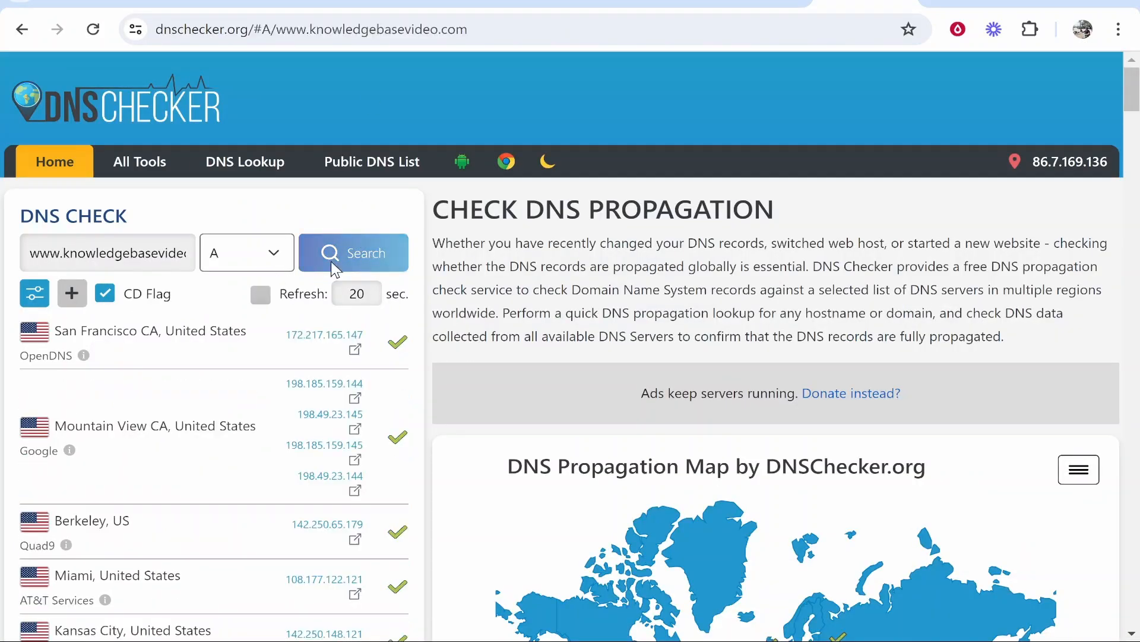
pyautogui.scroll(-3)
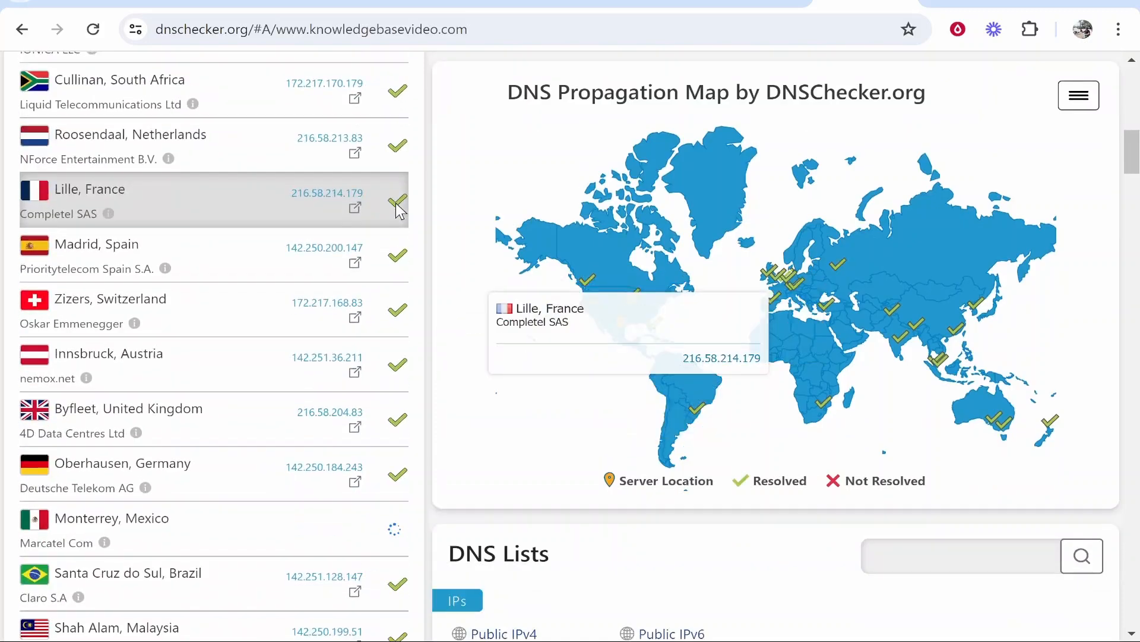
pyautogui.scroll(-3)
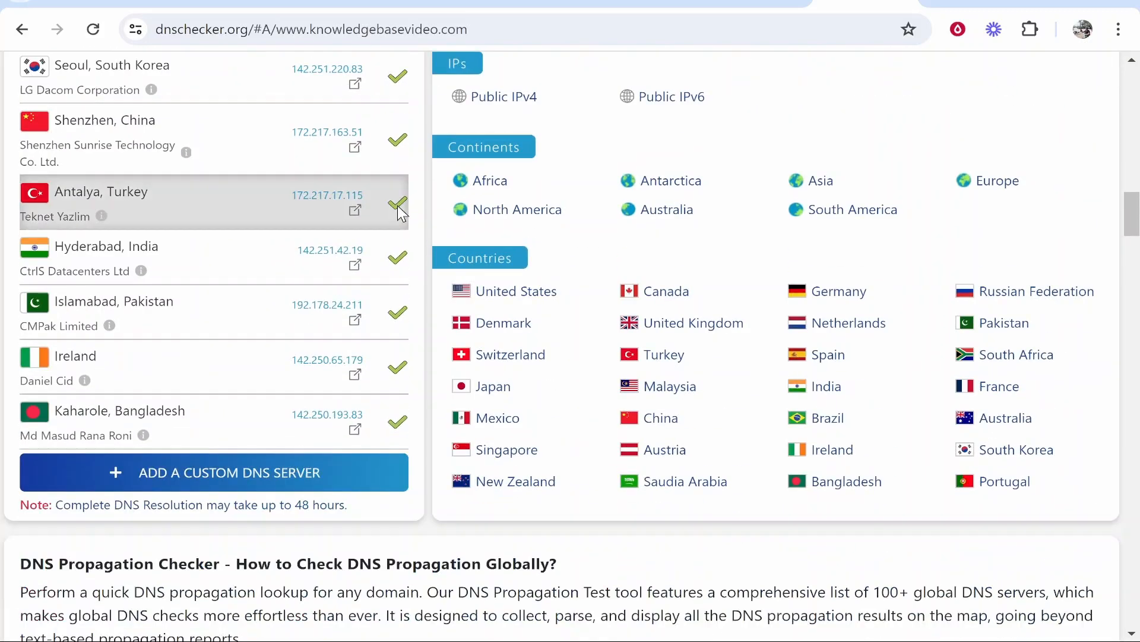
pyautogui.moveTo(720, 7)
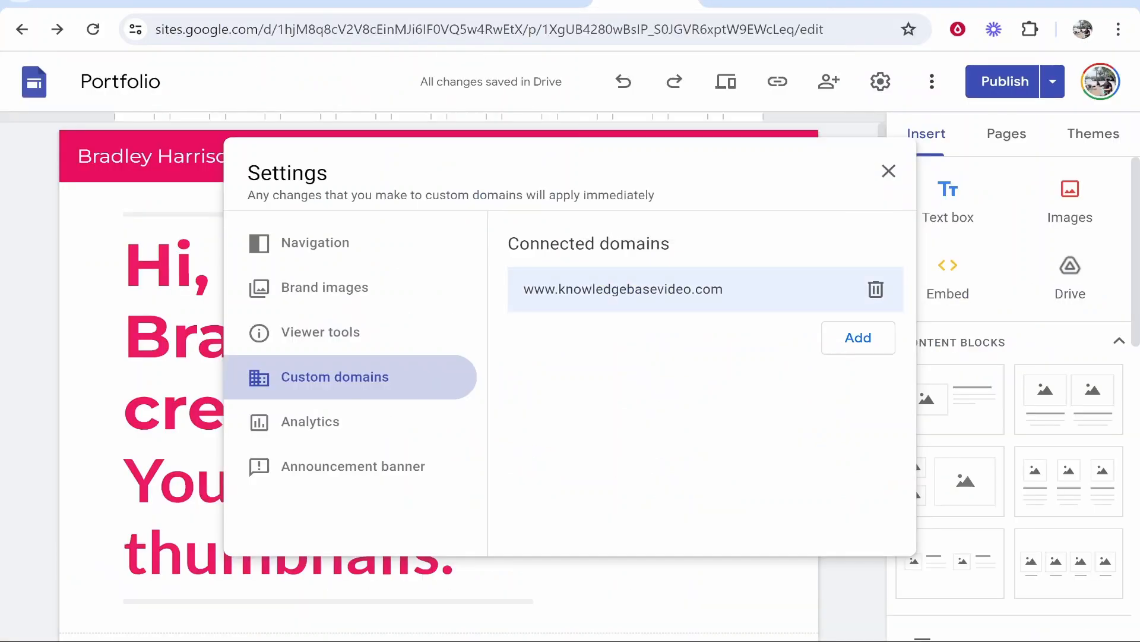
pyautogui.moveTo(636, 398)
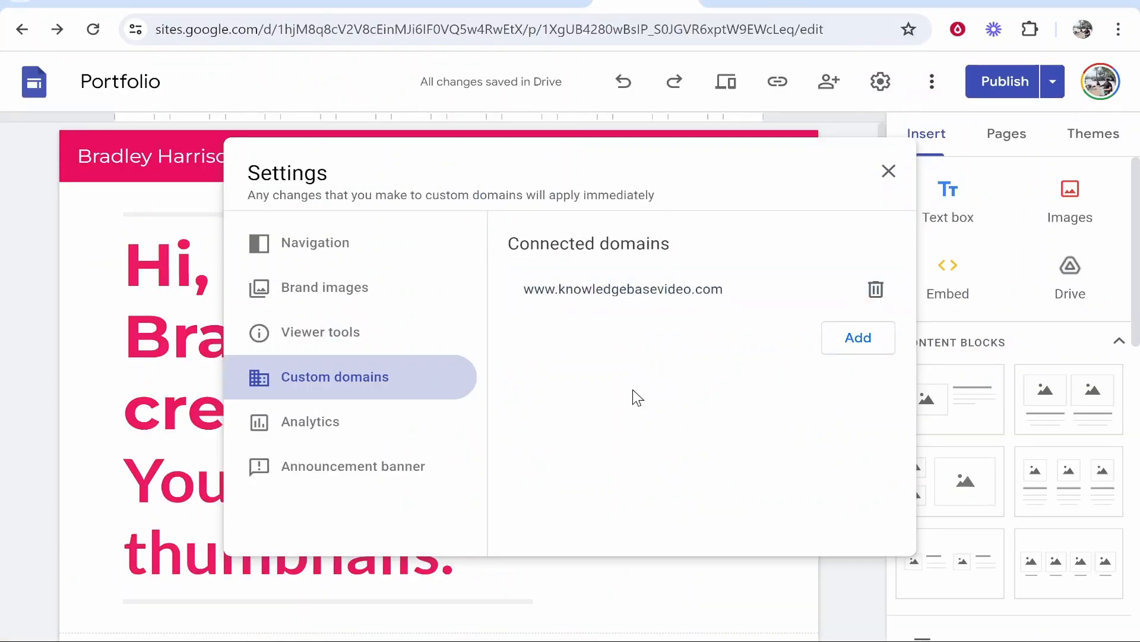
pyautogui.click(888, 171)
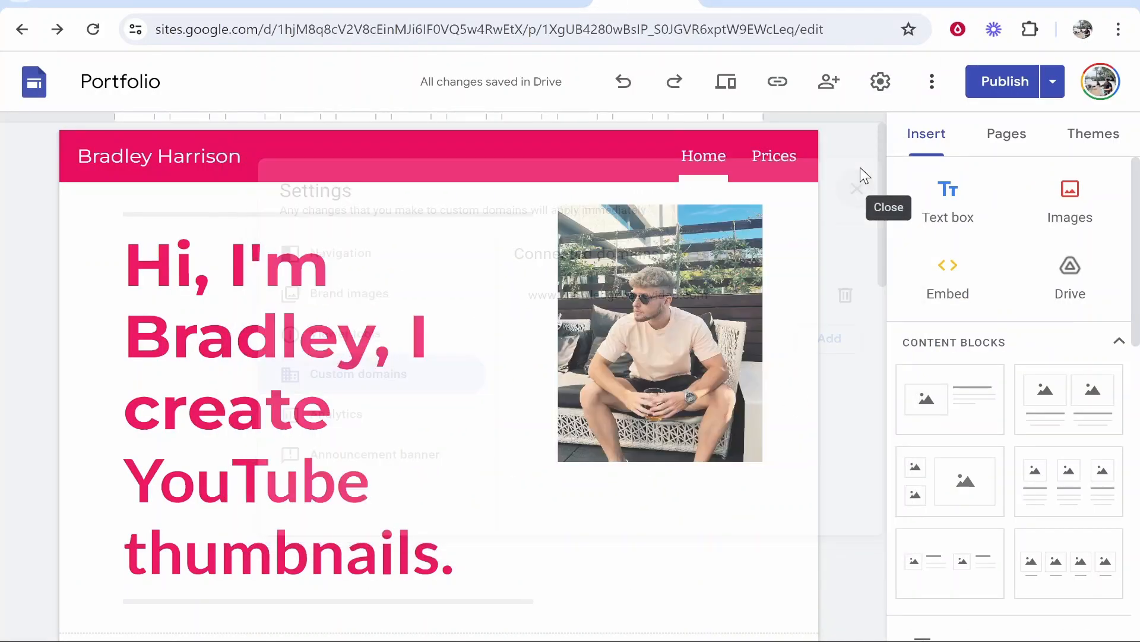
pyautogui.click(888, 207)
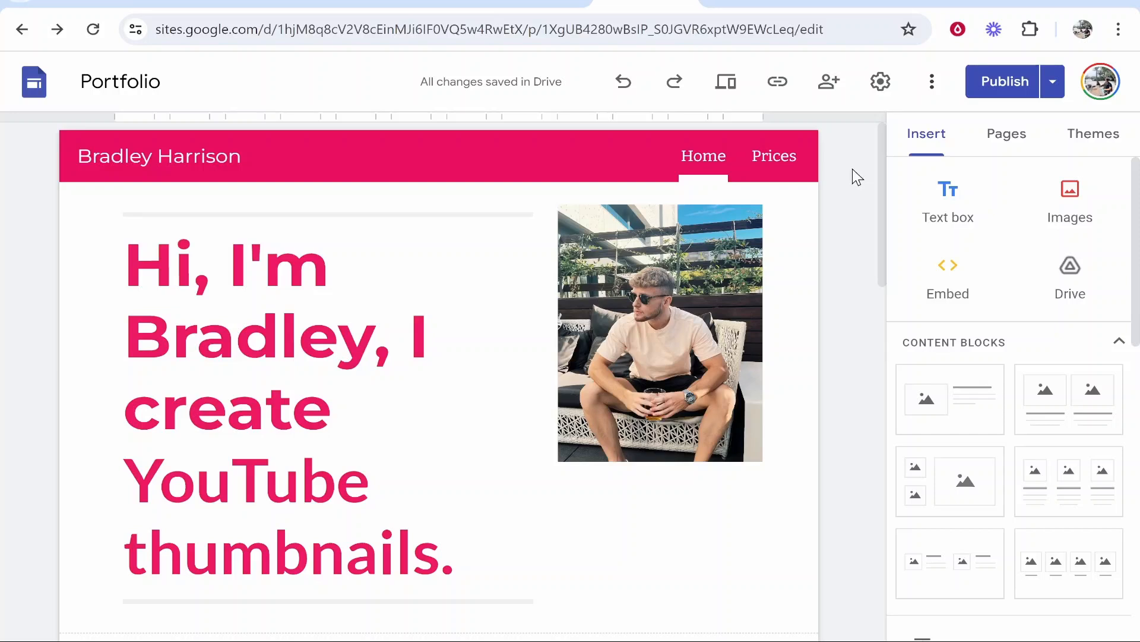
pyautogui.moveTo(831, 194)
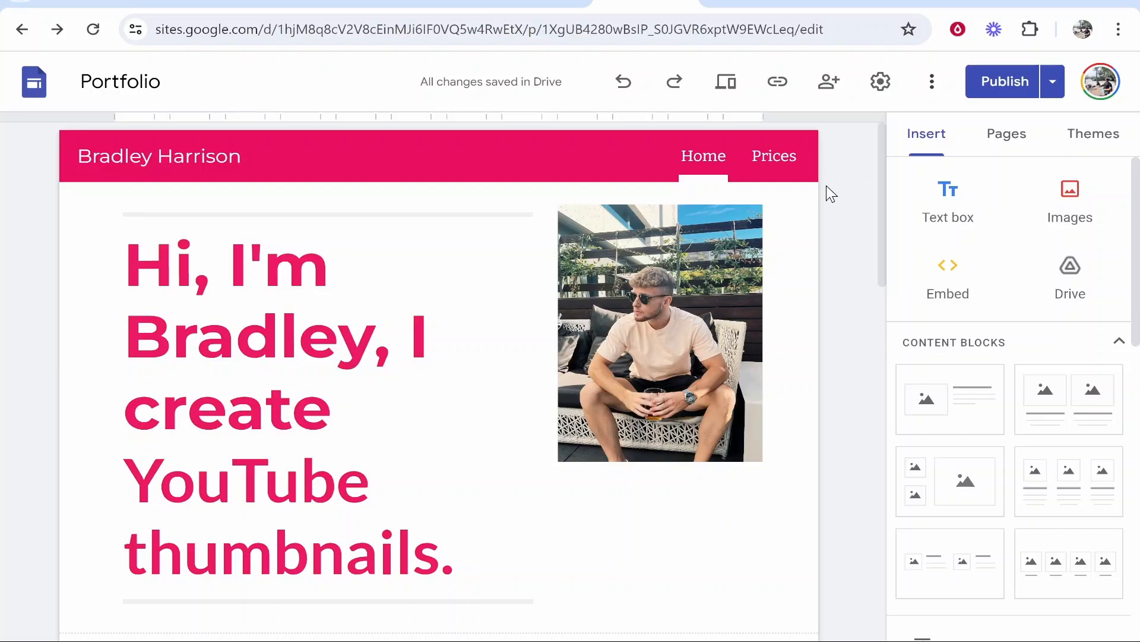